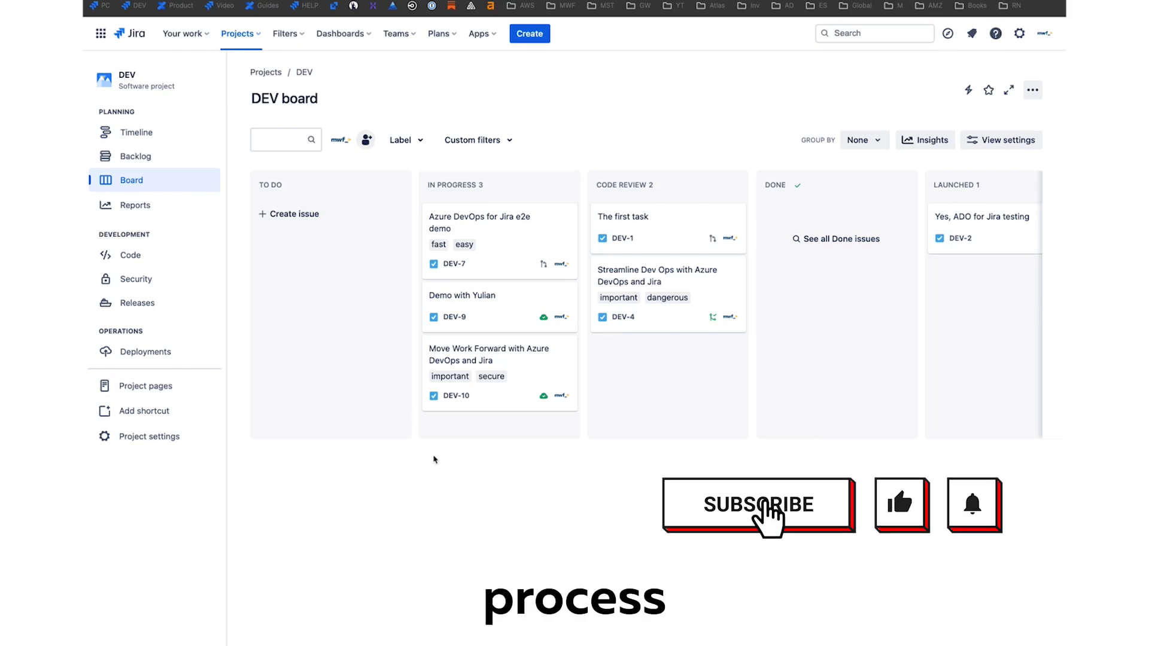
Create a new task 'Improve our docs' with matching description, assigned to yourself
left_click(758, 504)
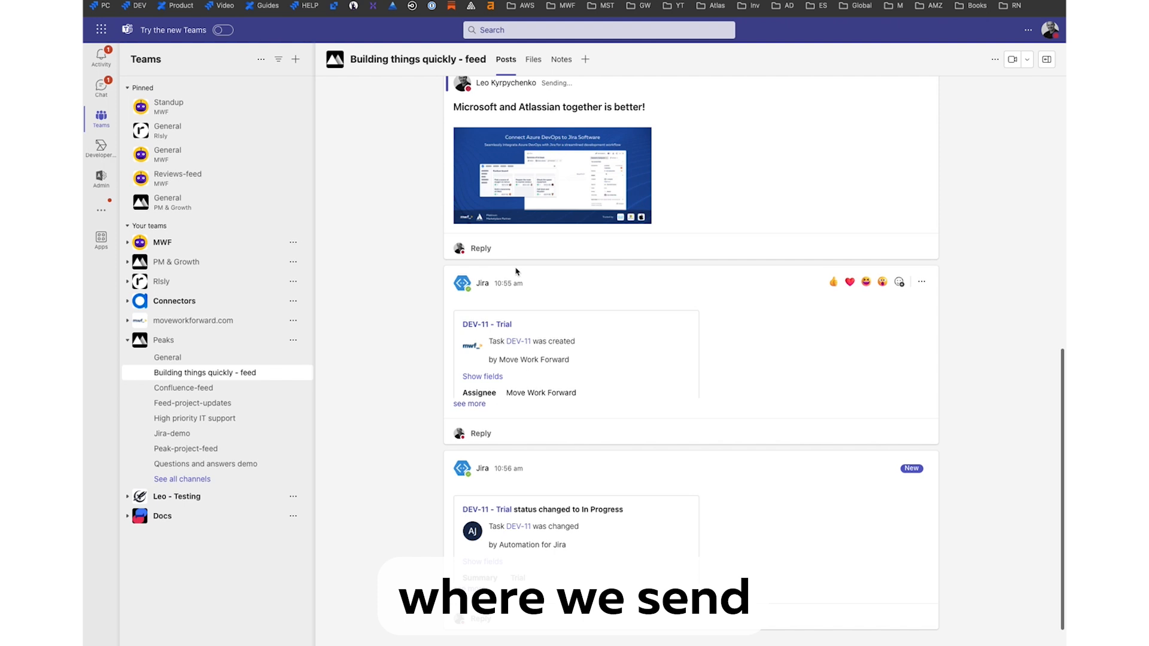
scroll("down", 3)
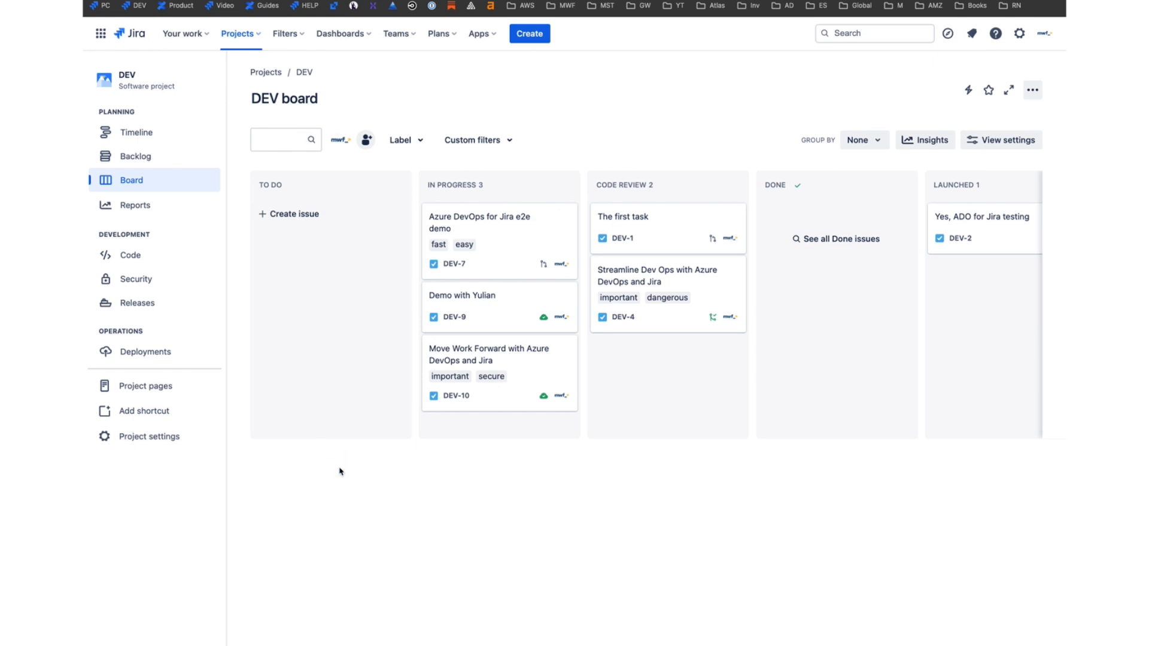
left_click(529, 34)
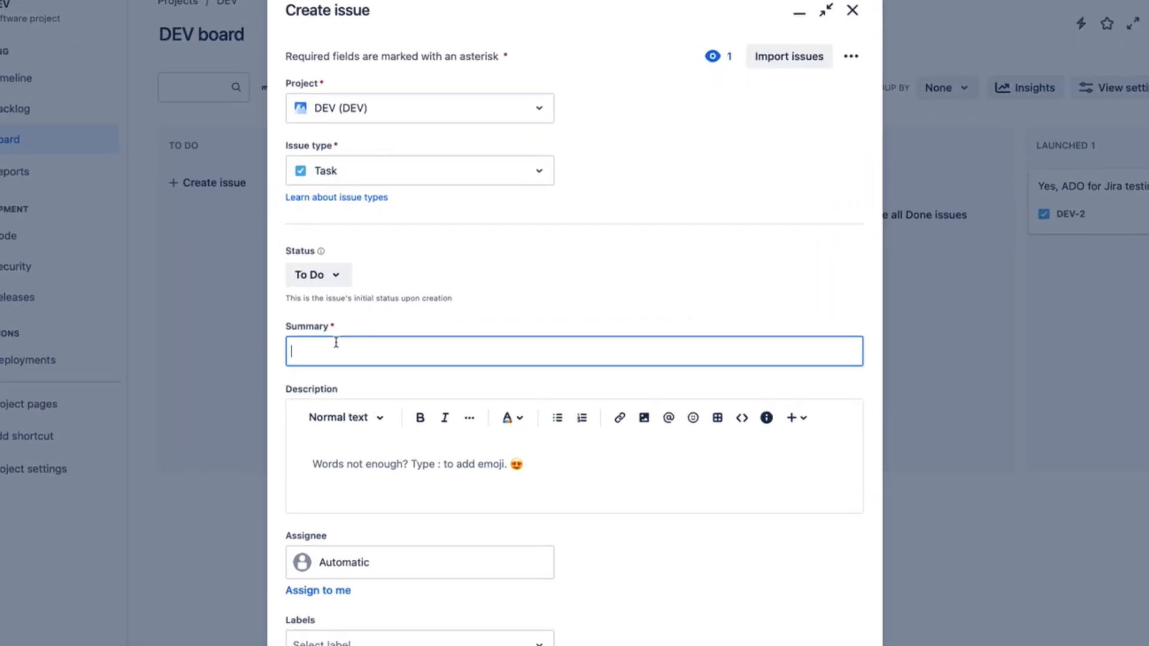
type("Improve")
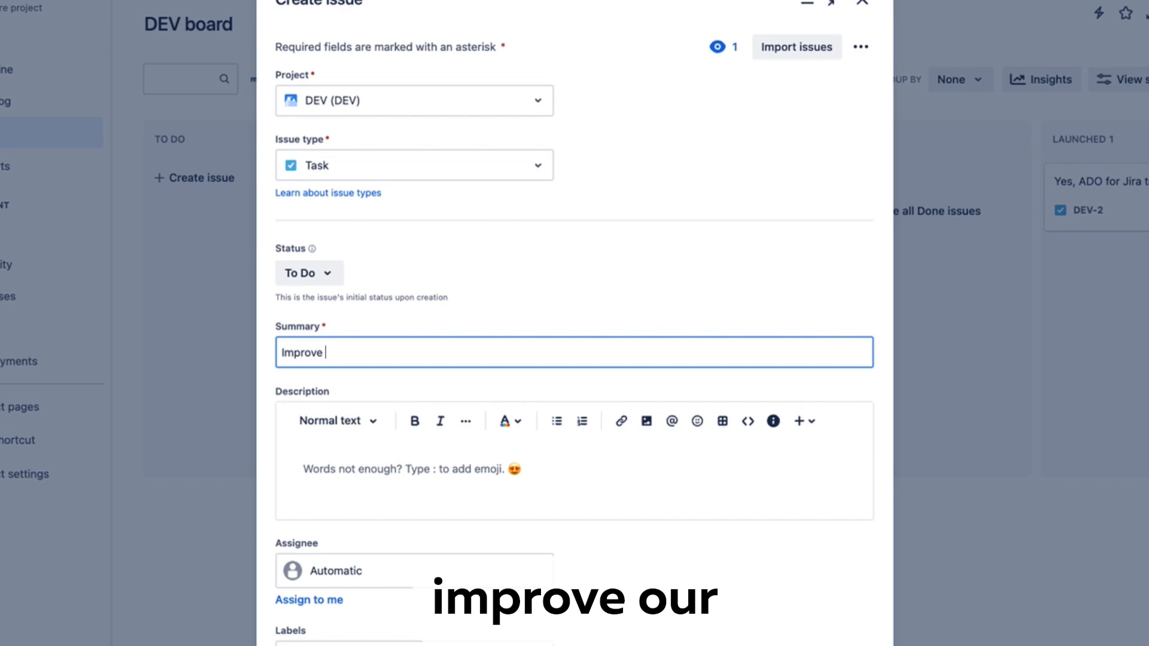
type("our docs")
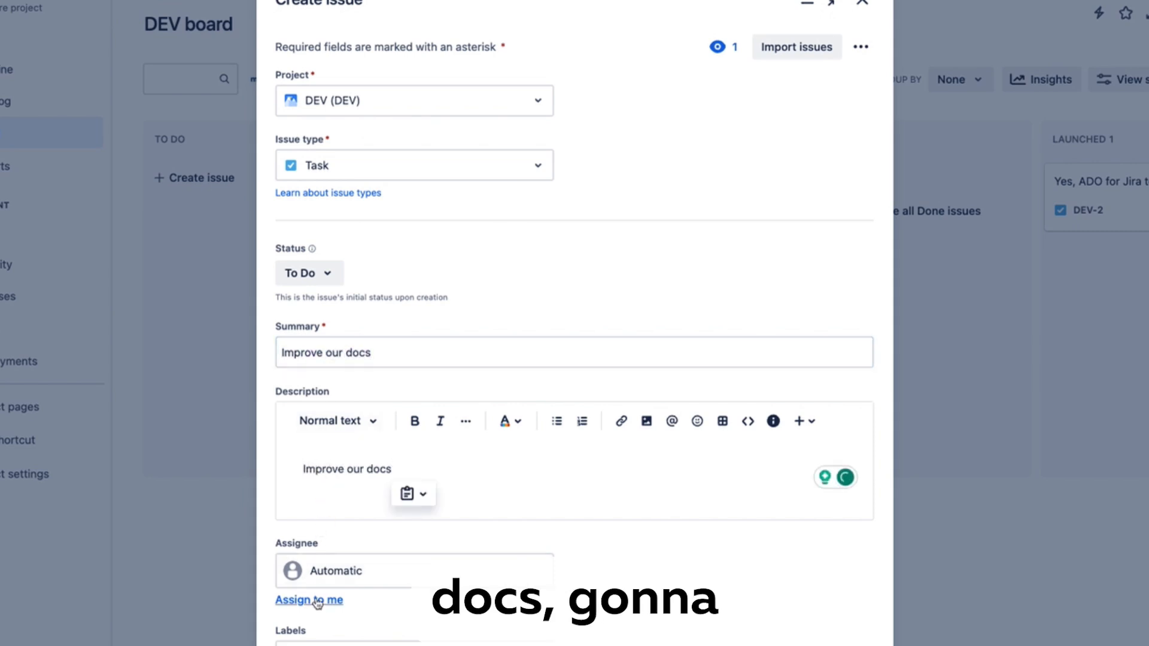
left_click(309, 600)
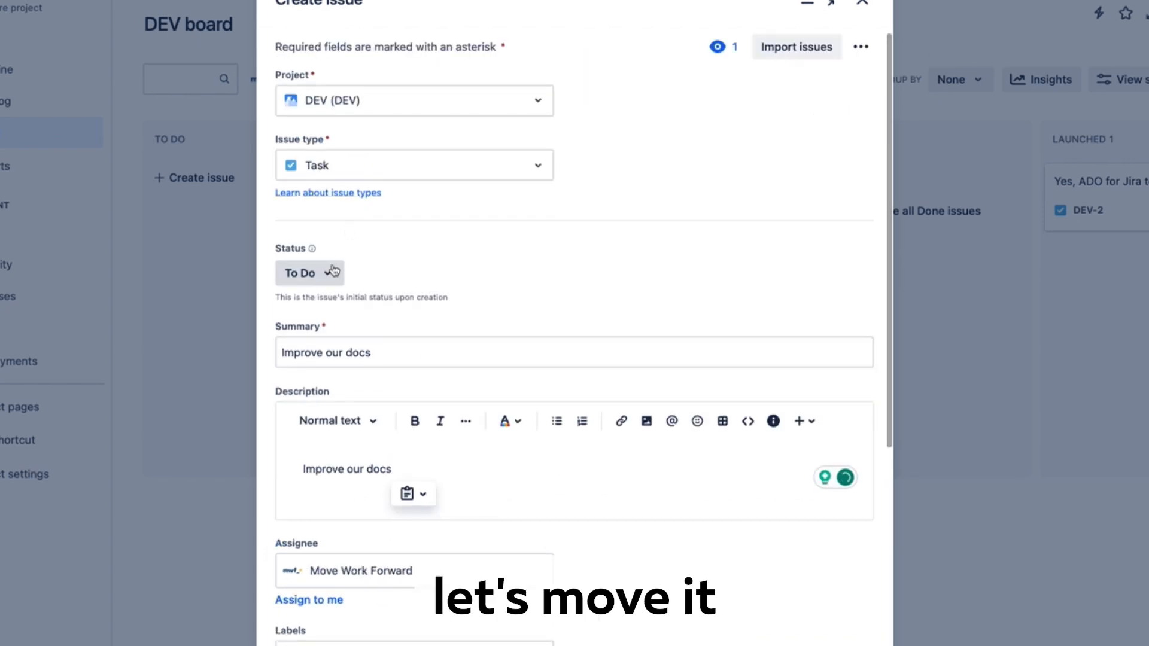
scroll("down", 3)
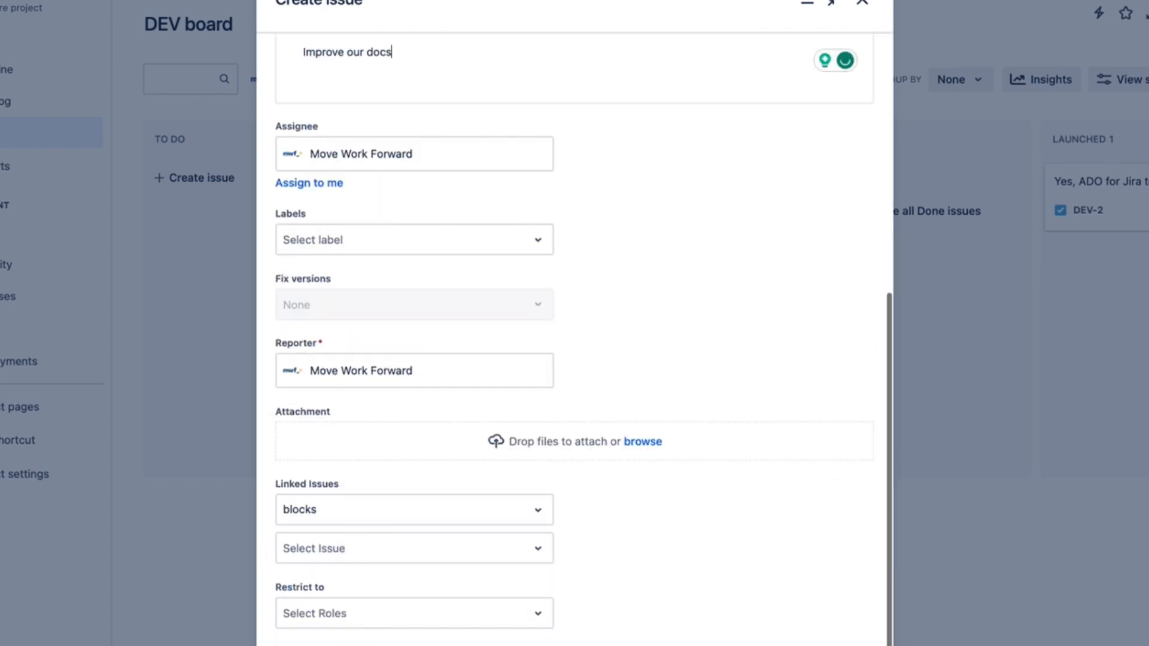
left_click(861, 2)
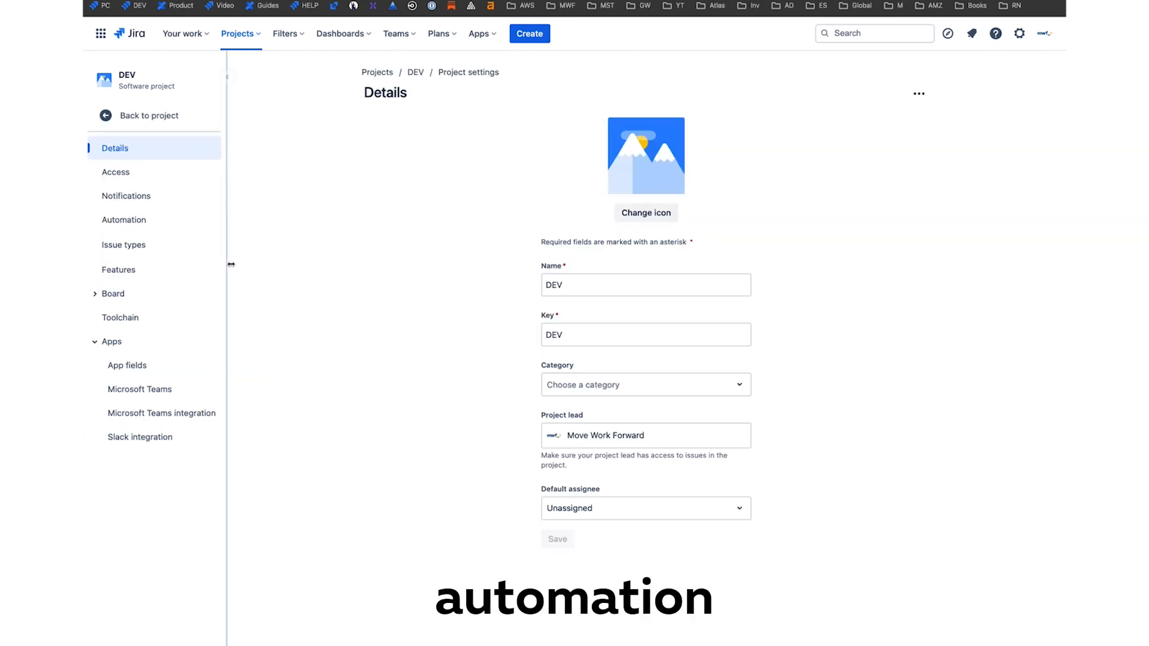
From the project automation templates, enable the 'commit made → move issue to in progress' rule
left_click(123, 220)
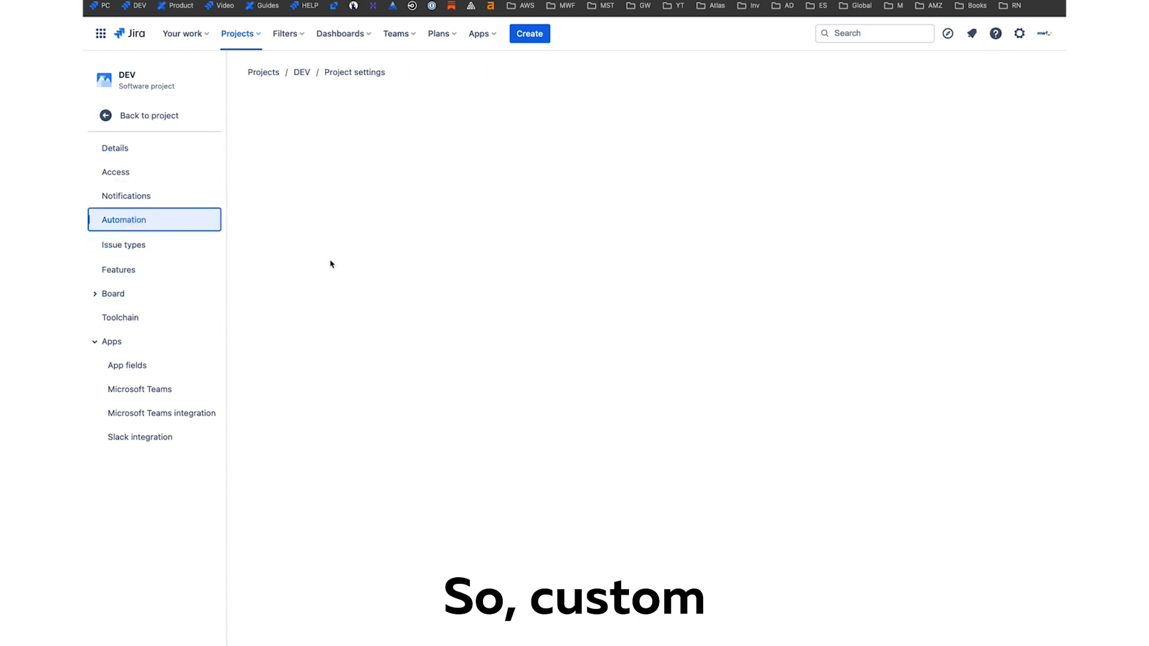
left_click(123, 219)
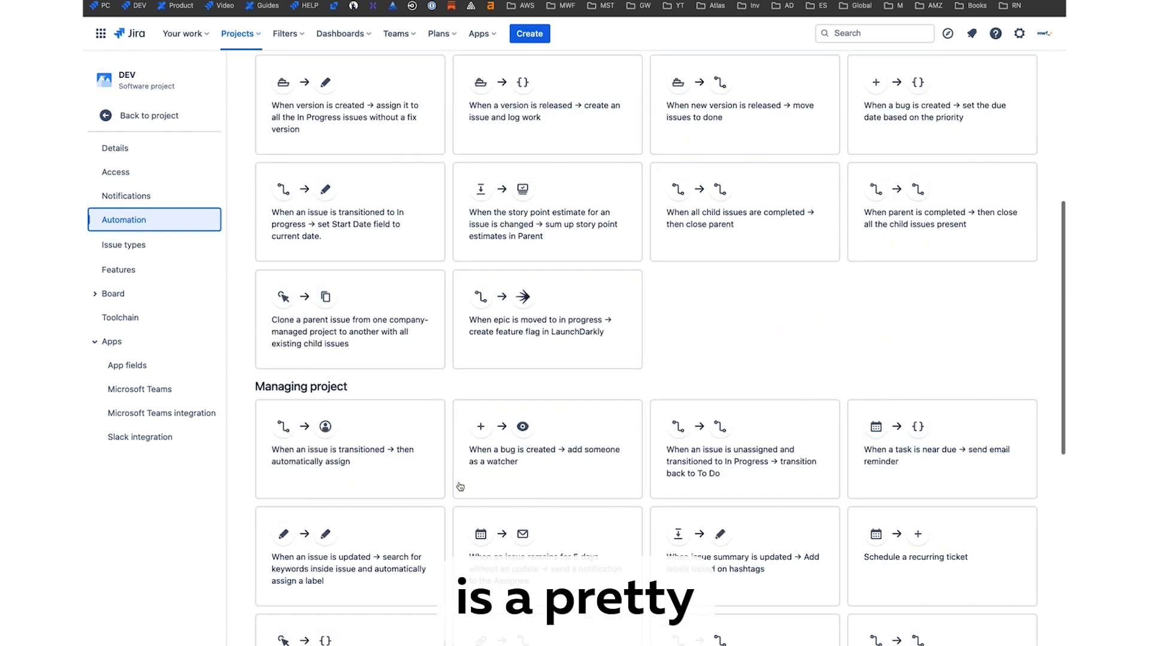
scroll("down", 3)
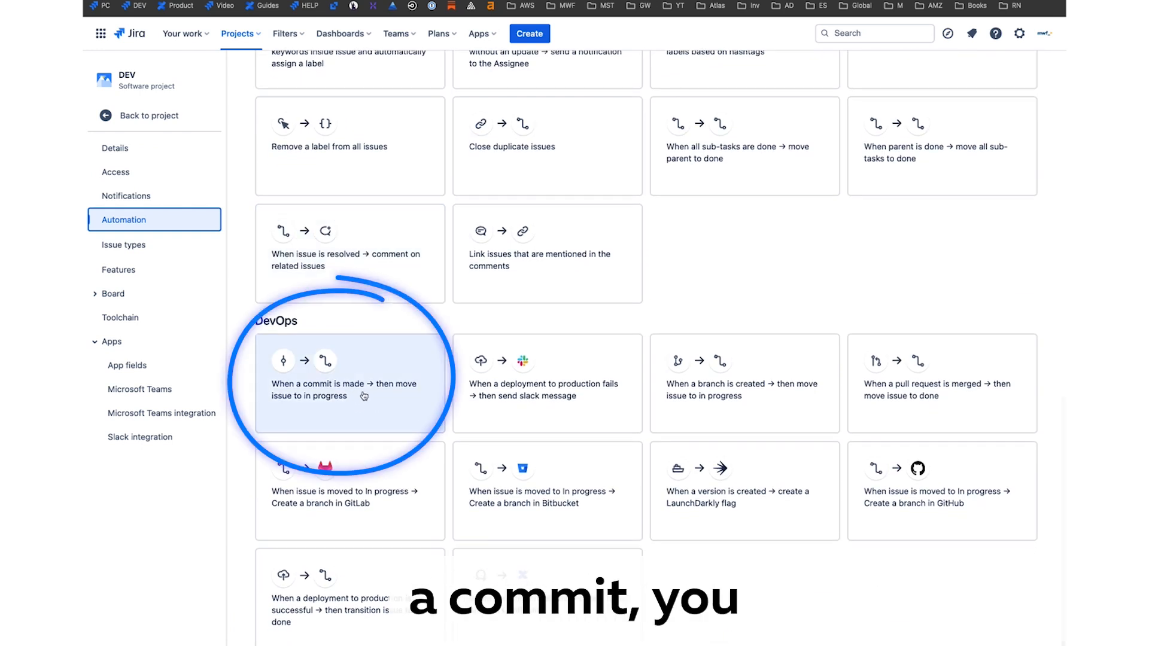
left_click(349, 383)
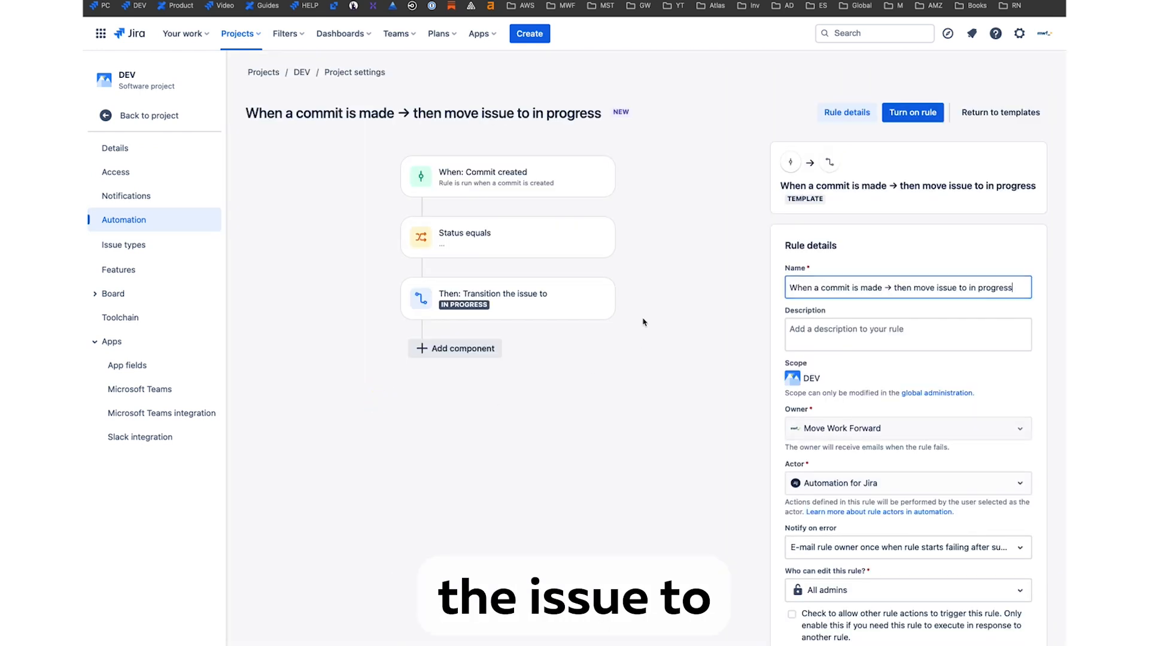
left_click(912, 112)
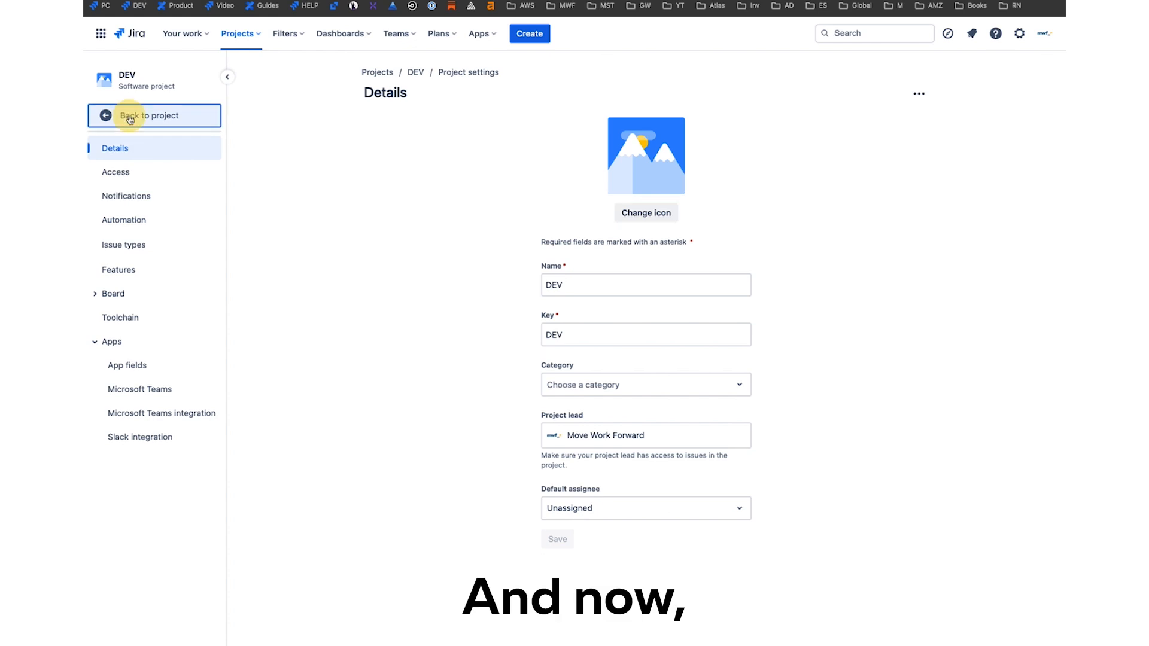
Return to the DEV project and open the Java Builds branch selector
left_click(146, 115)
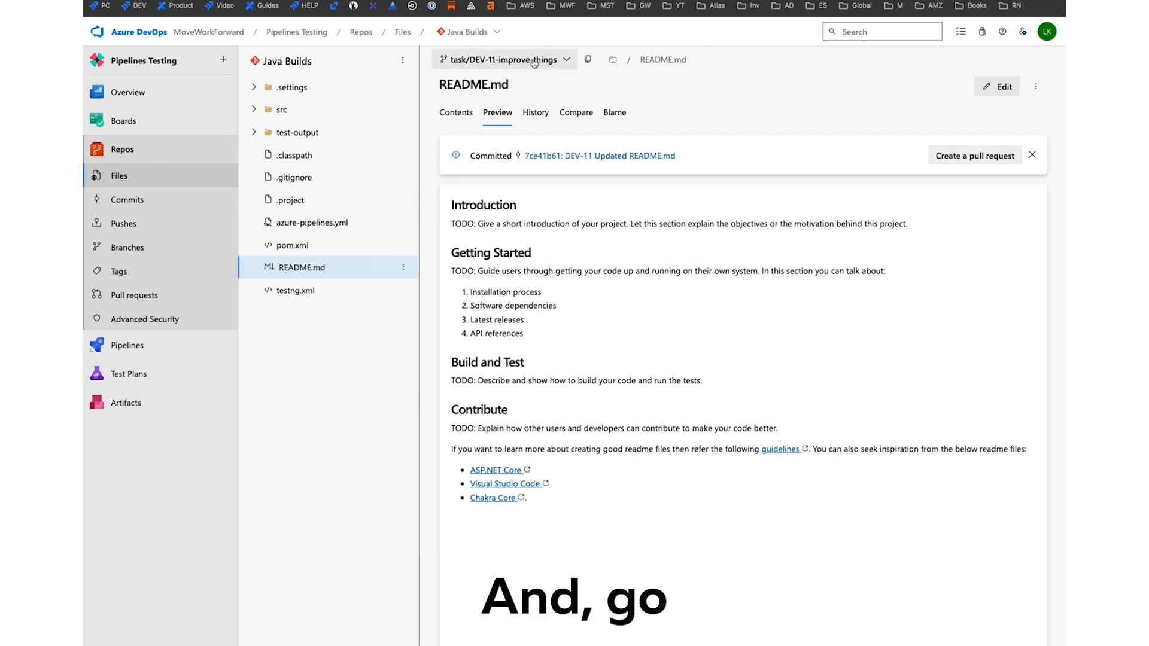
left_click(504, 60)
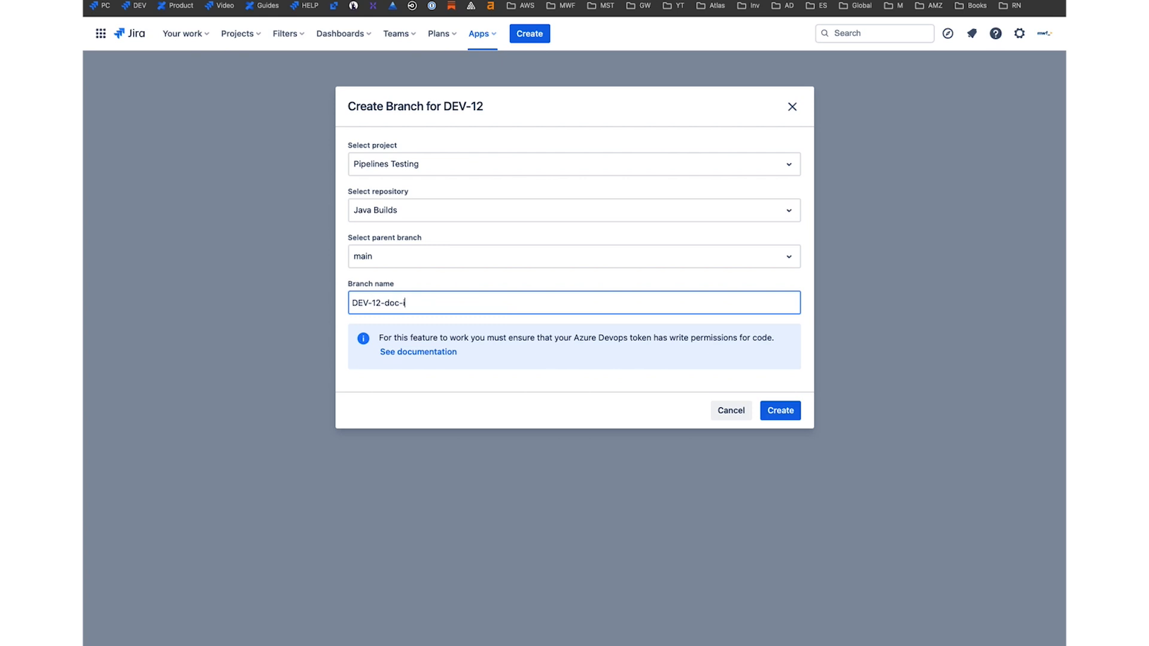
Create branch DEV-12-doc-improvements from main and view it in Azure DevOps
type("improvements")
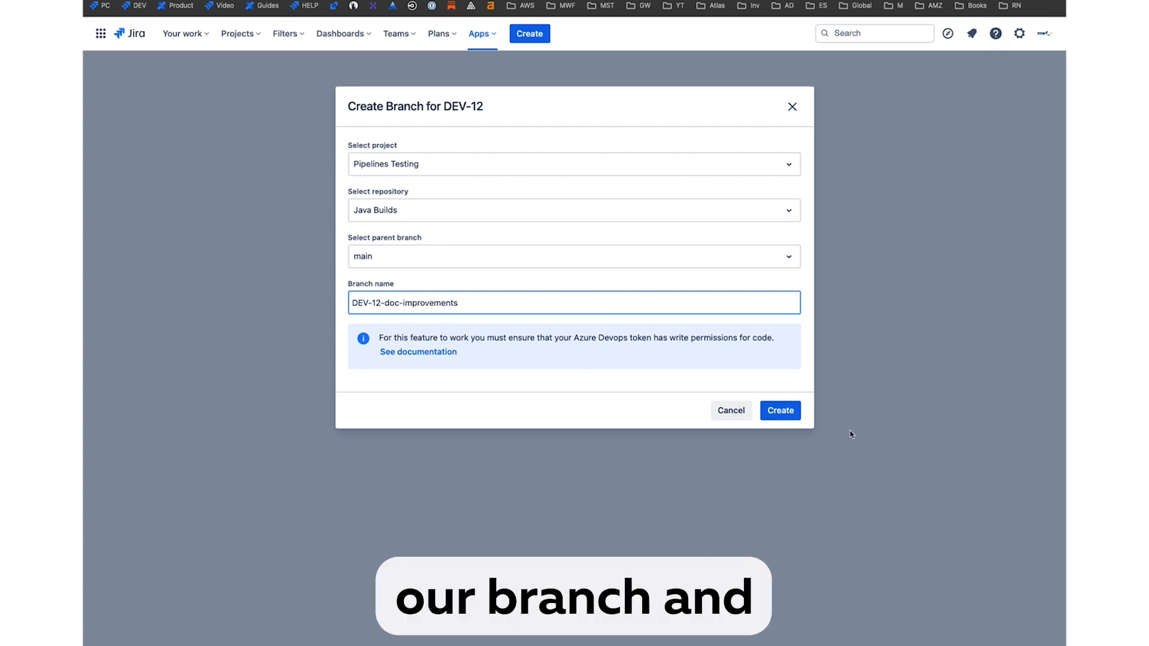
left_click(779, 410)
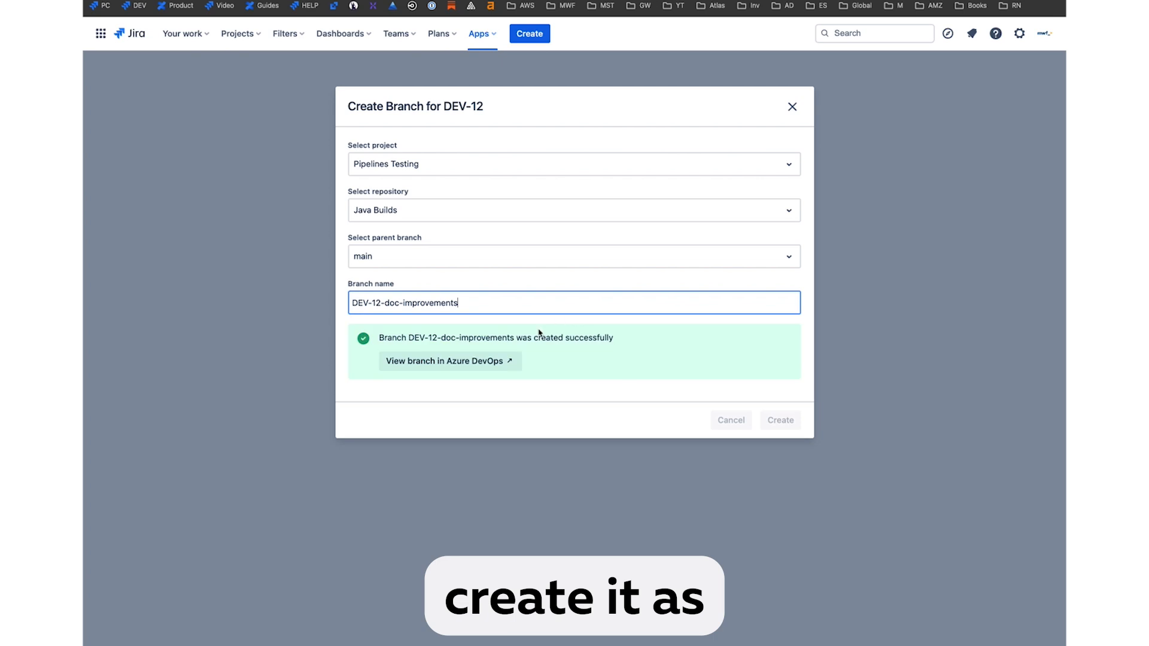
left_click(445, 361)
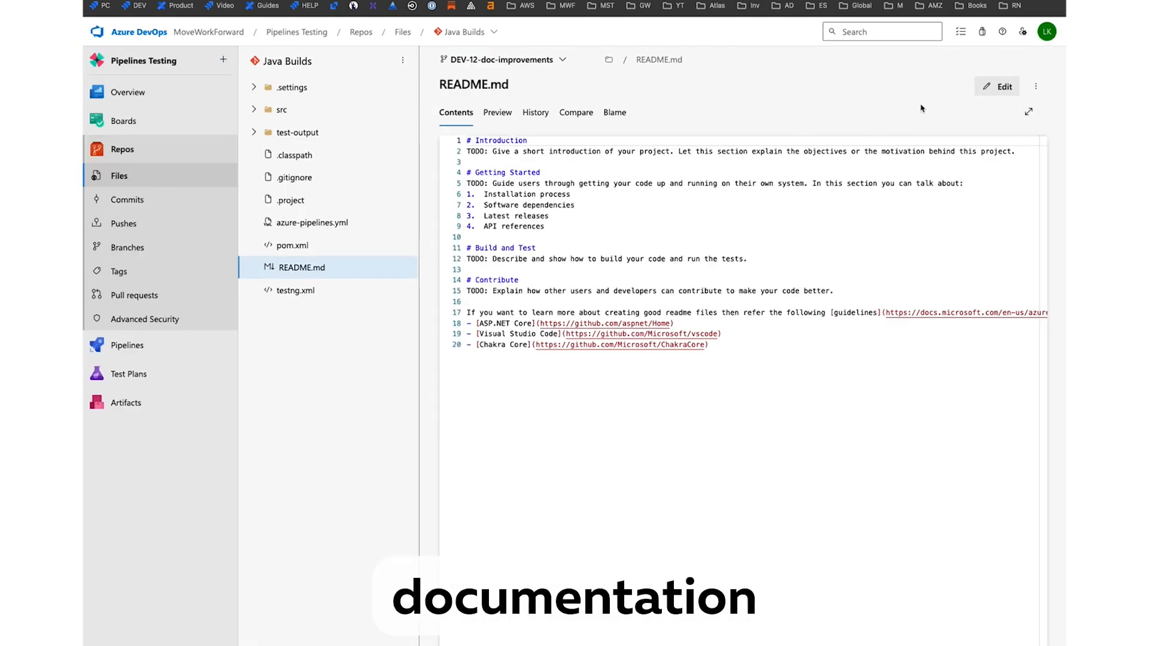
Edit README.md to add '- improvements' and commit it as 'DEV-12 Updated README.md'
left_click(1002, 86)
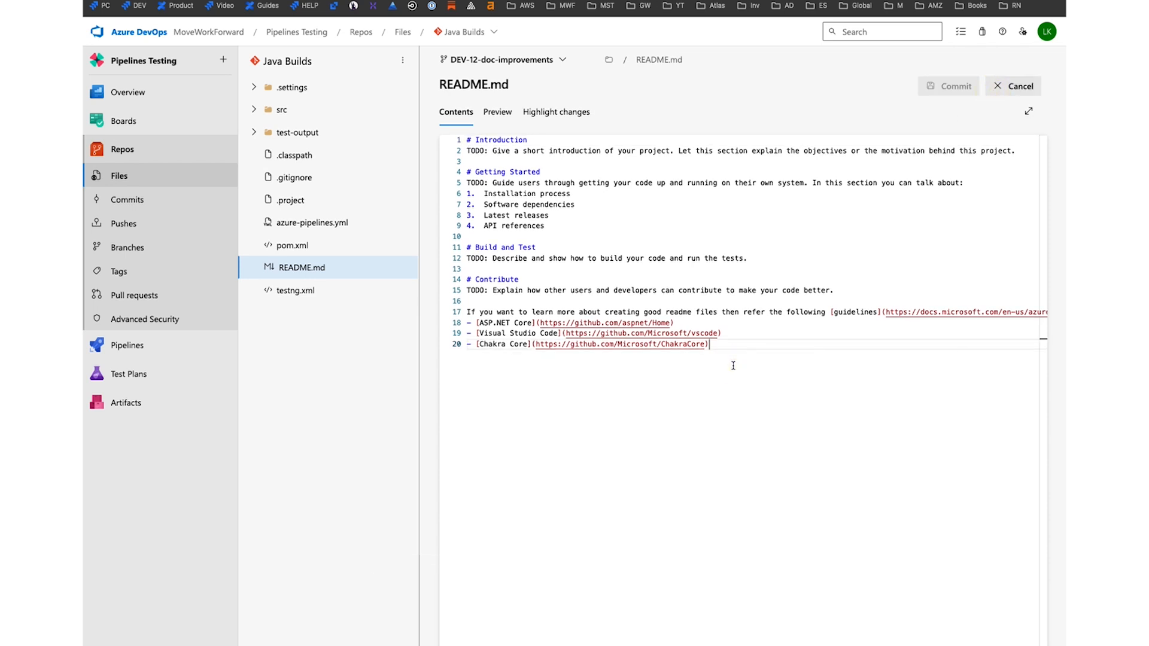
type("- improvements")
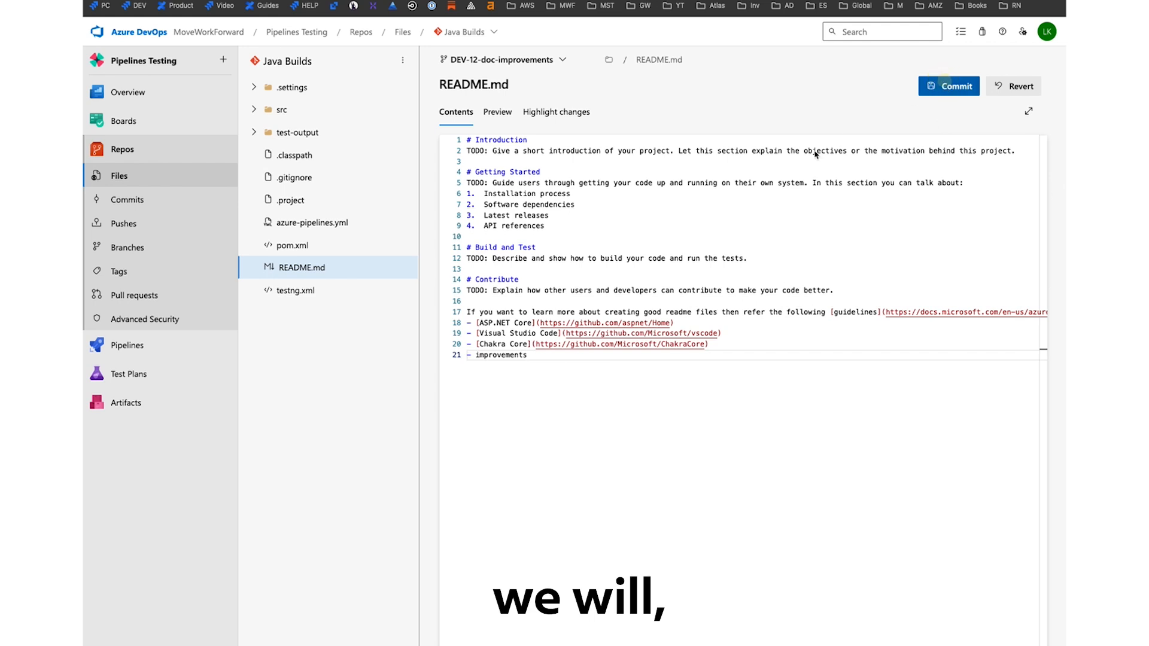
left_click(947, 86)
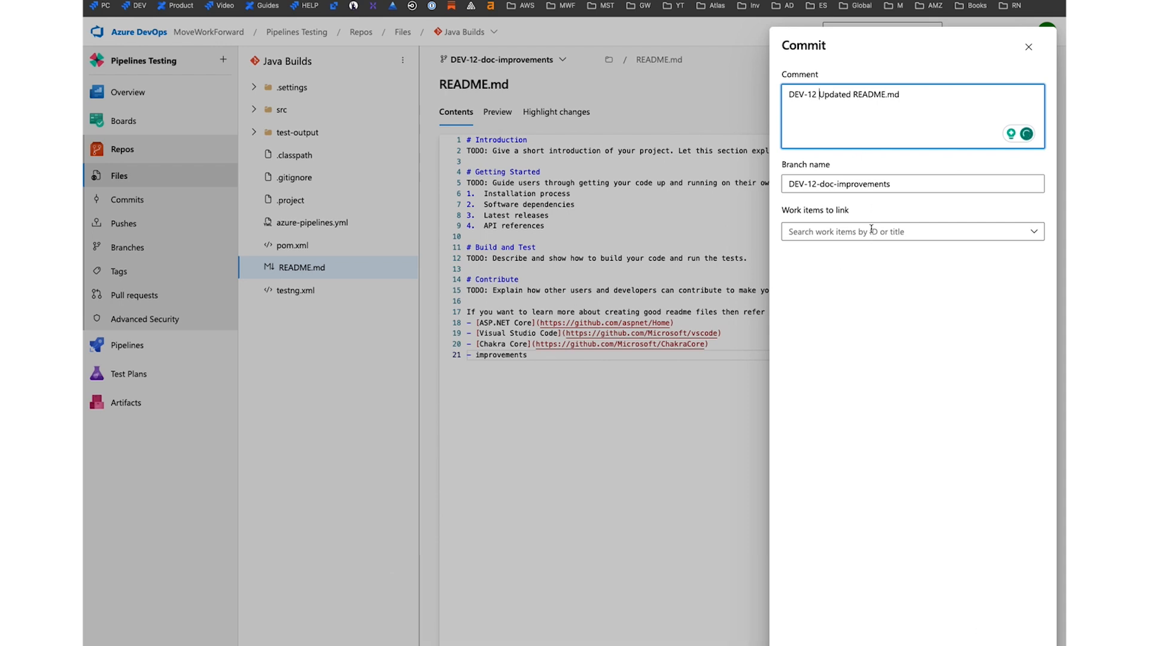
left_click(1028, 46)
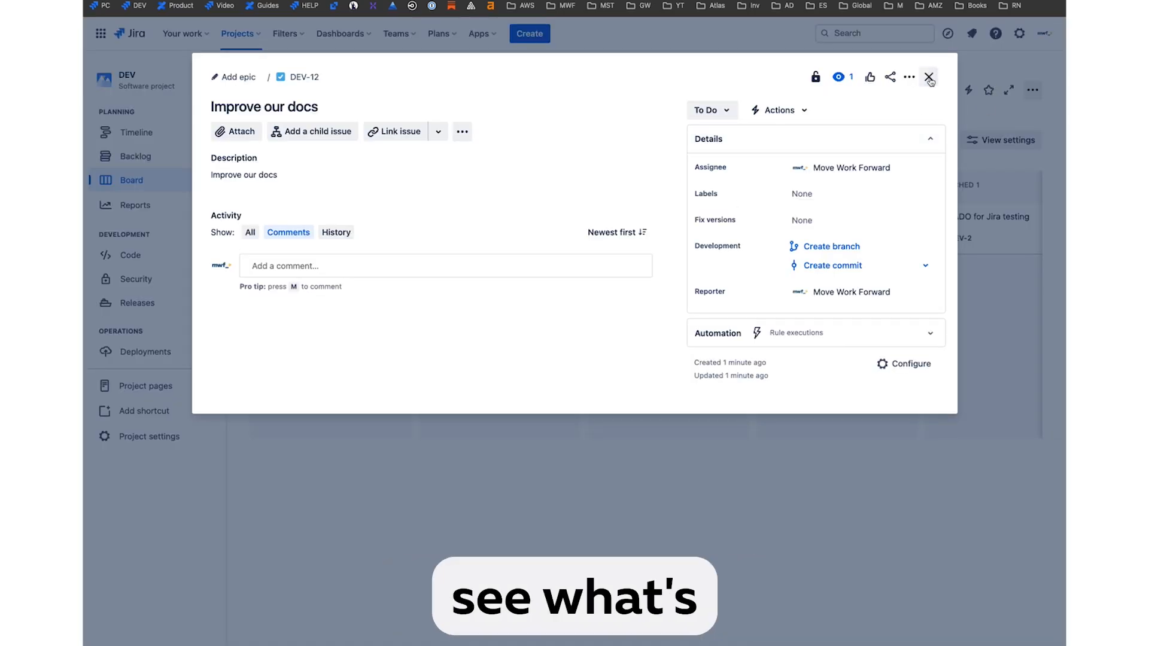
Reopen DEV-12 and check its History shows the automated To Do → In Progress transition
left_click(928, 77)
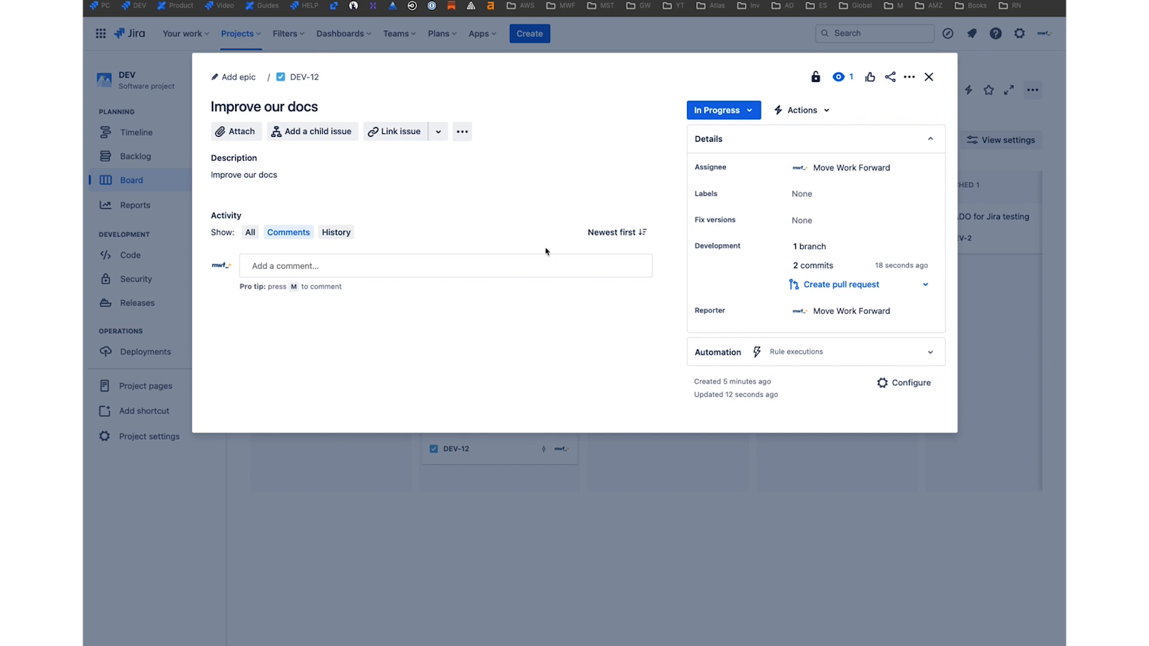
mouse_move(842, 247)
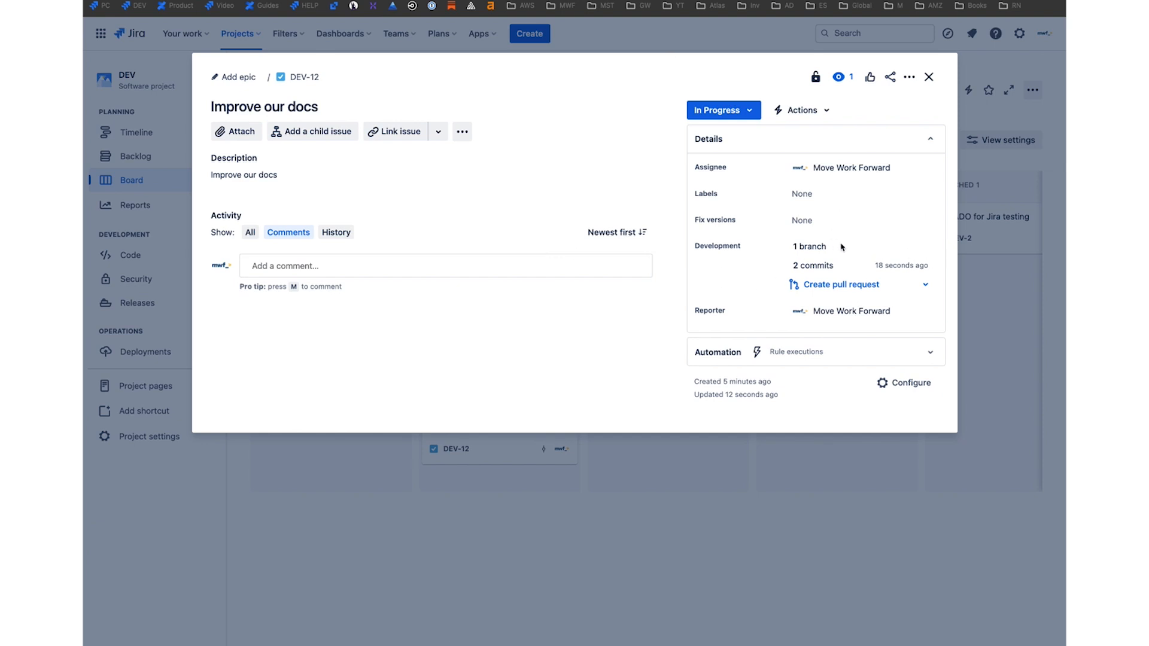
left_click(809, 246)
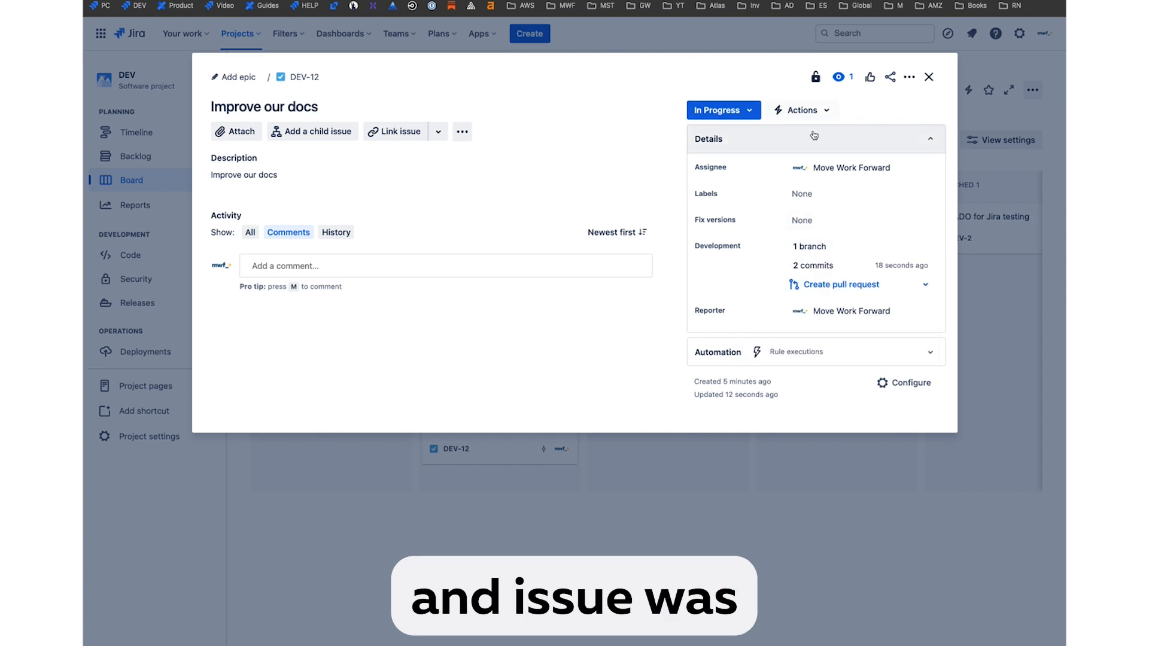
left_click(335, 232)
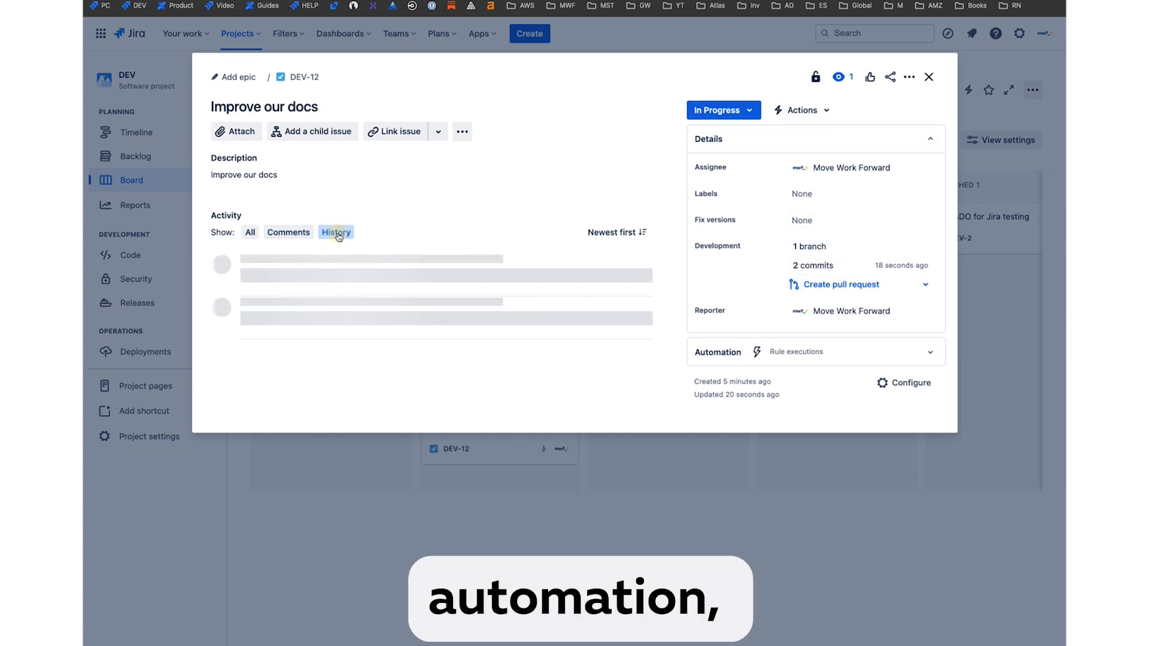
left_click(335, 232)
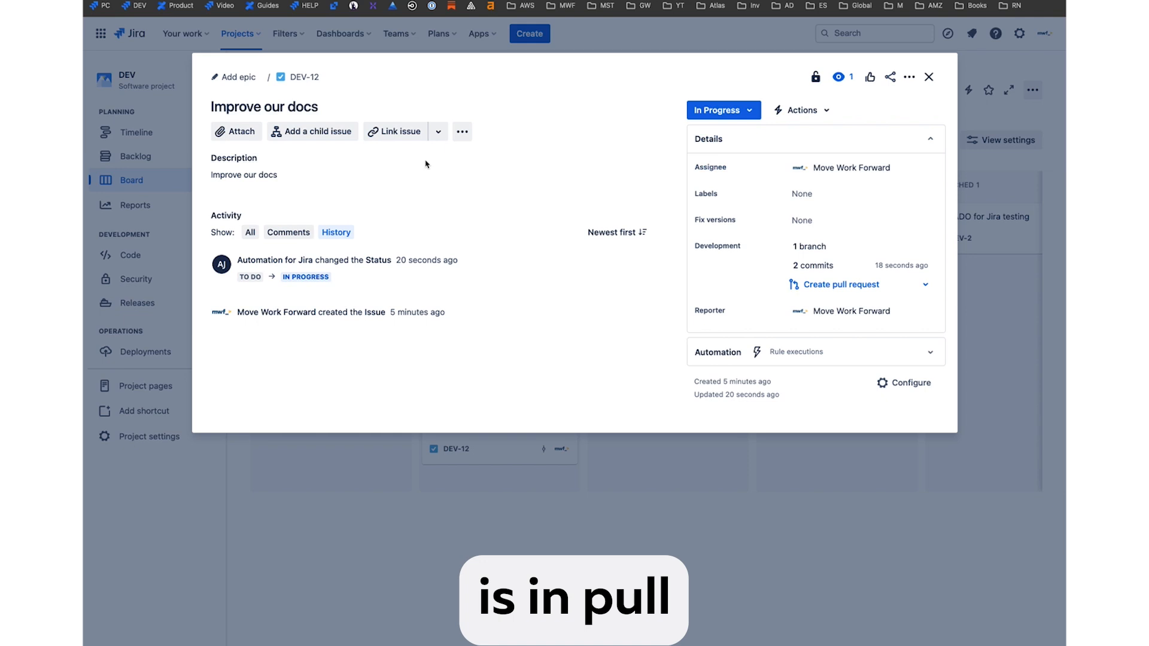
left_click(722, 110)
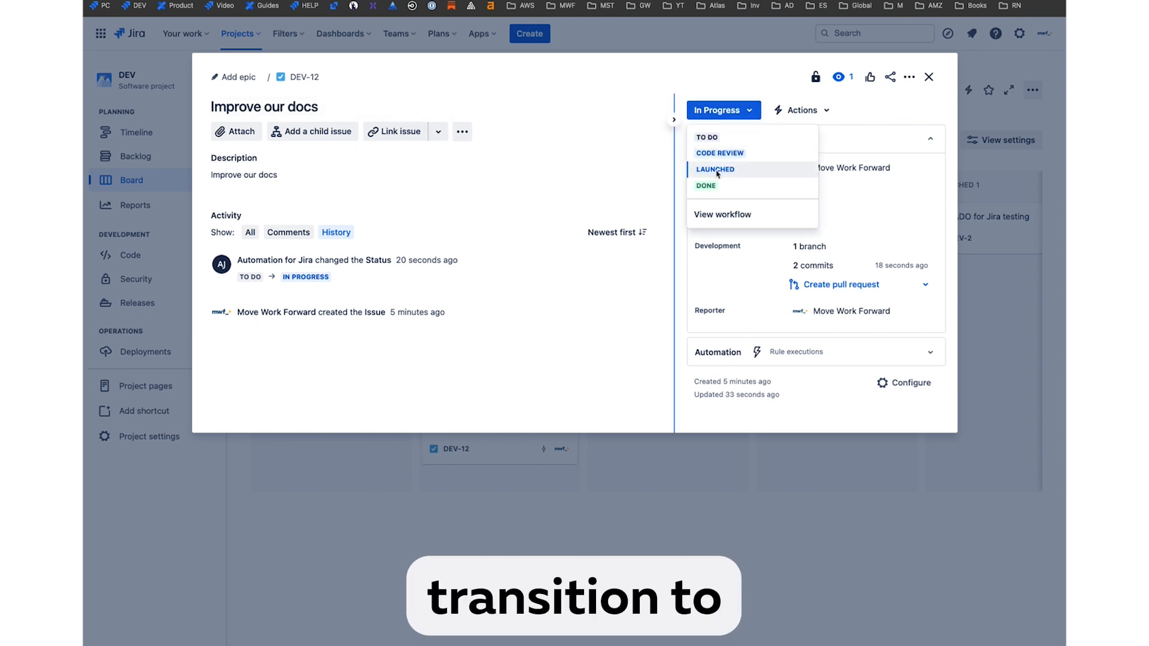
left_click(803, 110)
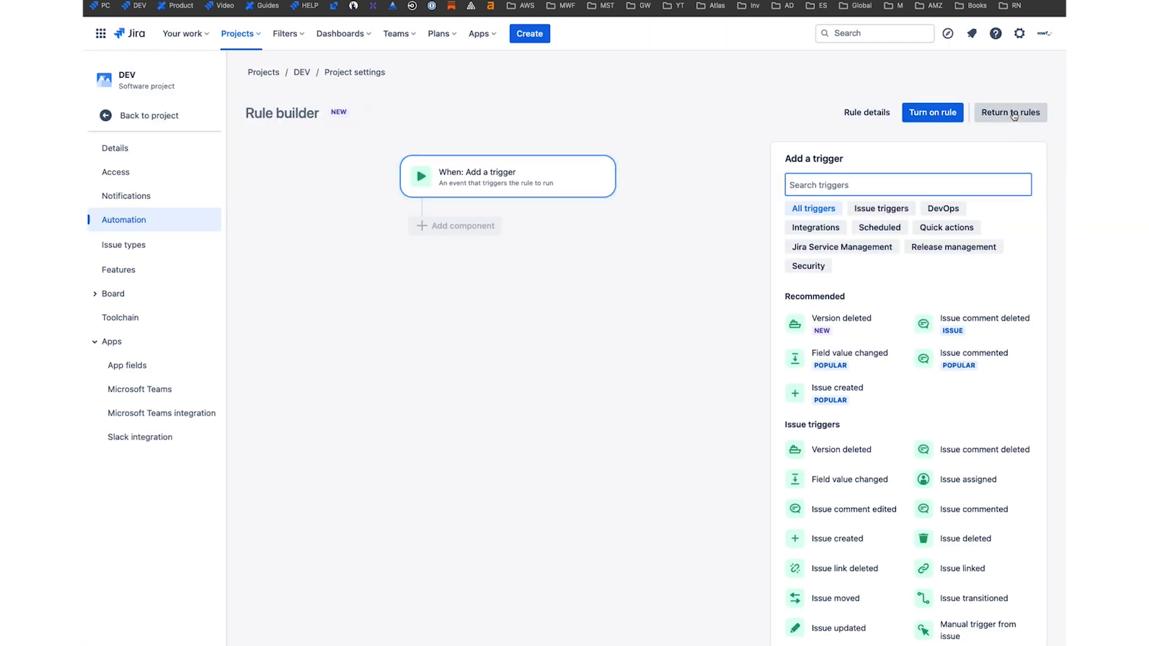
Start from the pull-request-merged template and change its trigger to Pull request created
left_click(1010, 112)
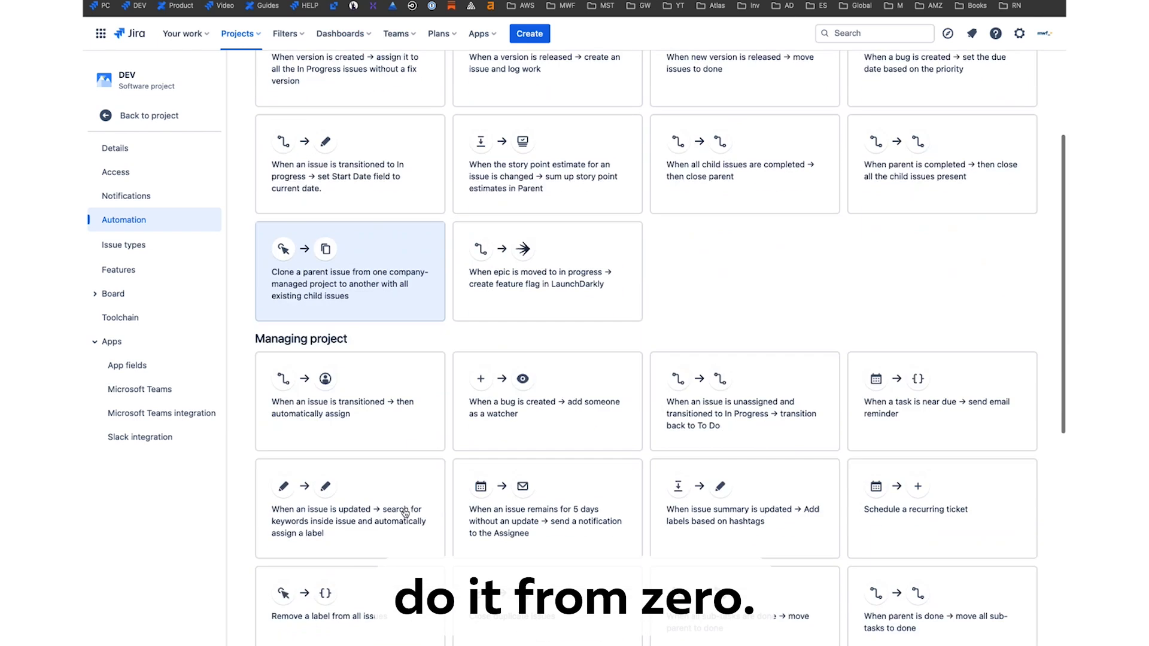
scroll("down", 3)
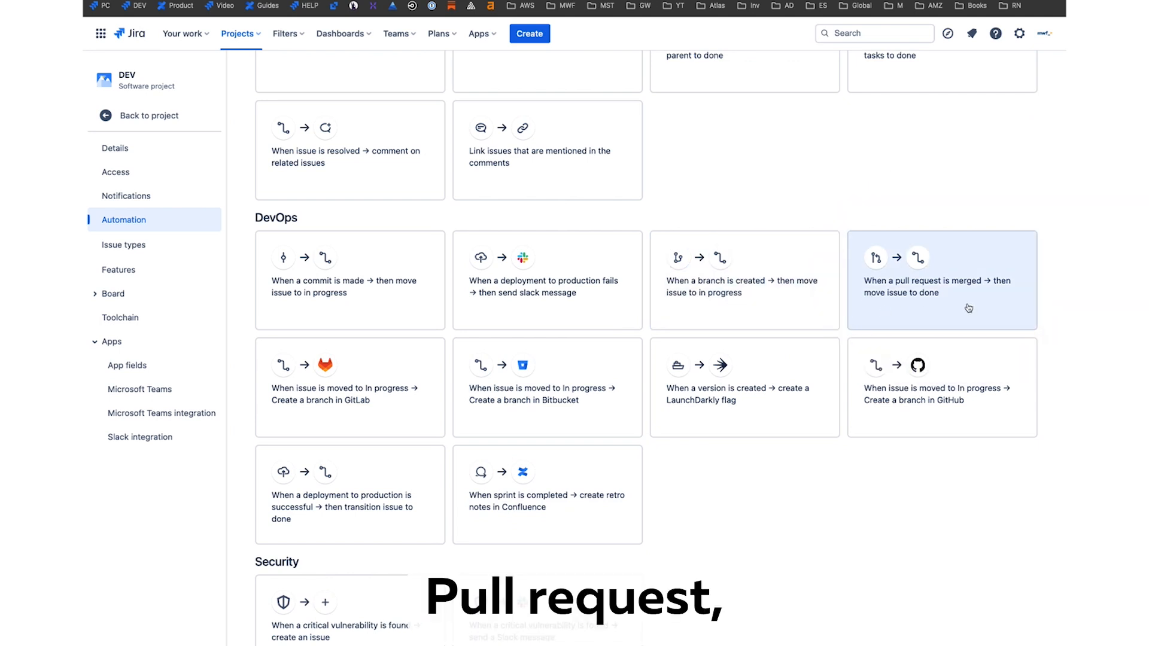
scroll("down", 3)
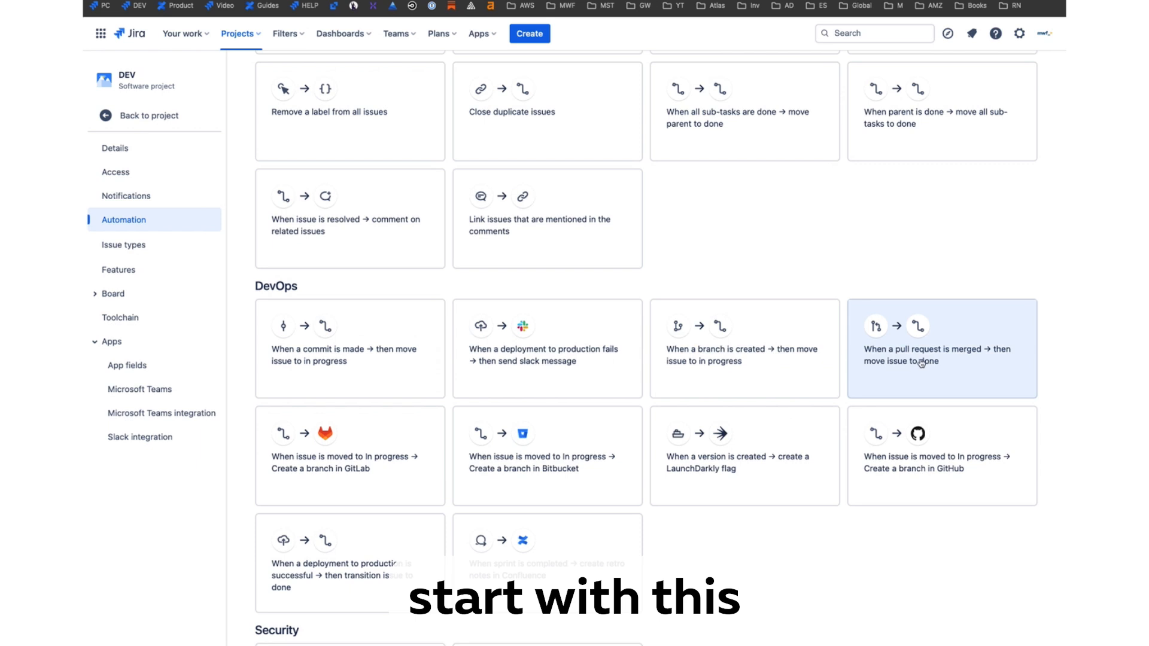
left_click(941, 348)
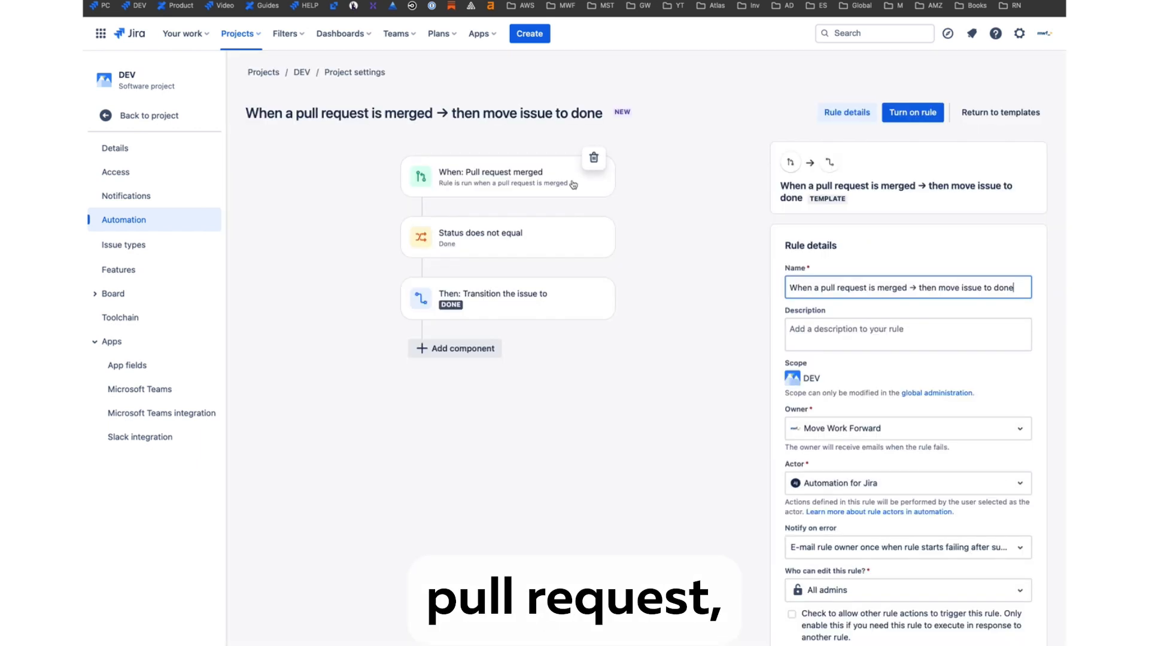
left_click(505, 176)
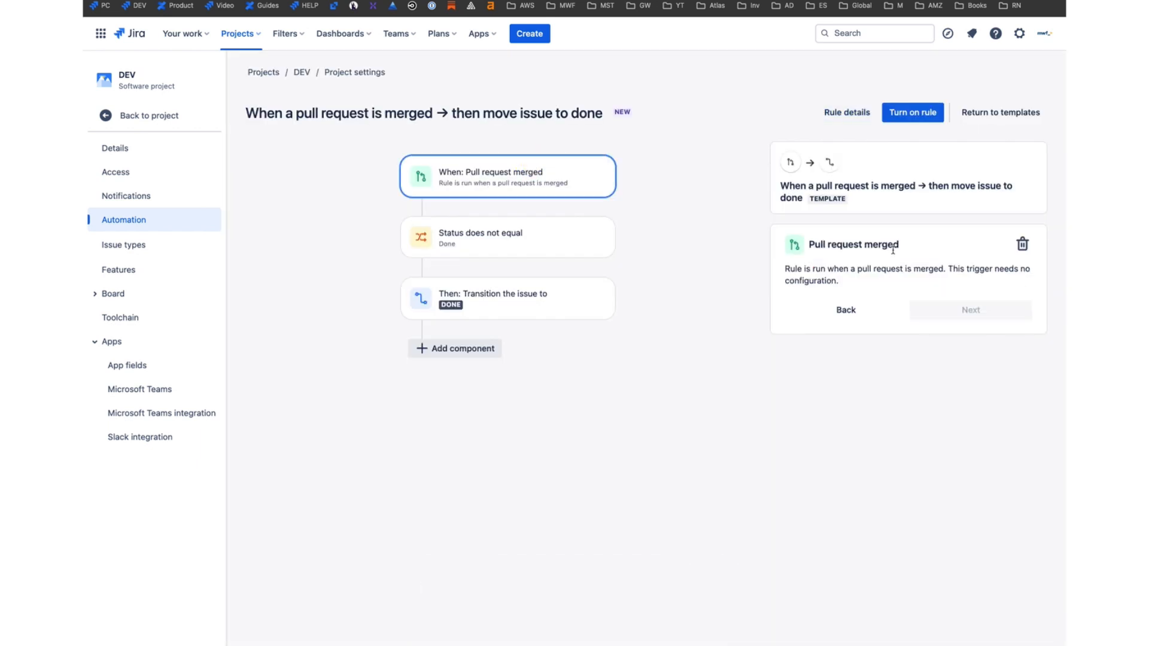
mouse_move(1023, 242)
type("pu")
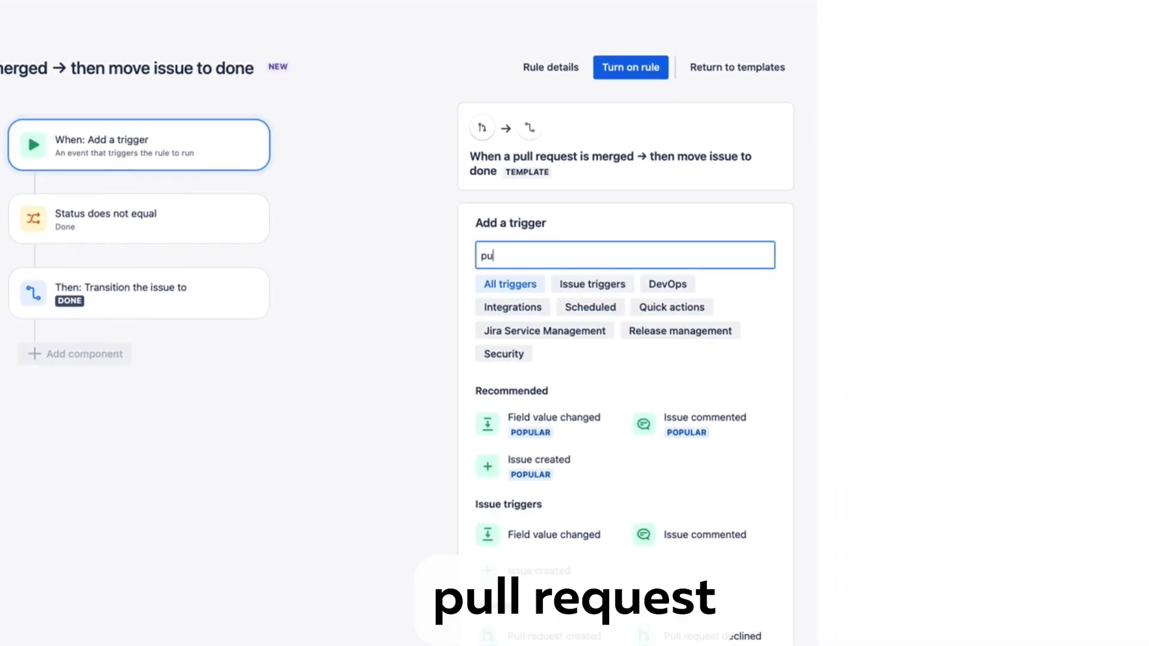
left_click(554, 634)
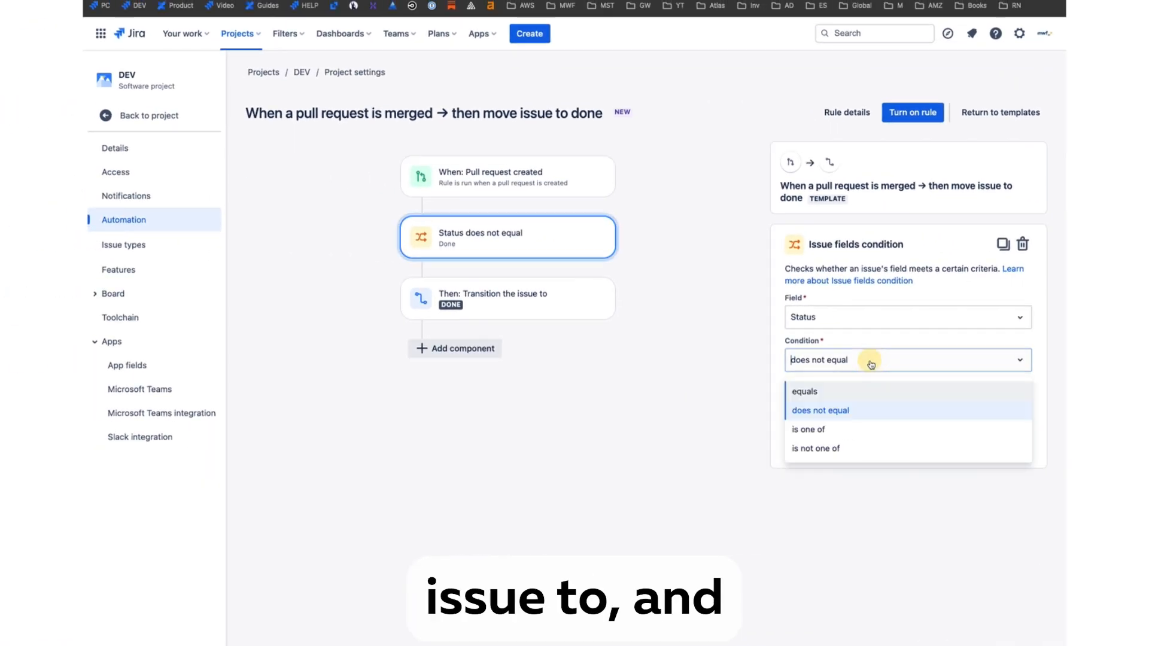
mouse_move(866, 303)
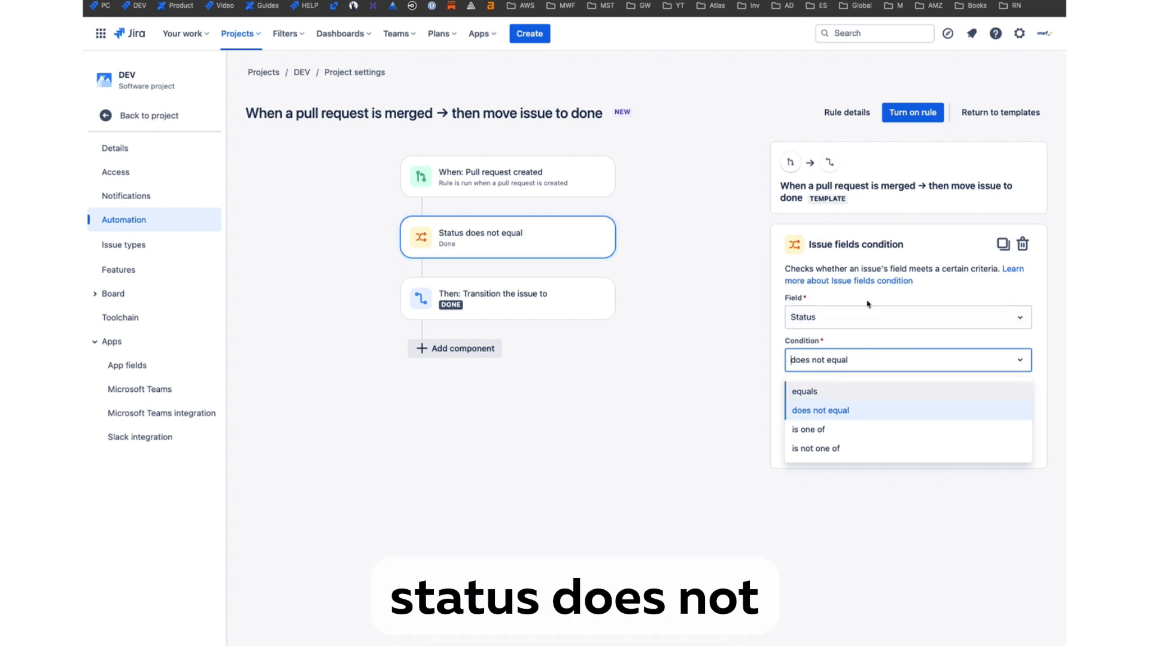
Set condition Status does not equal Code review, transition to Code review, and turn the rule on
left_click(820, 410)
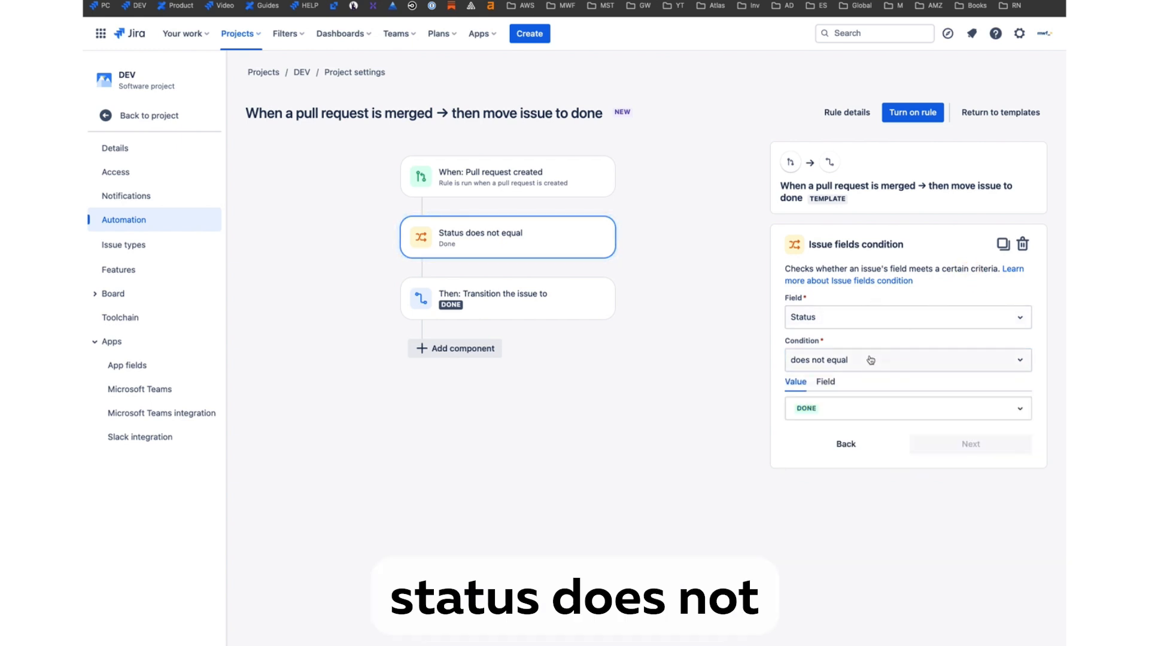
left_click(907, 408)
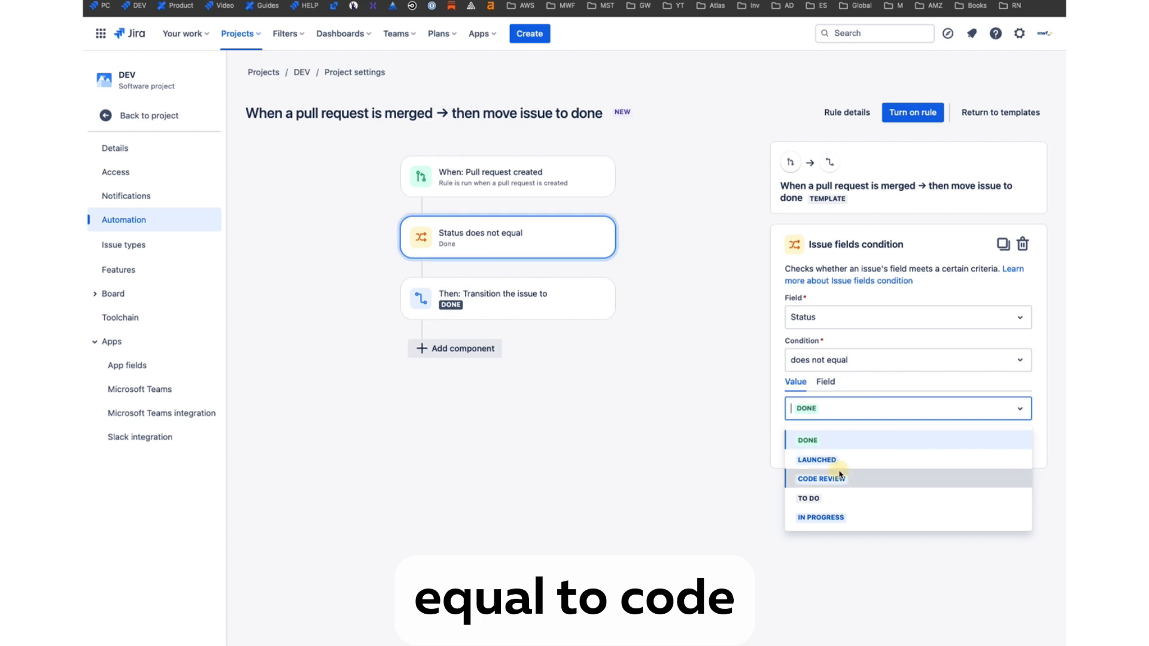
left_click(821, 478)
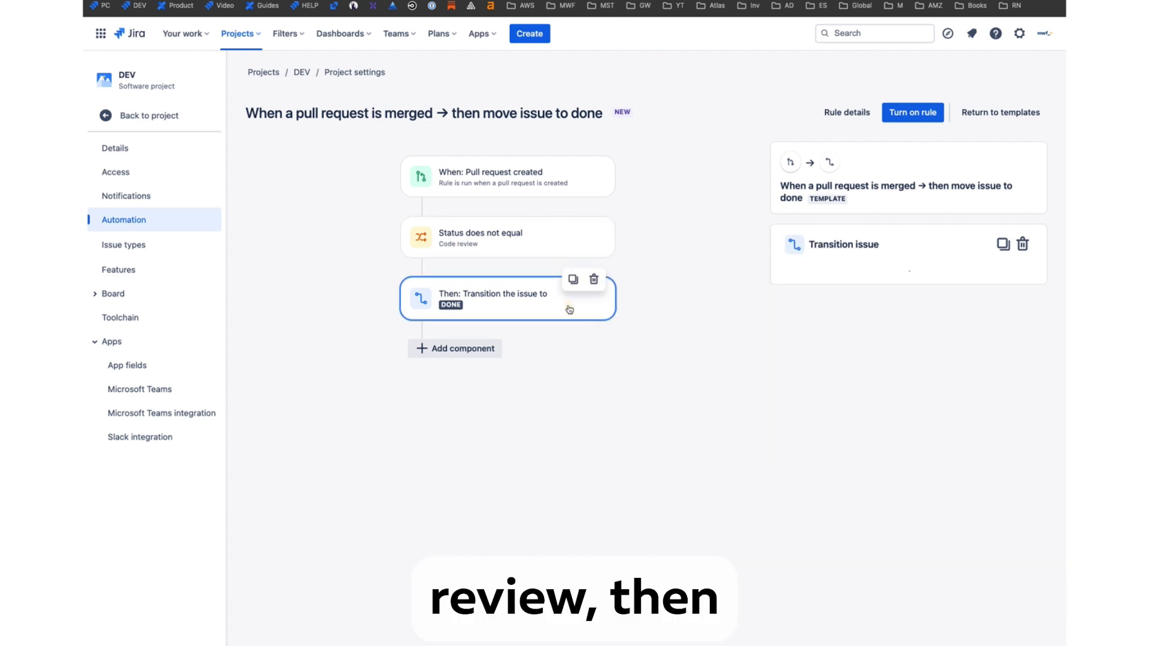
left_click(905, 335)
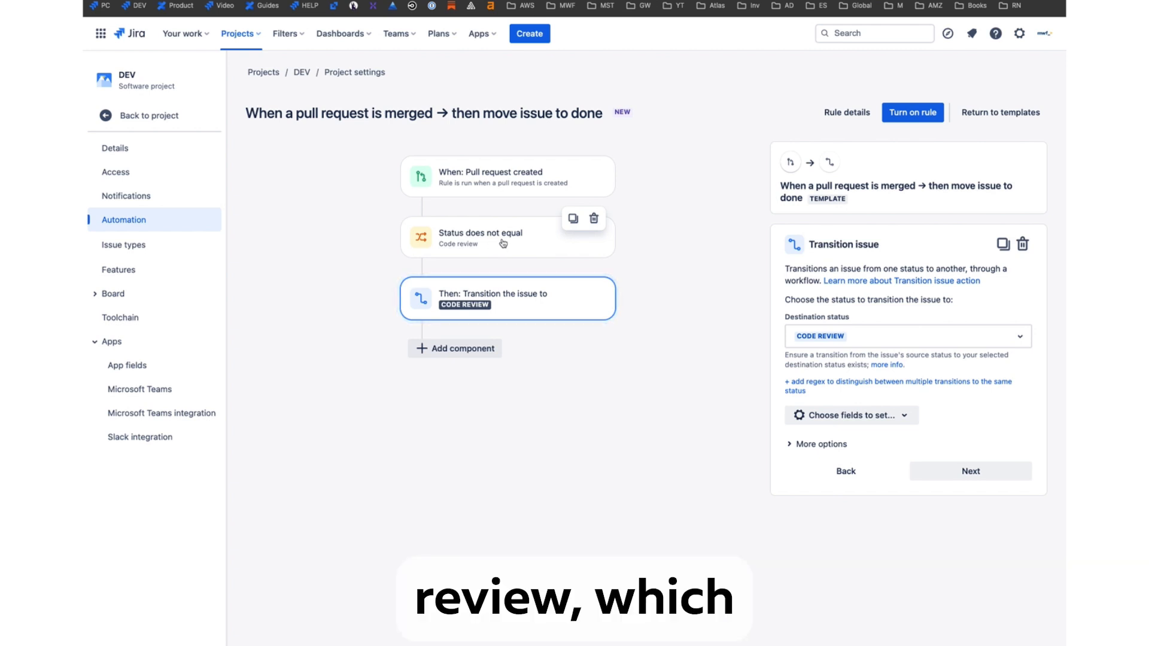
mouse_move(504, 316)
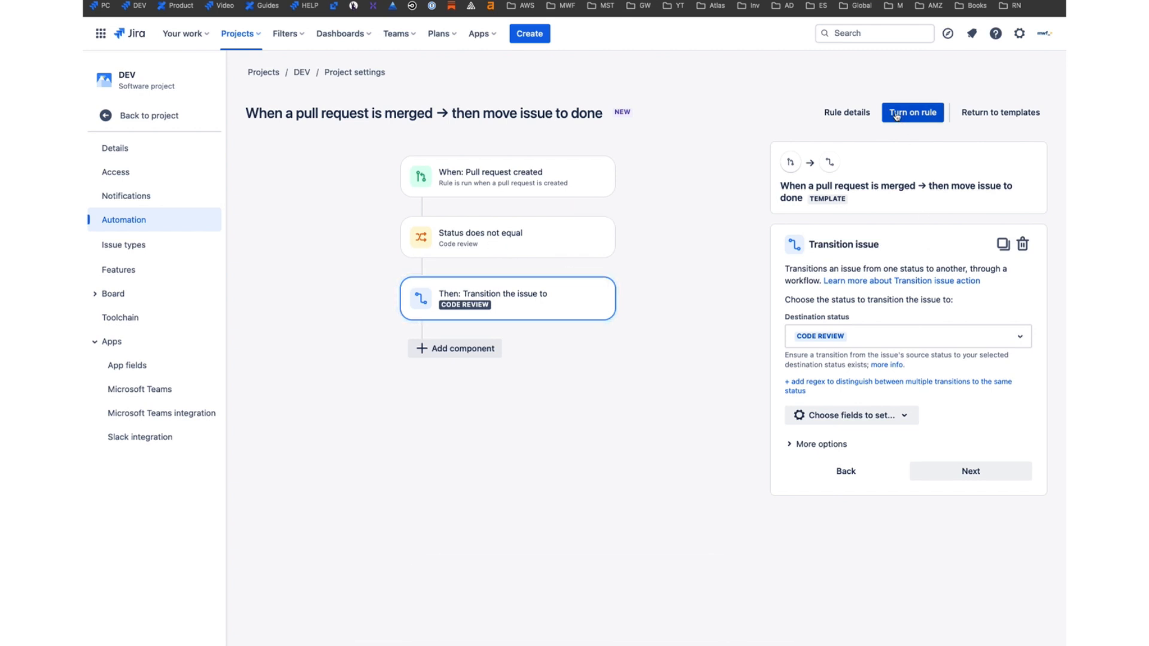
left_click(912, 112)
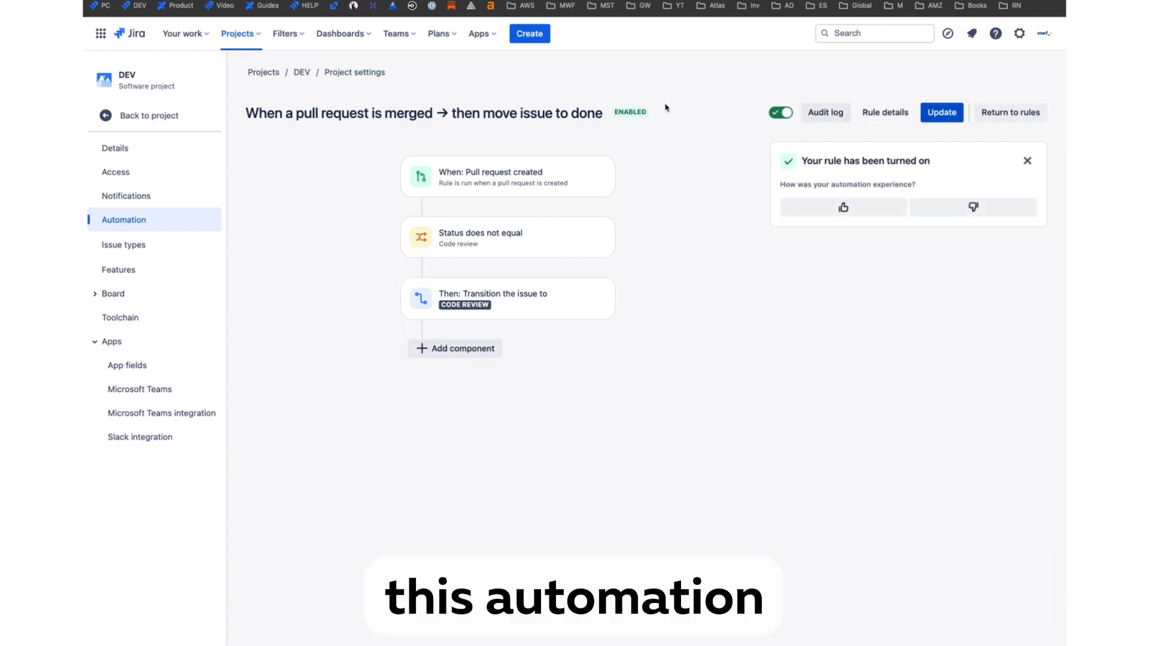
left_click(1010, 112)
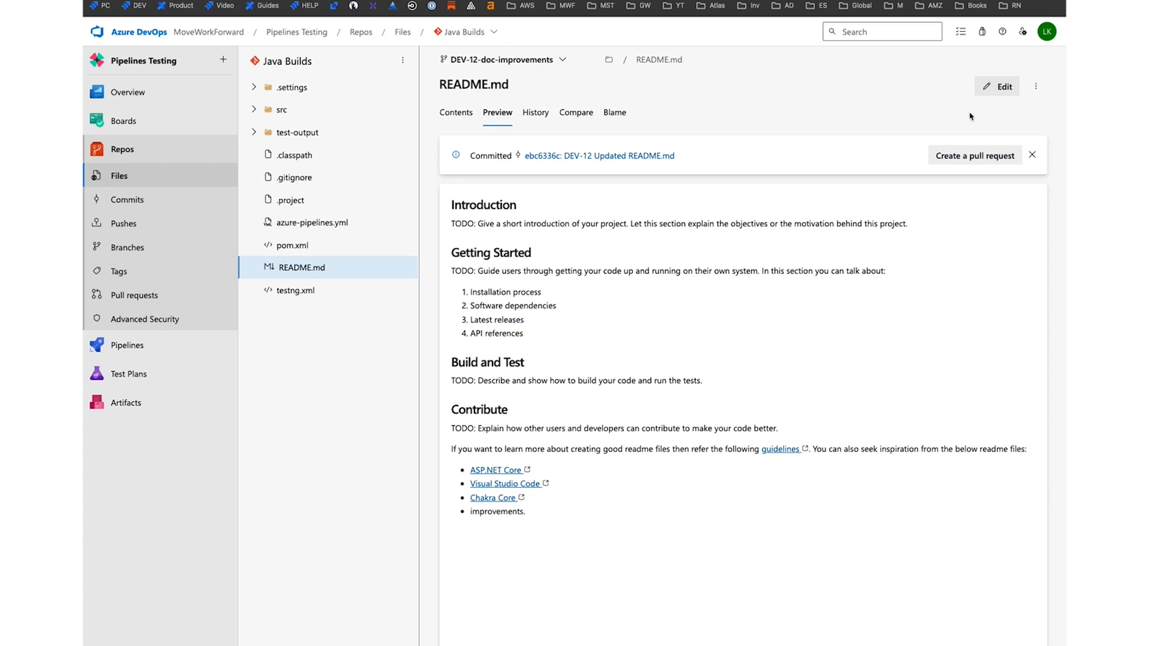
Create pull request 'DEV-12 doc improvements' into main with a reviewer assigned
left_click(975, 154)
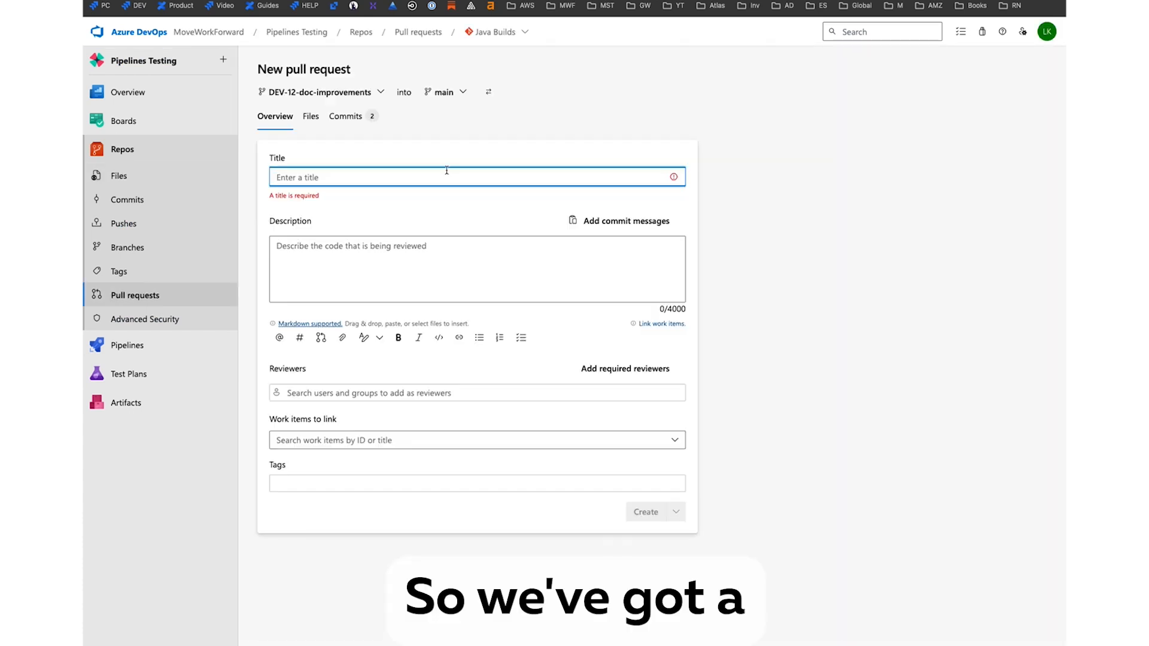
type("DEV-12 doc")
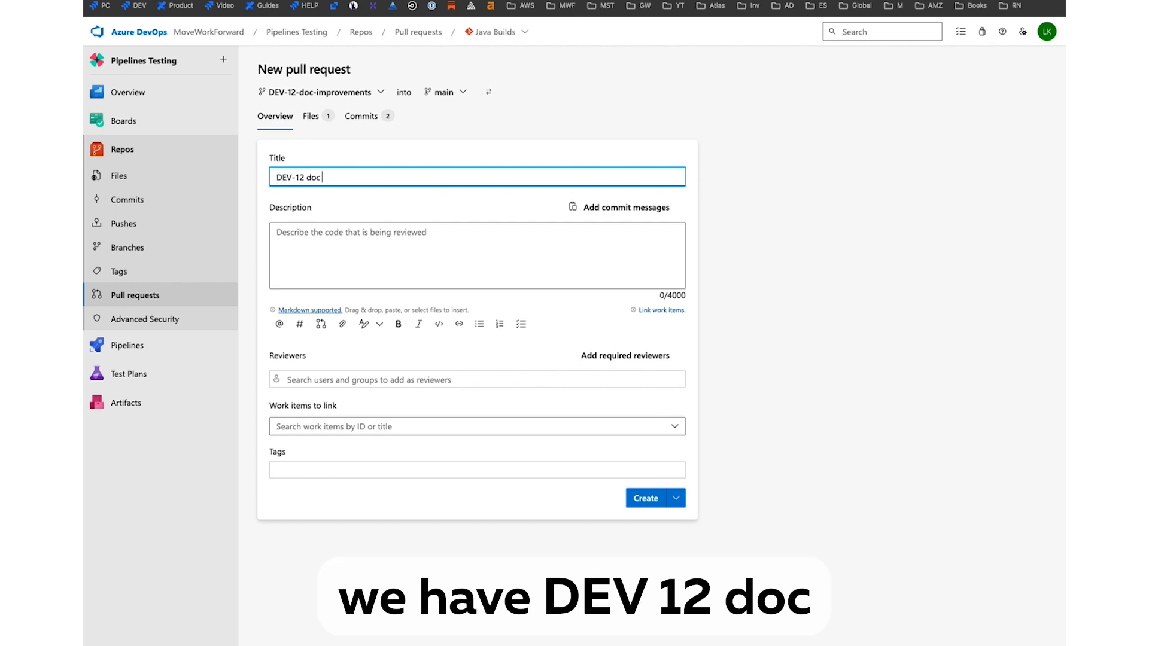
type("improvements")
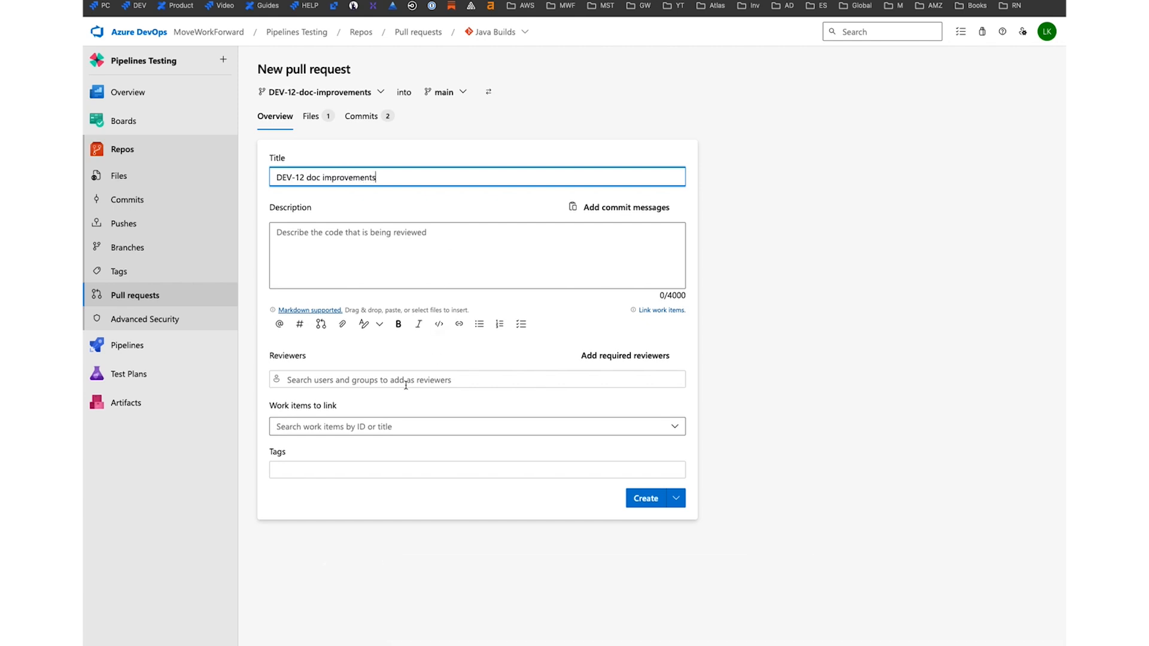
left_click(477, 379)
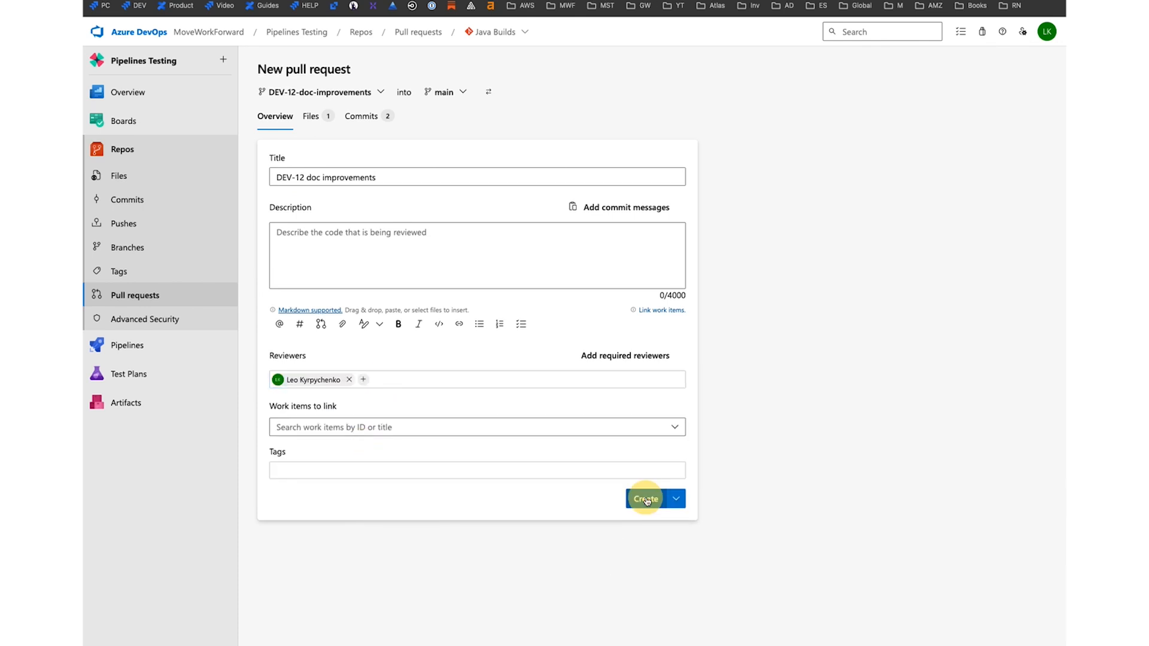
left_click(644, 498)
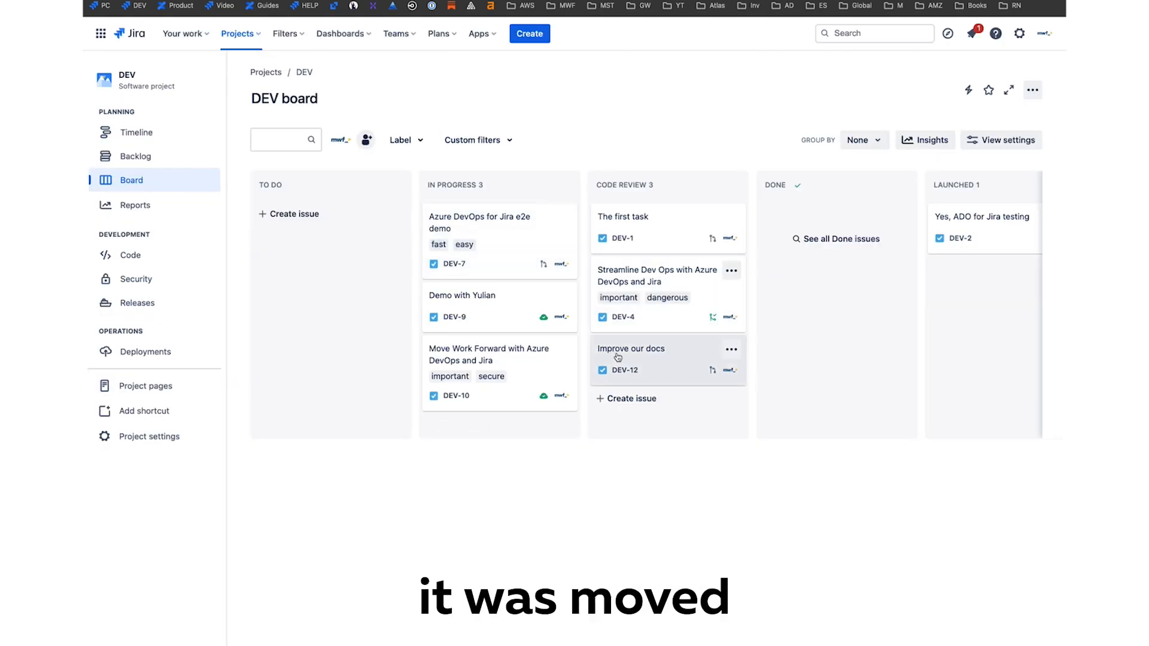
Check DEV-12's open pull request, then start a new automation rule from its Actions menu
left_click(631, 348)
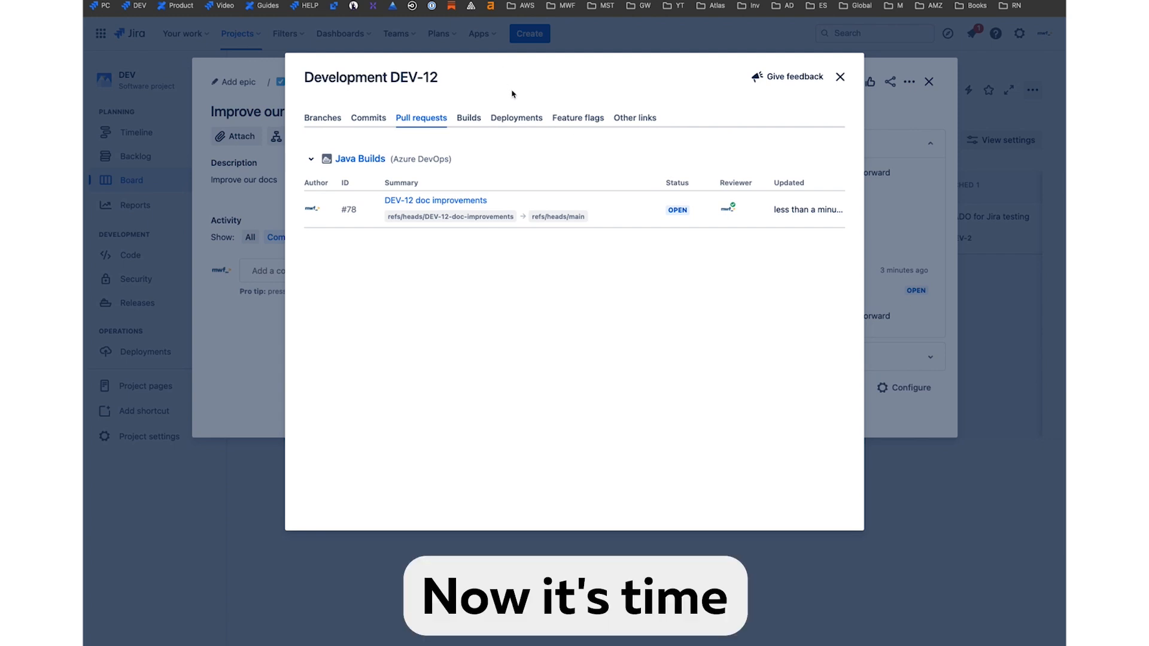
left_click(840, 76)
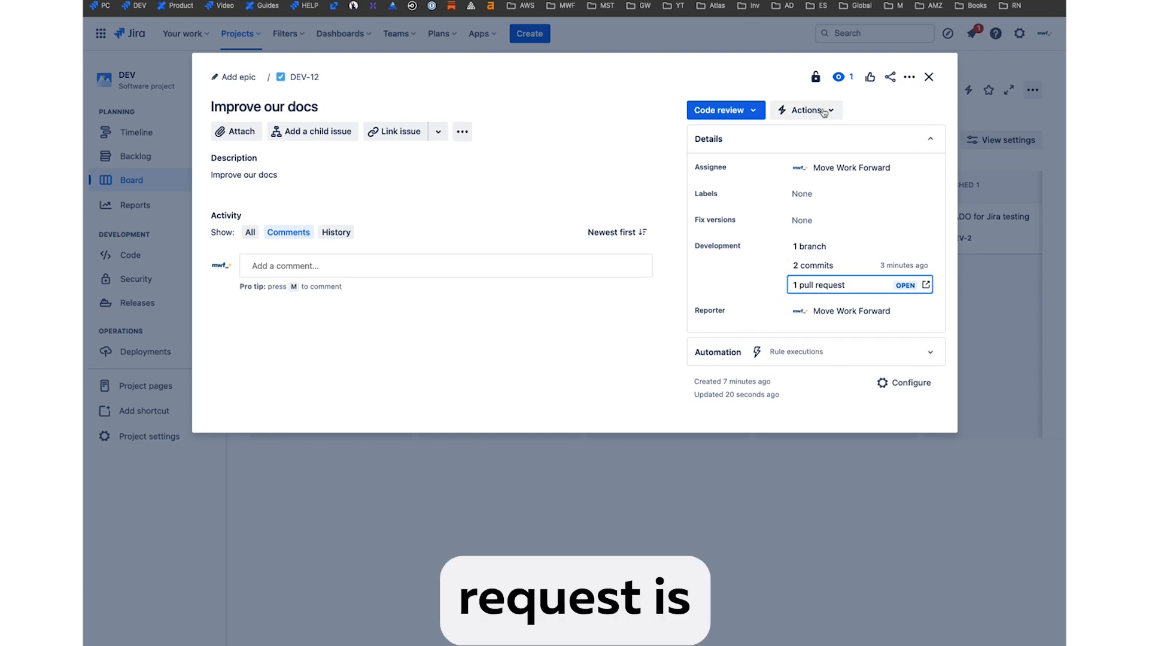
left_click(805, 110)
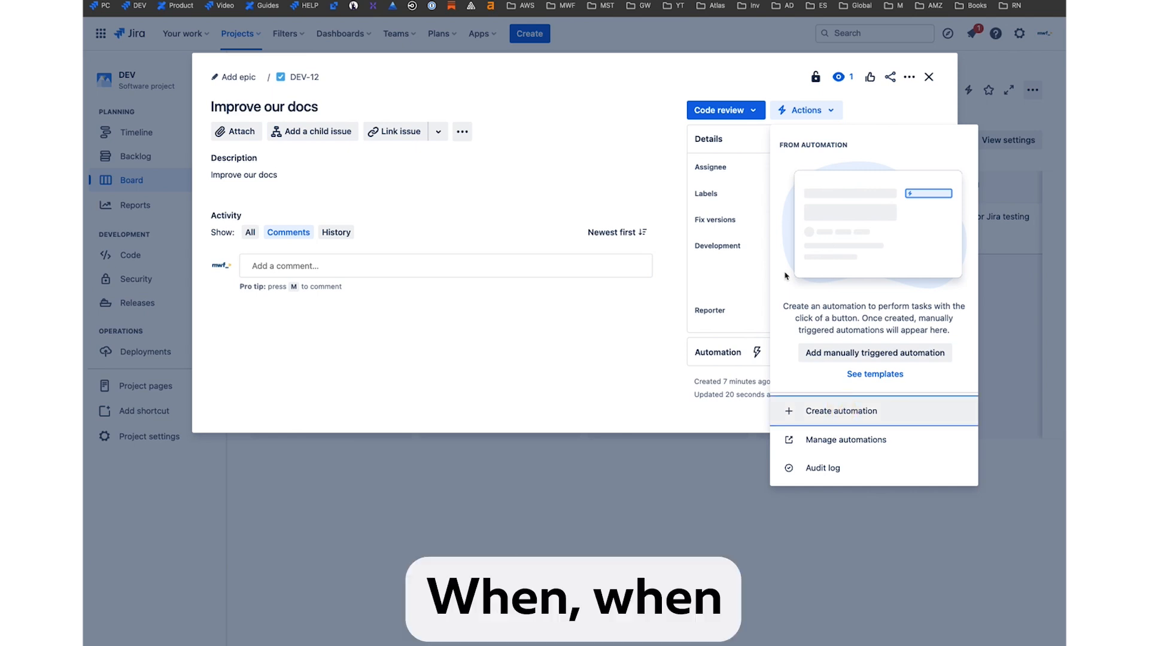
left_click(841, 410)
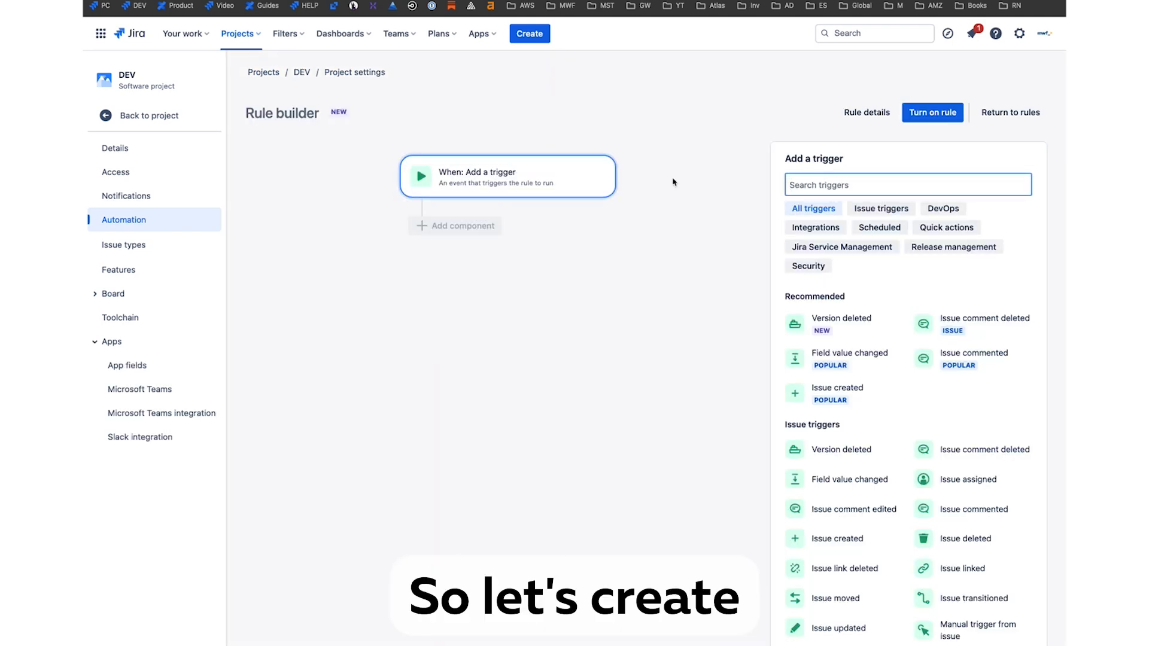
Build a rule triggered on Pull request merged that transitions the issue to Done
type("pull")
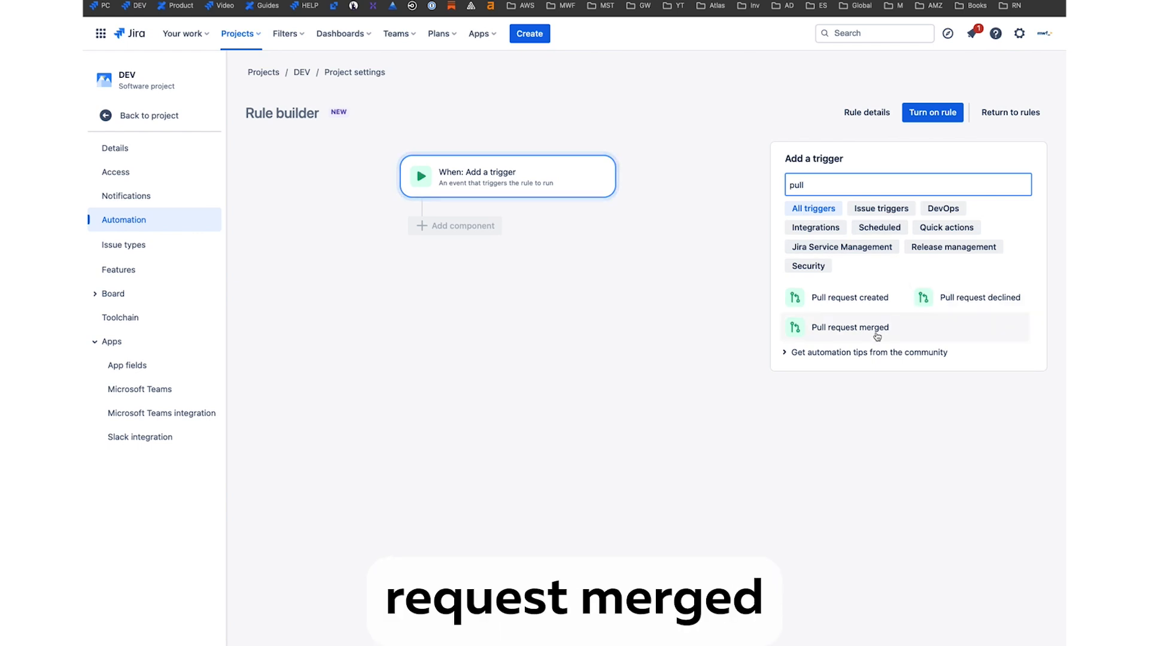
left_click(850, 328)
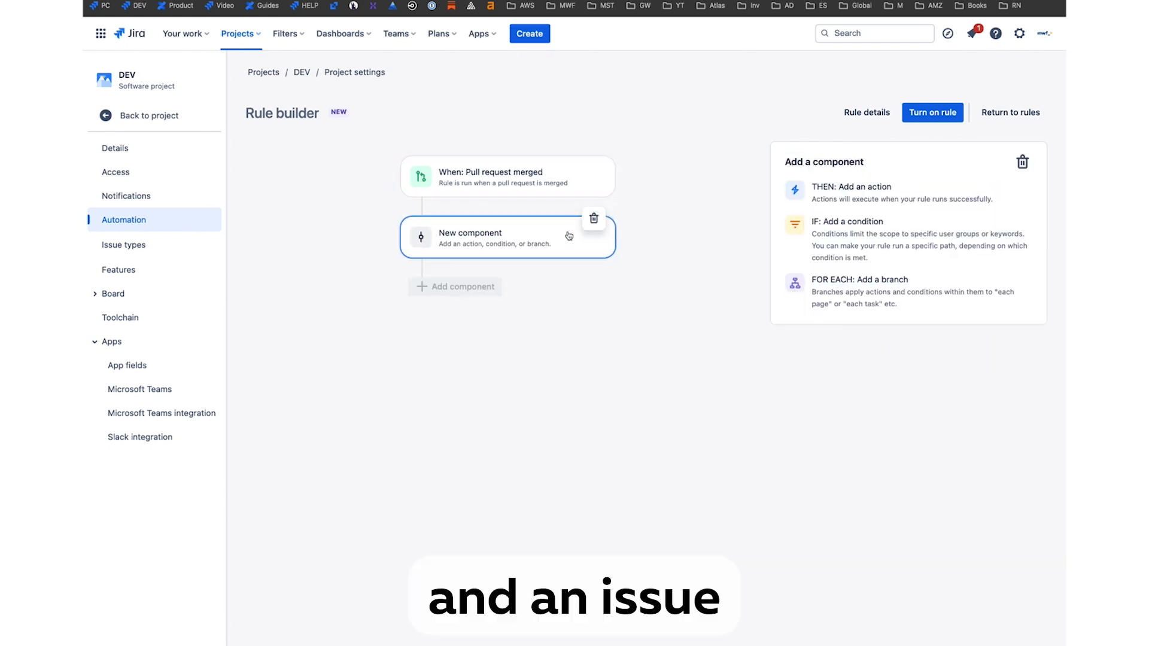
type("cpd")
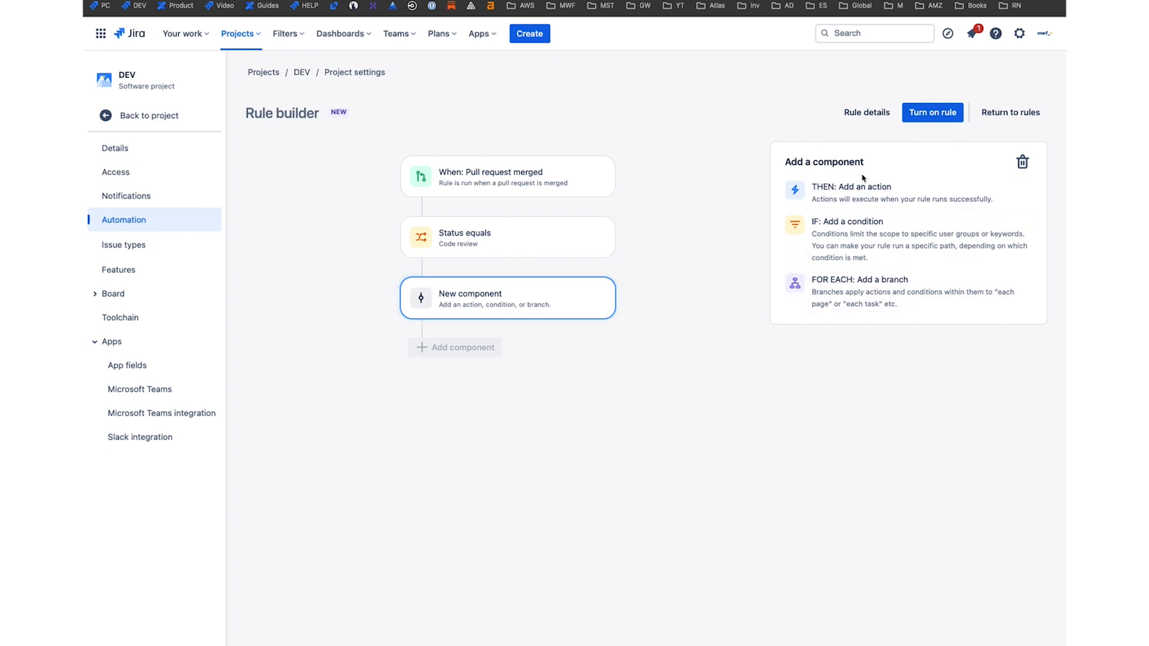
left_click(852, 191)
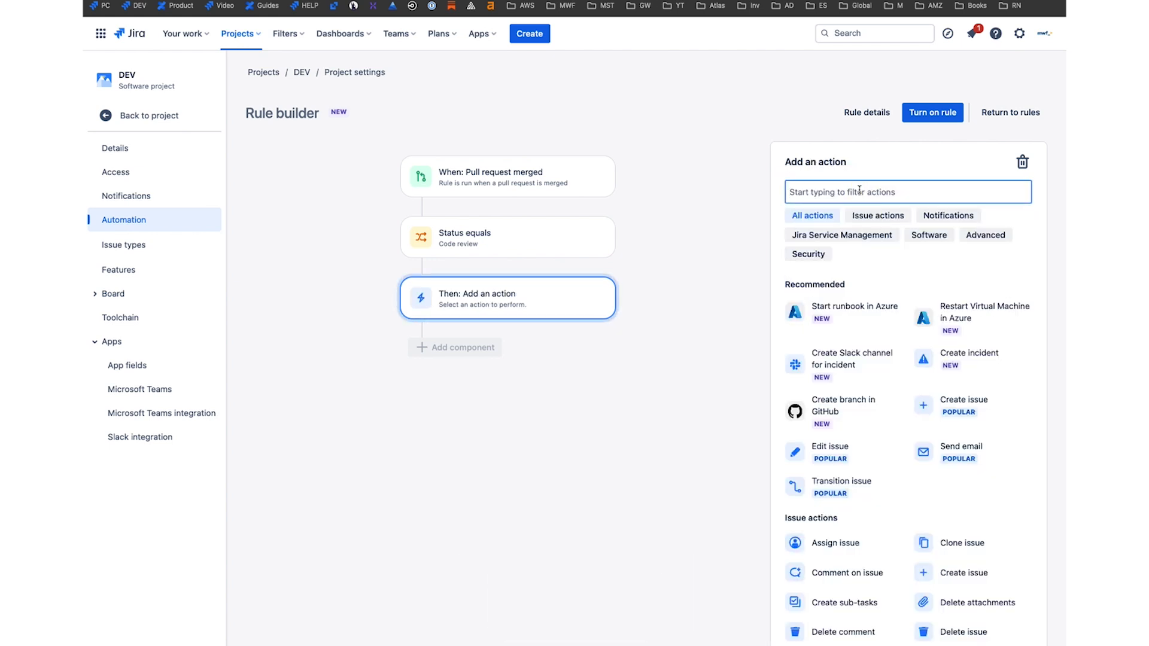
type("t")
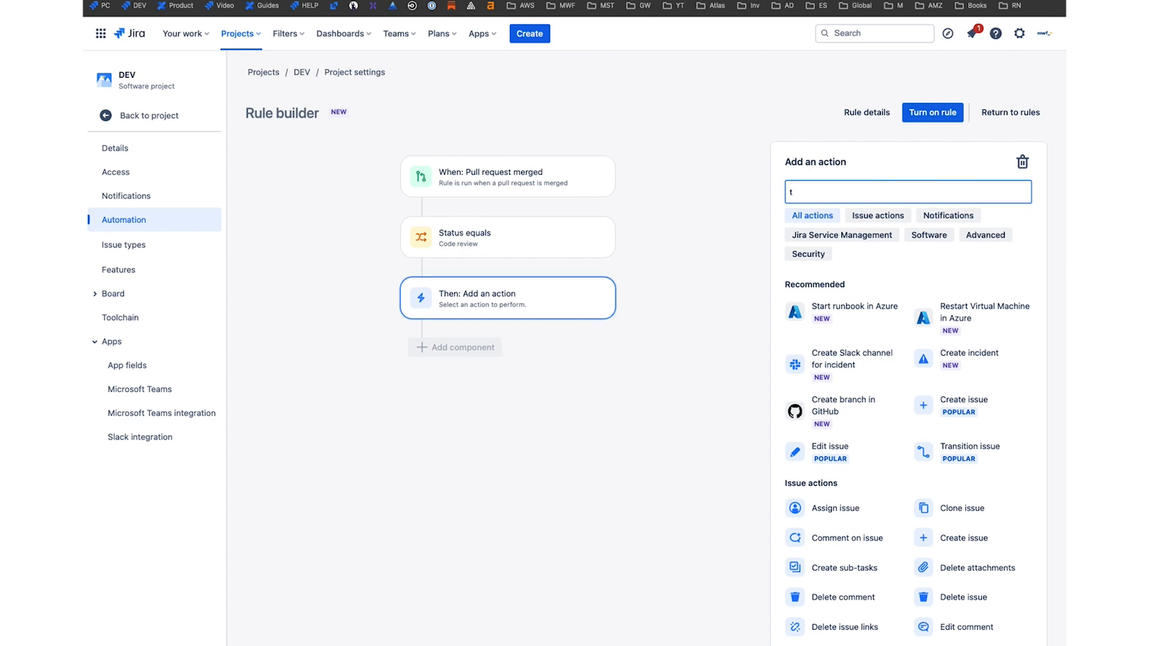
left_click(958, 452)
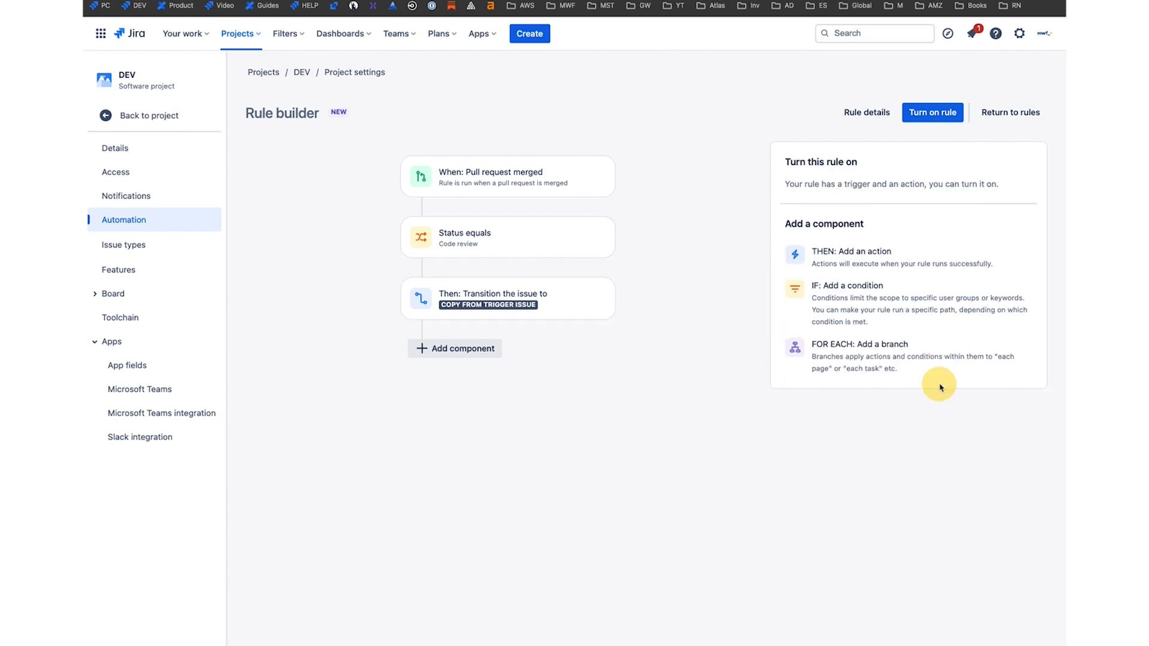
left_click(506, 298)
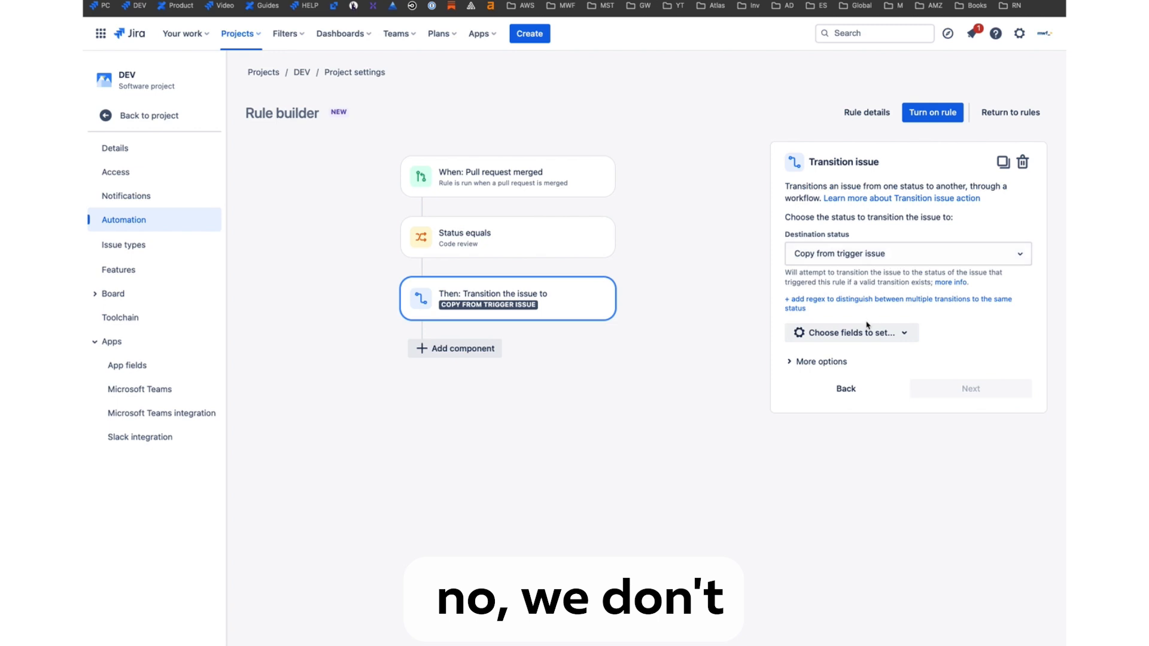
left_click(906, 253)
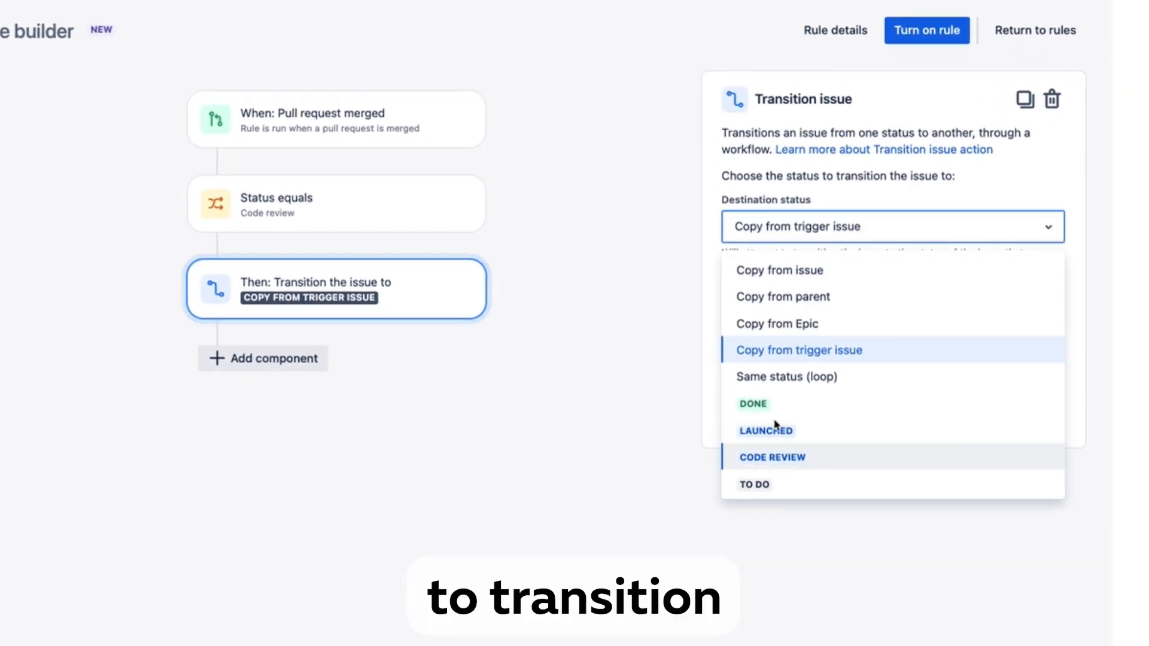
left_click(753, 403)
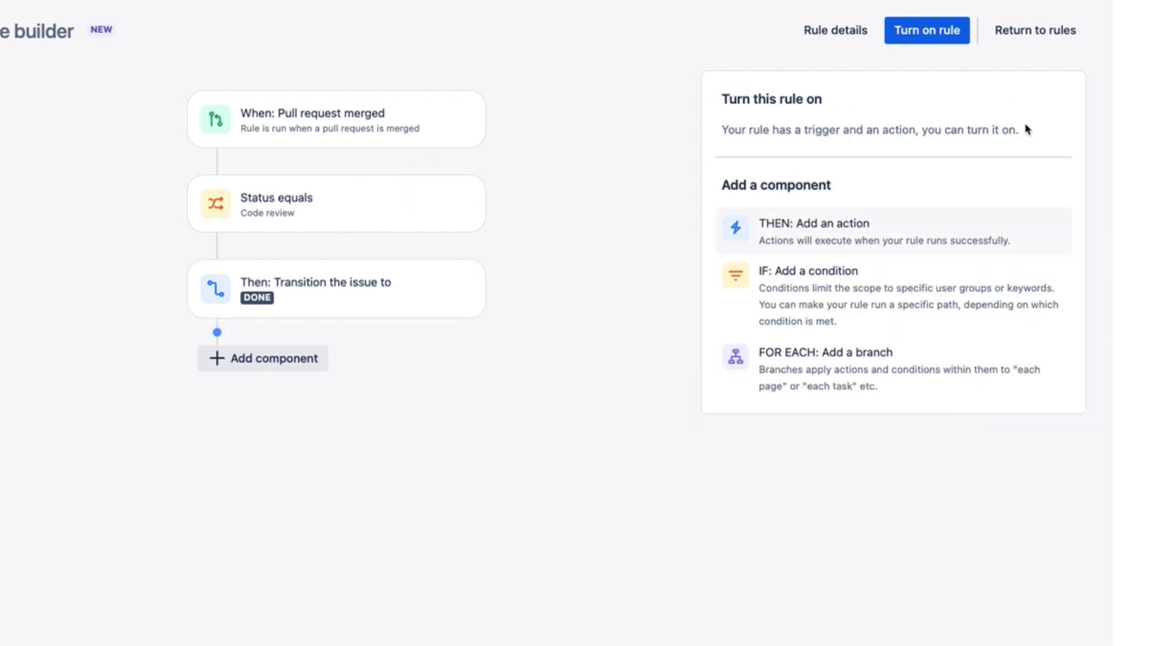
Name it 'When an issue's core review is merged -> Transition to Done', enable it, and return to rules
left_click(925, 30)
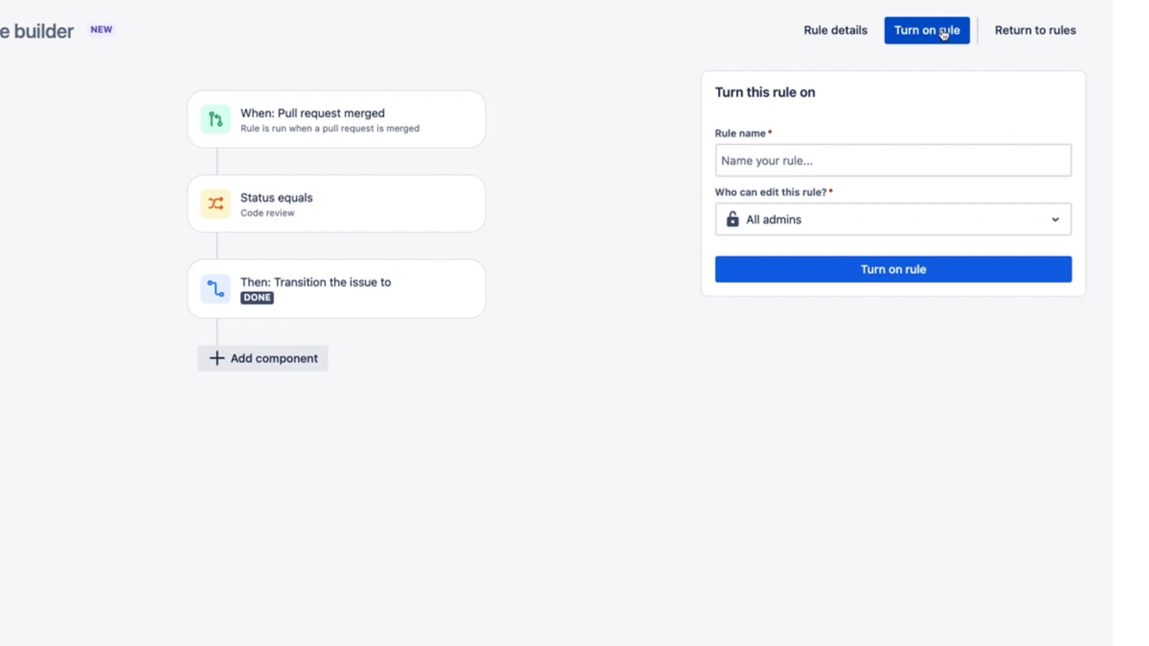
left_click(891, 160)
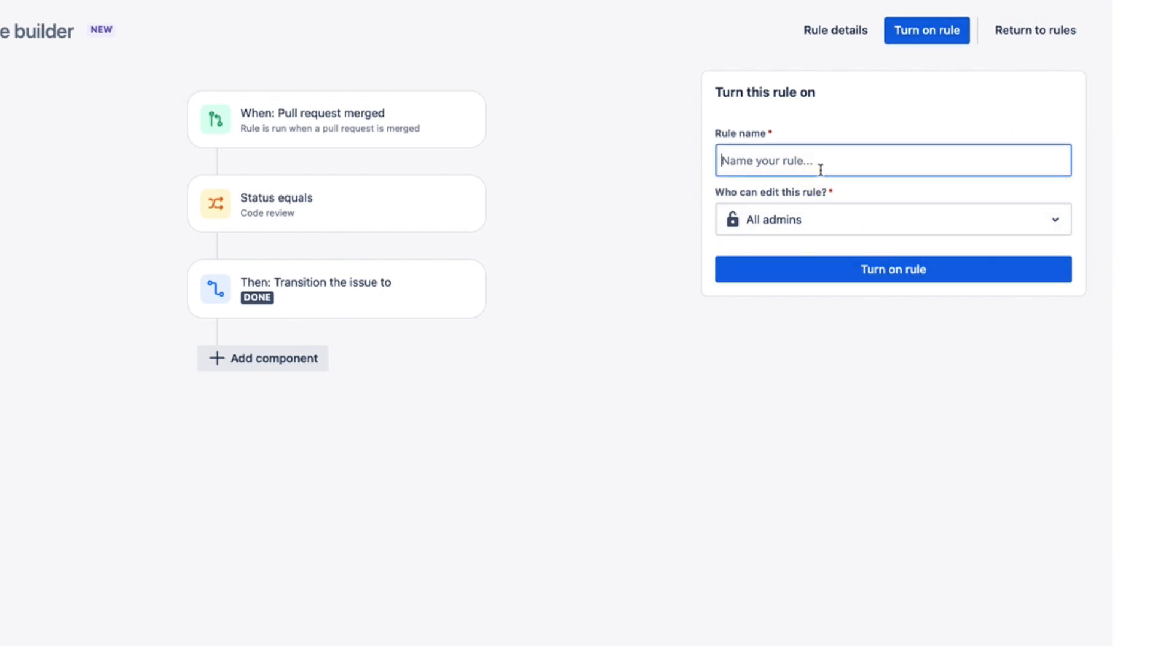
type("When an iss")
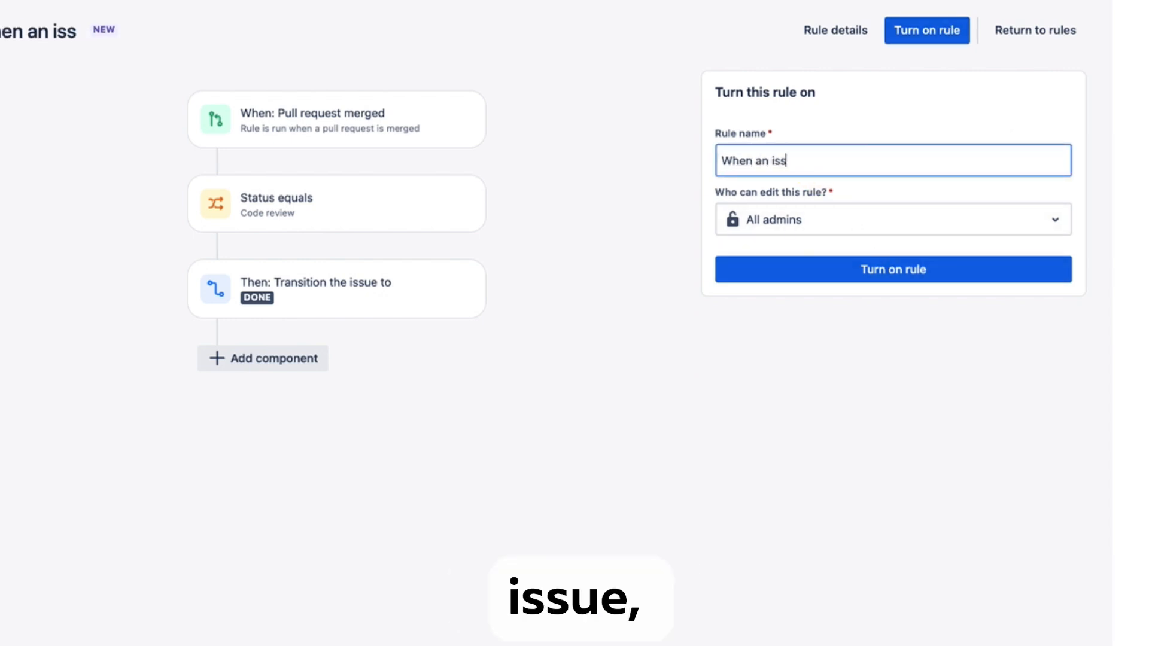
type("ue'")
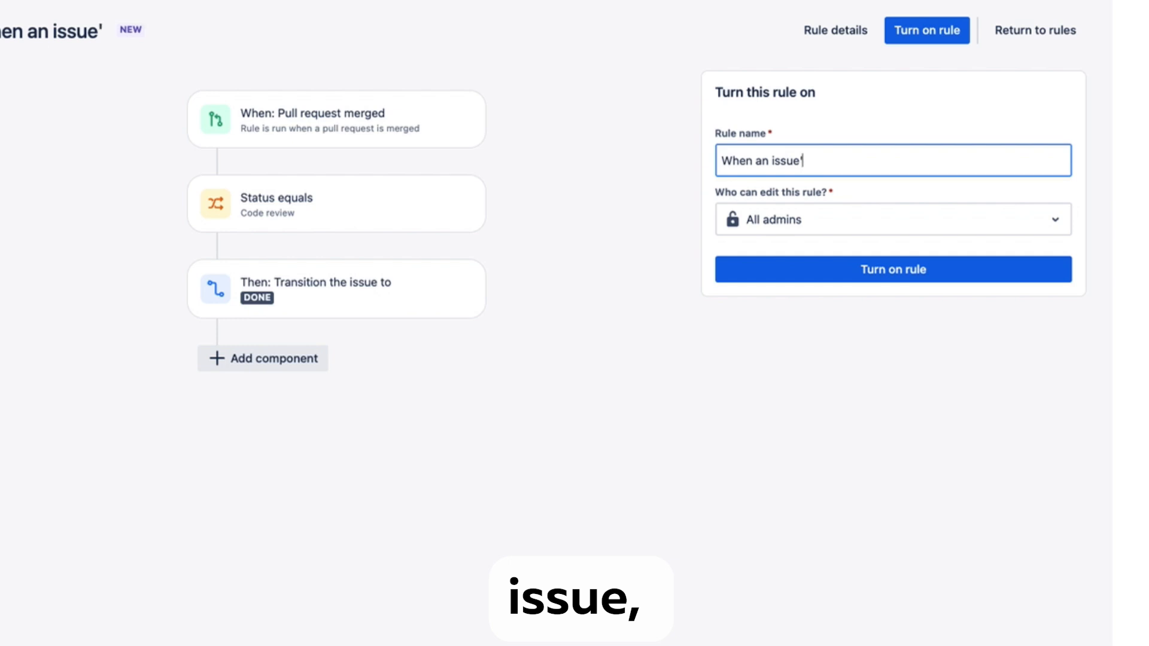
type("'s core review is mer")
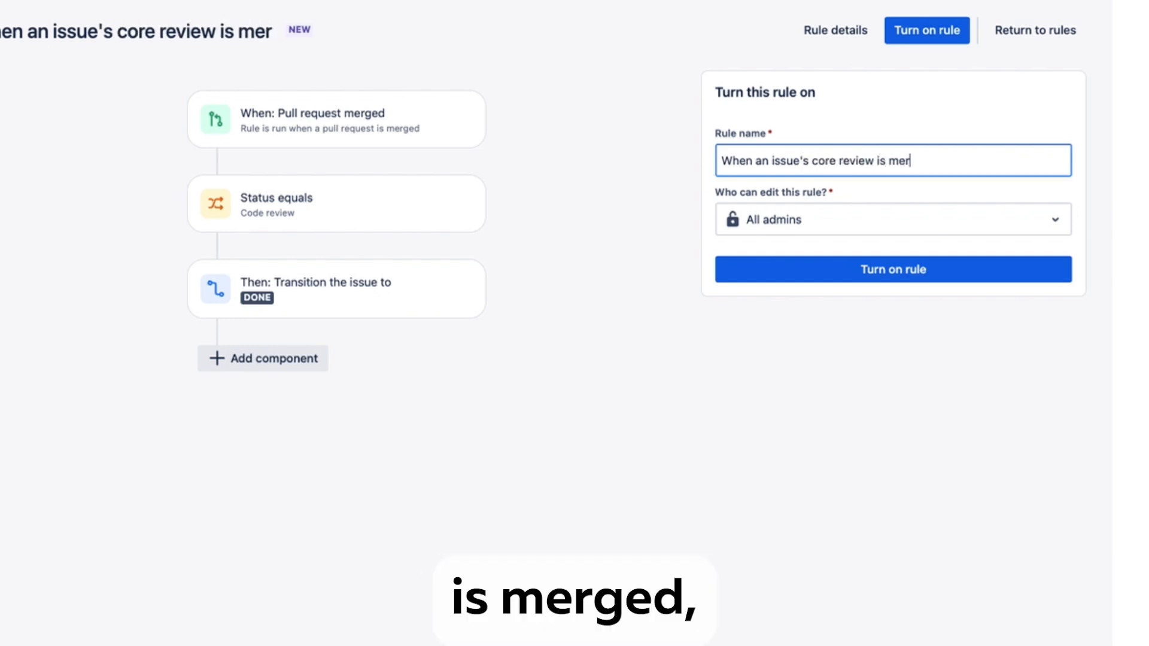
type("ged -> Transition to D")
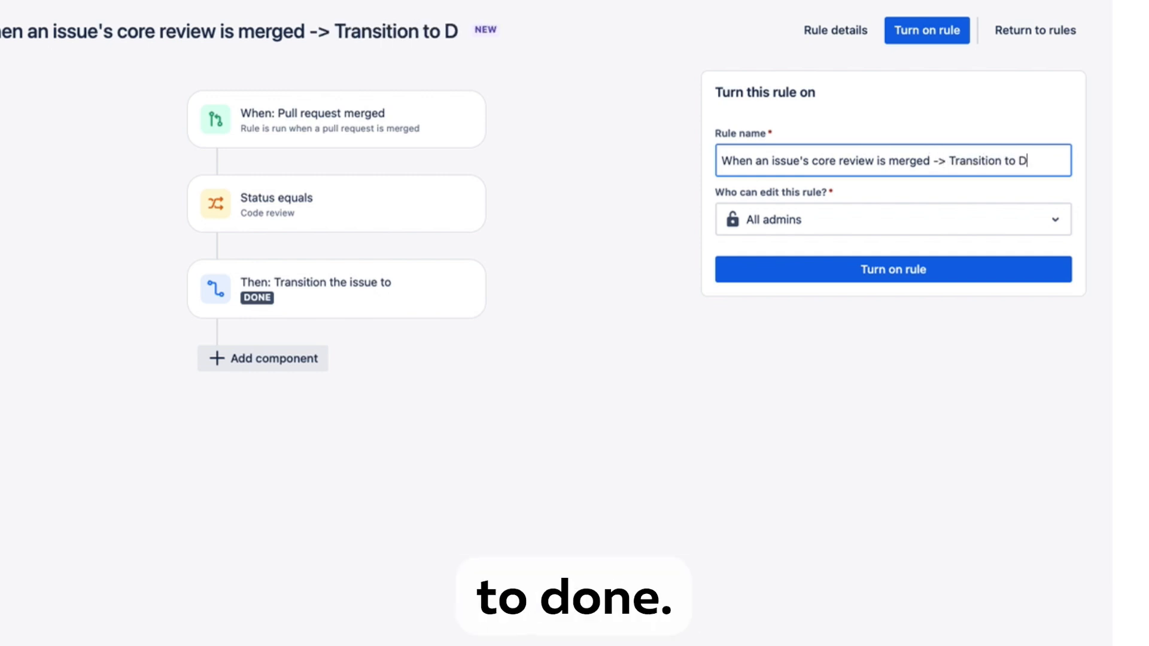
left_click(891, 269)
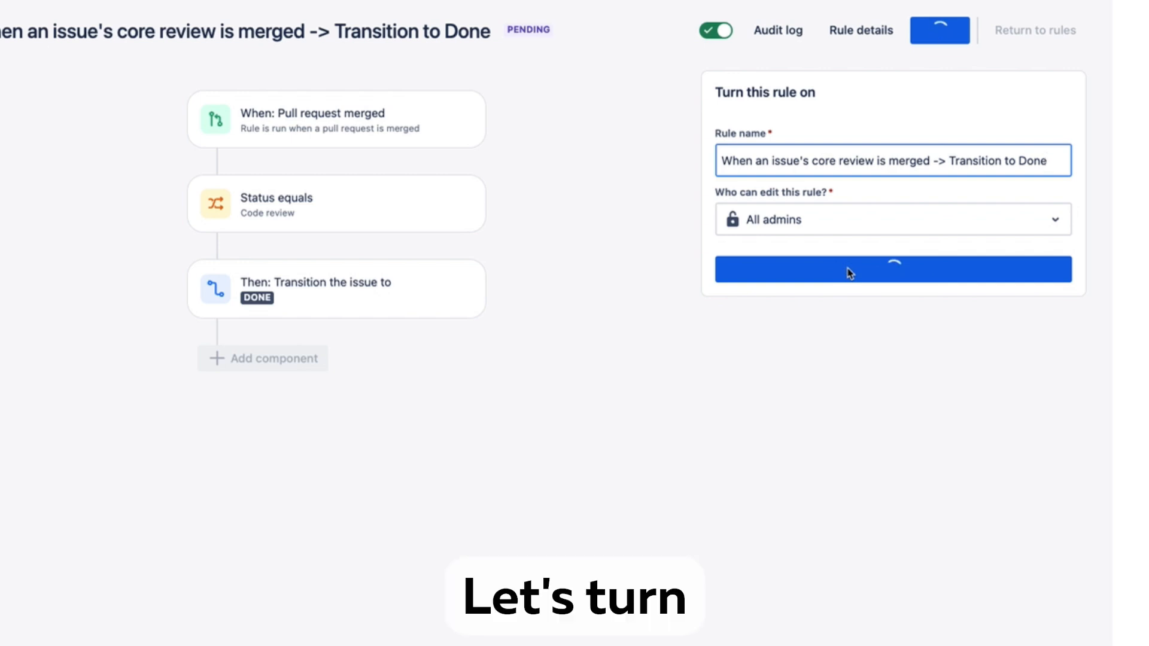
left_click(892, 269)
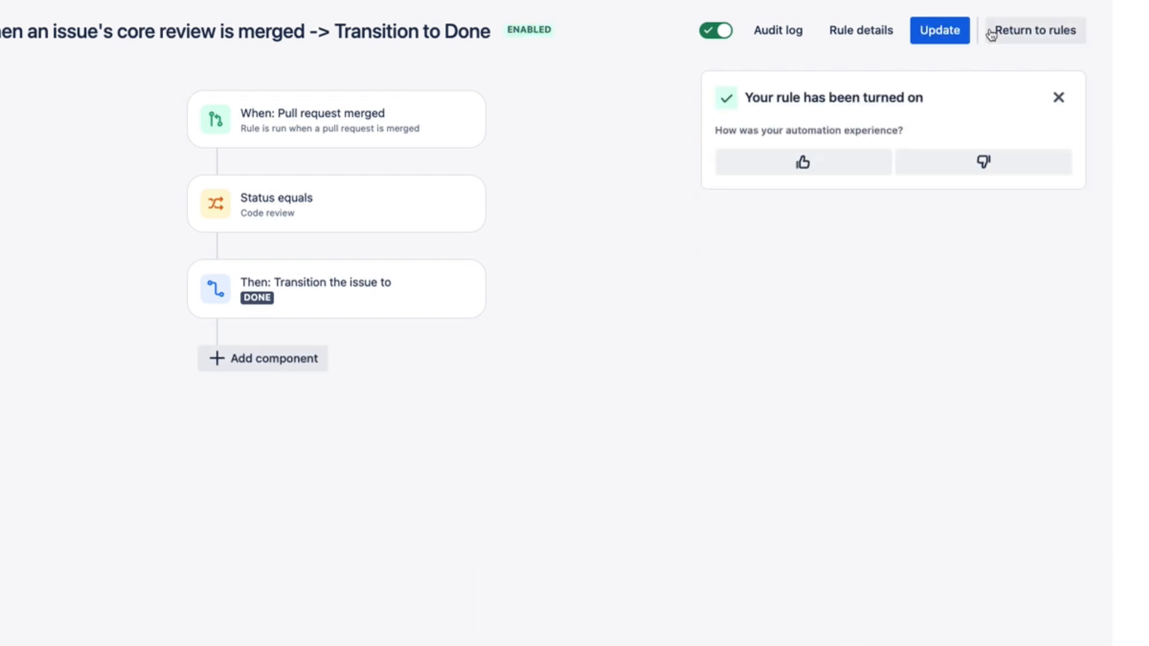
left_click(1032, 29)
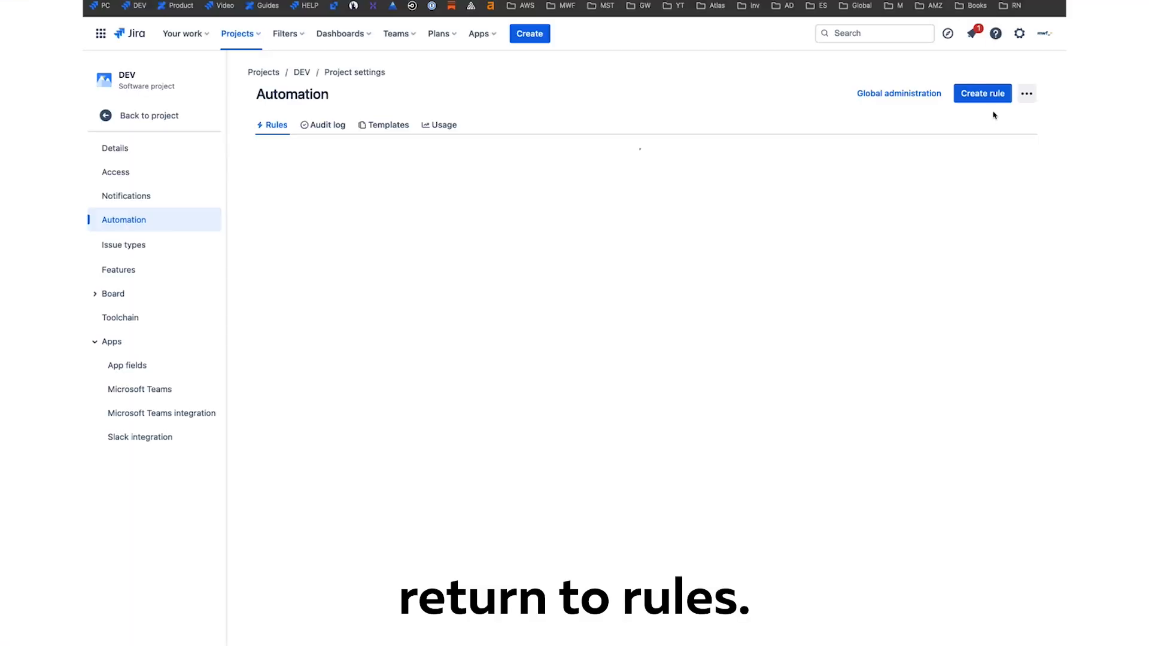
Start a new rule from the 'deployment to production is successful' DevOps template
left_click(388, 124)
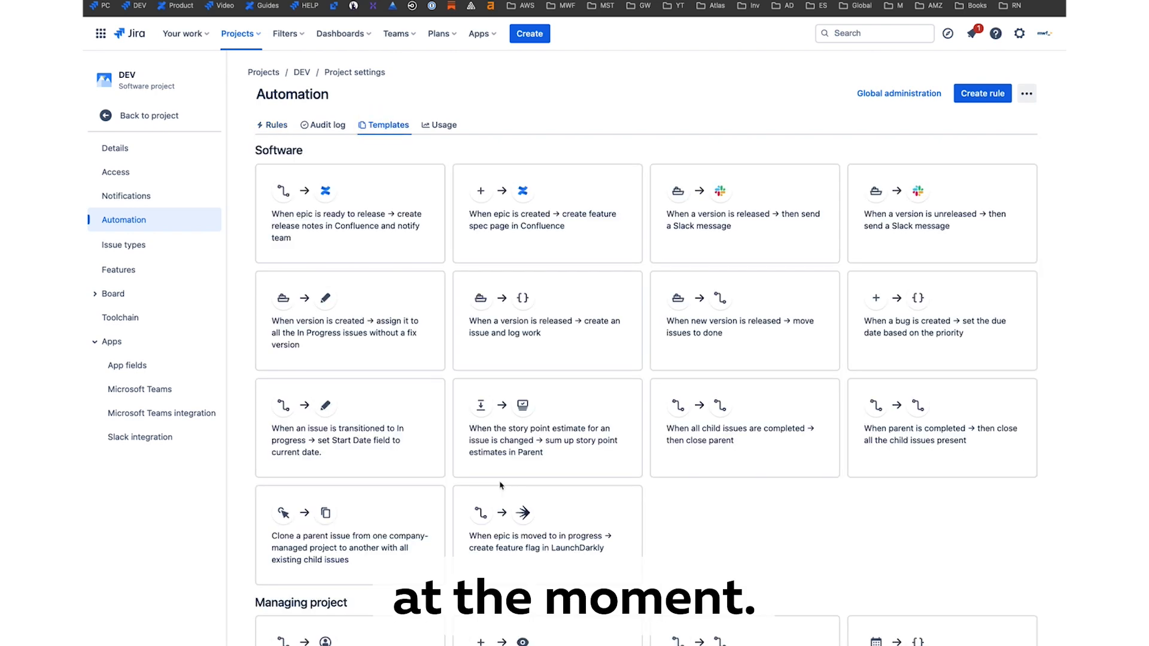
scroll("down", 3)
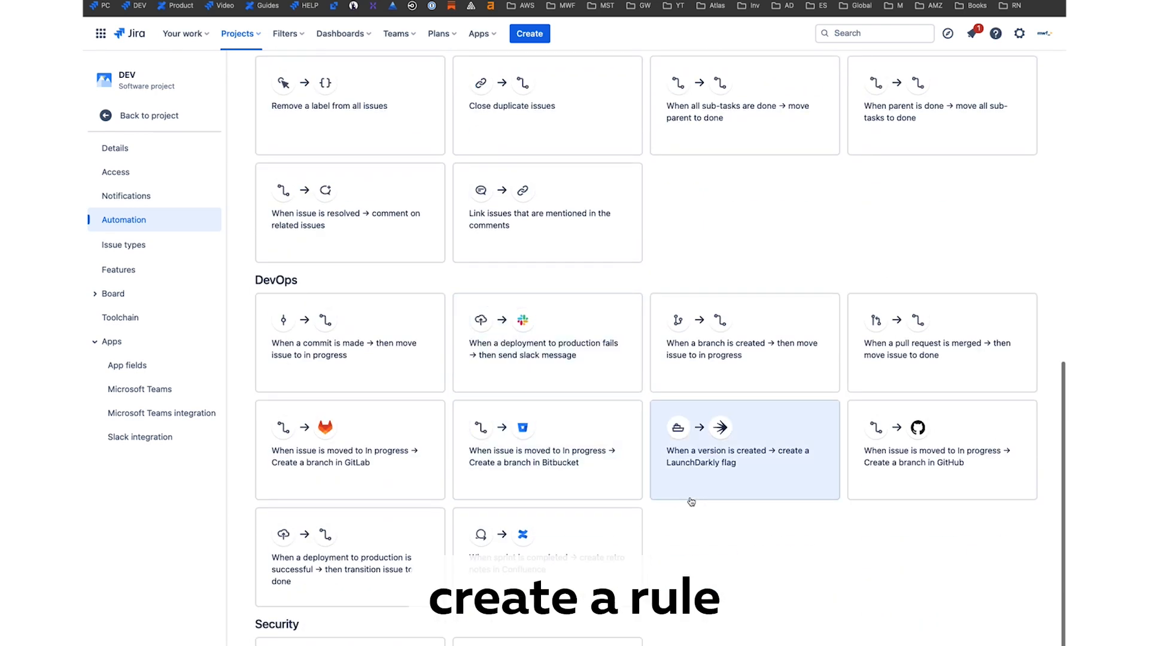
mouse_move(350, 555)
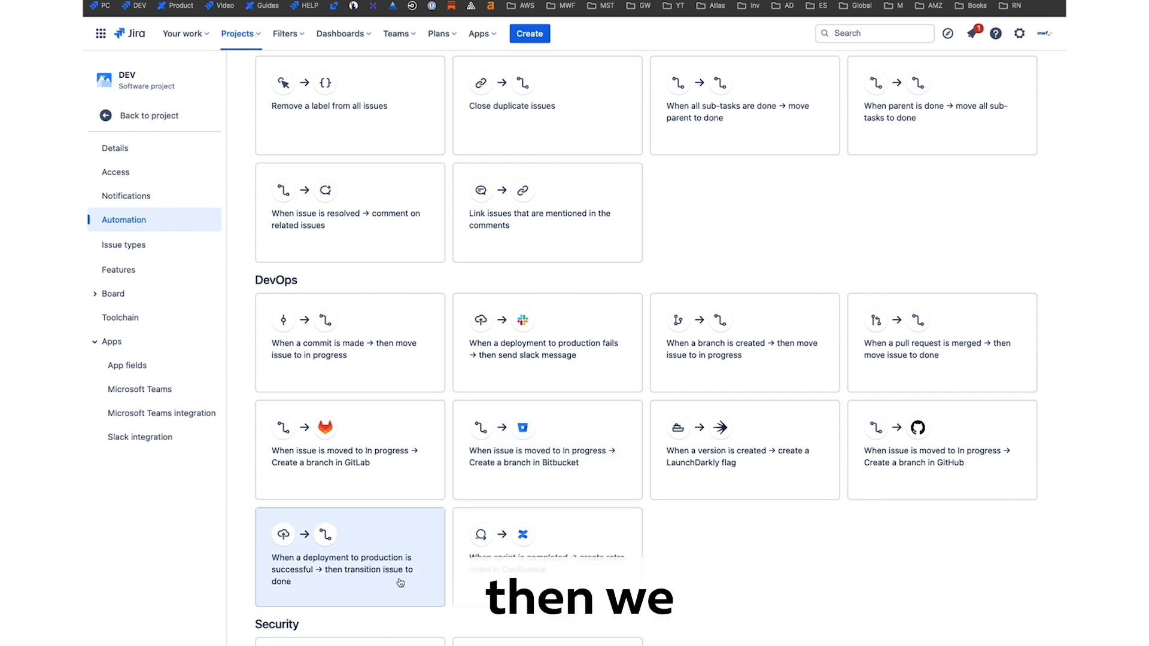
left_click(349, 557)
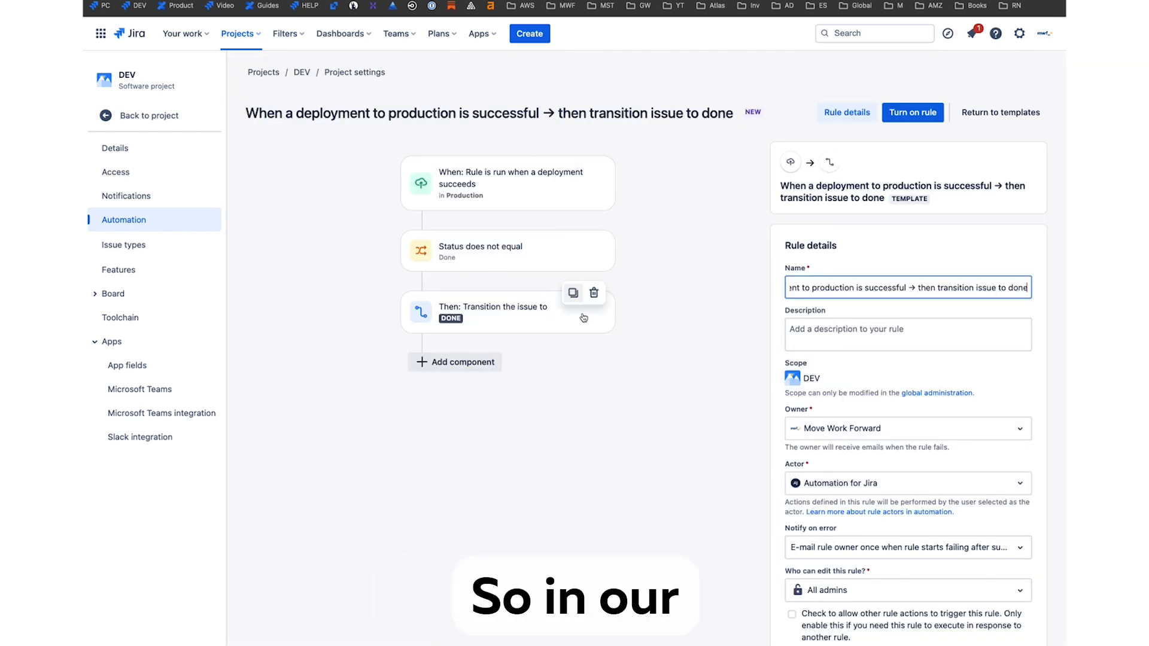
Change the Transition action's destination status to LAUNCHED and begin enabling the rule
left_click(494, 311)
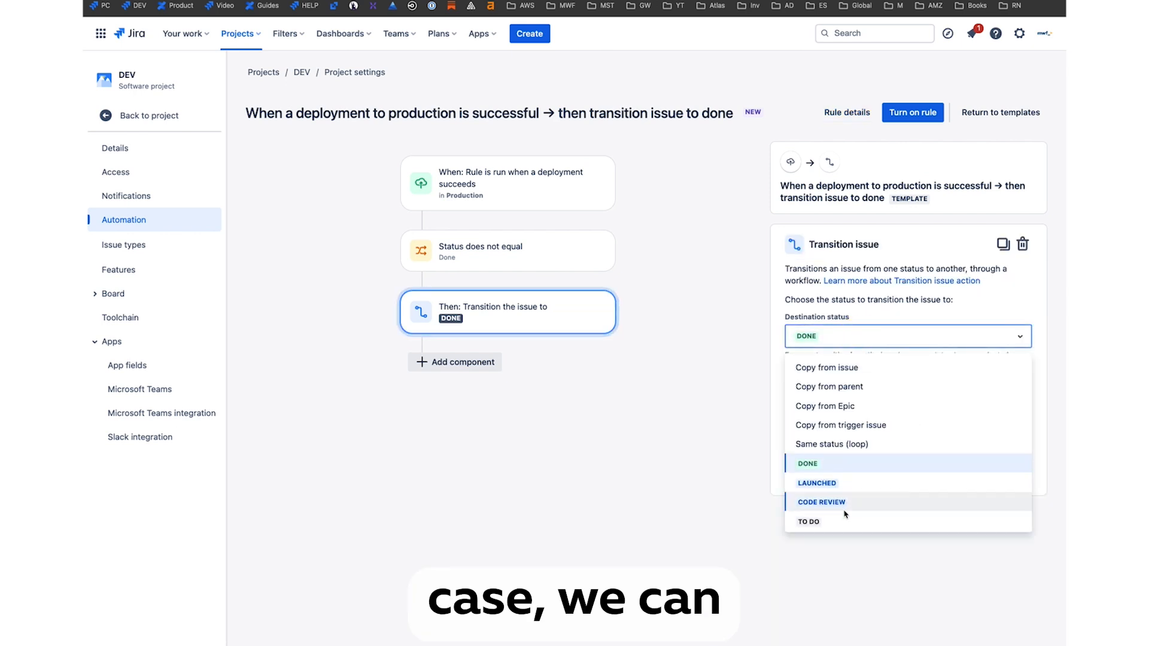
left_click(816, 482)
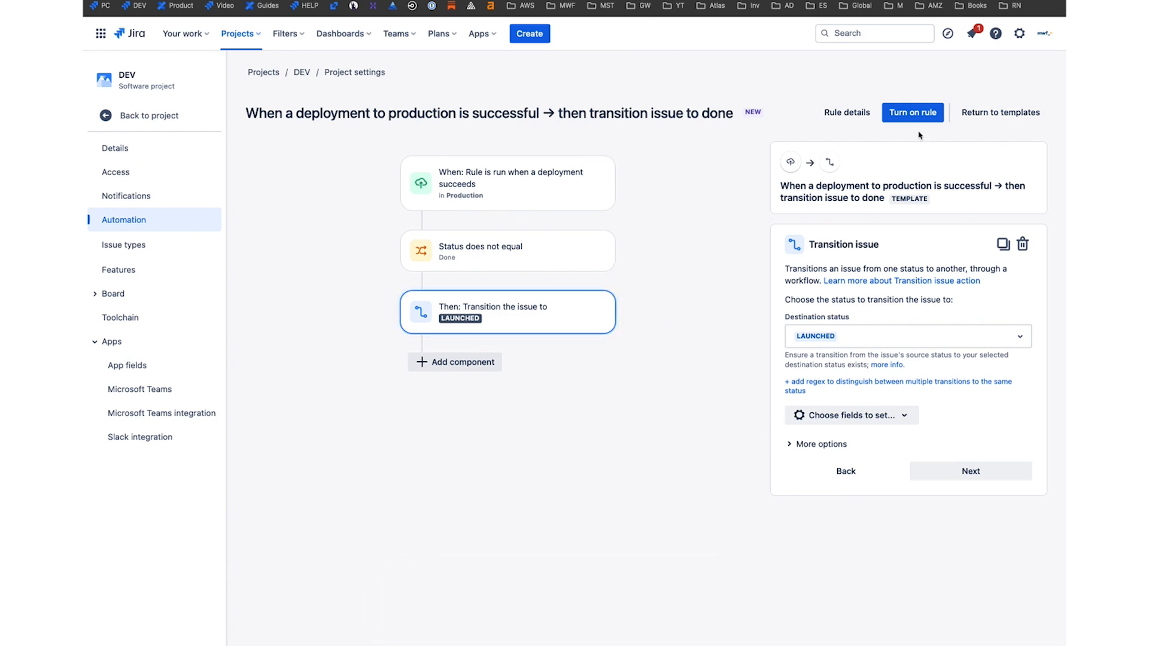
left_click(912, 113)
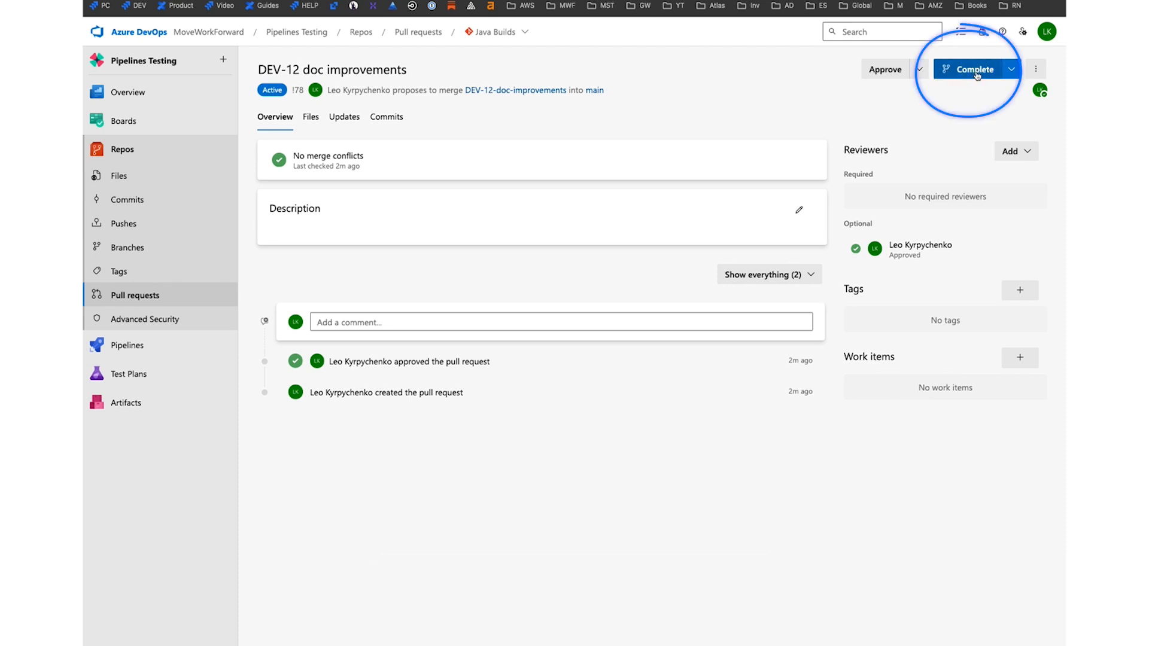
Complete the DEV-12 doc improvements pull request so it merges into main
left_click(973, 69)
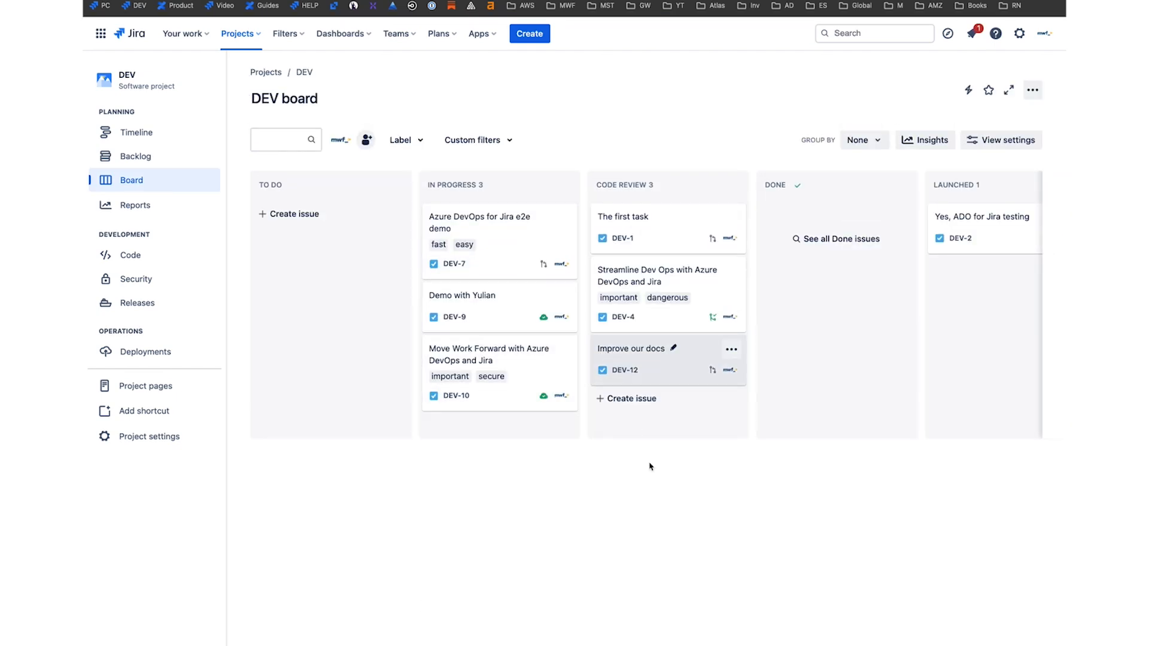
left_click(631, 348)
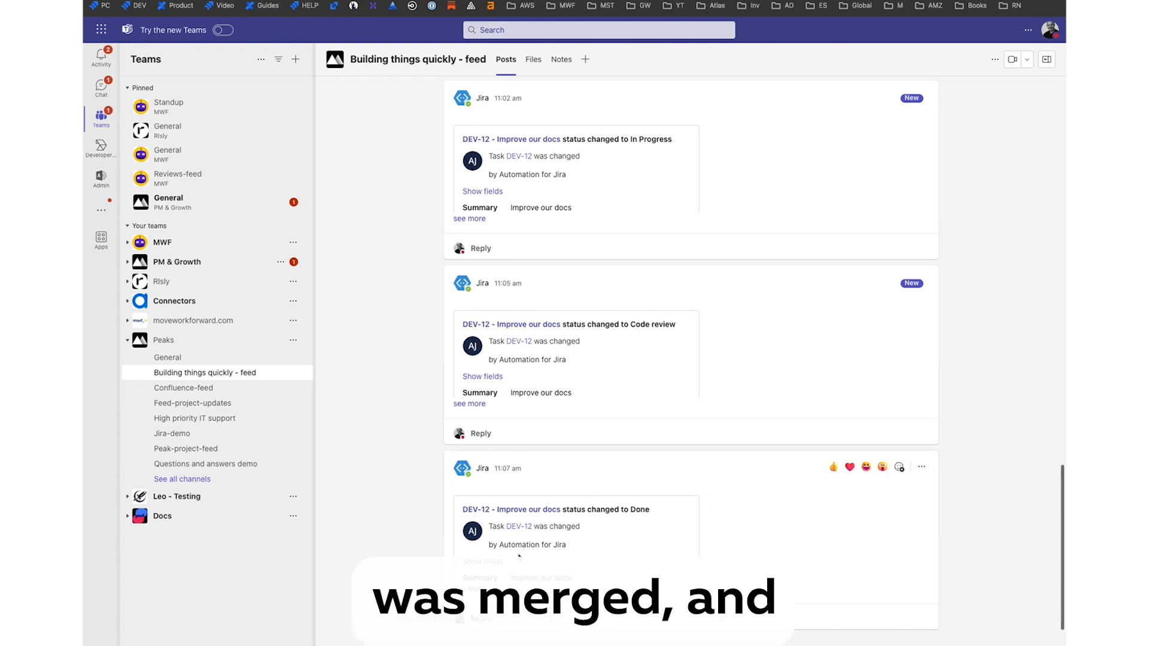
left_click(482, 561)
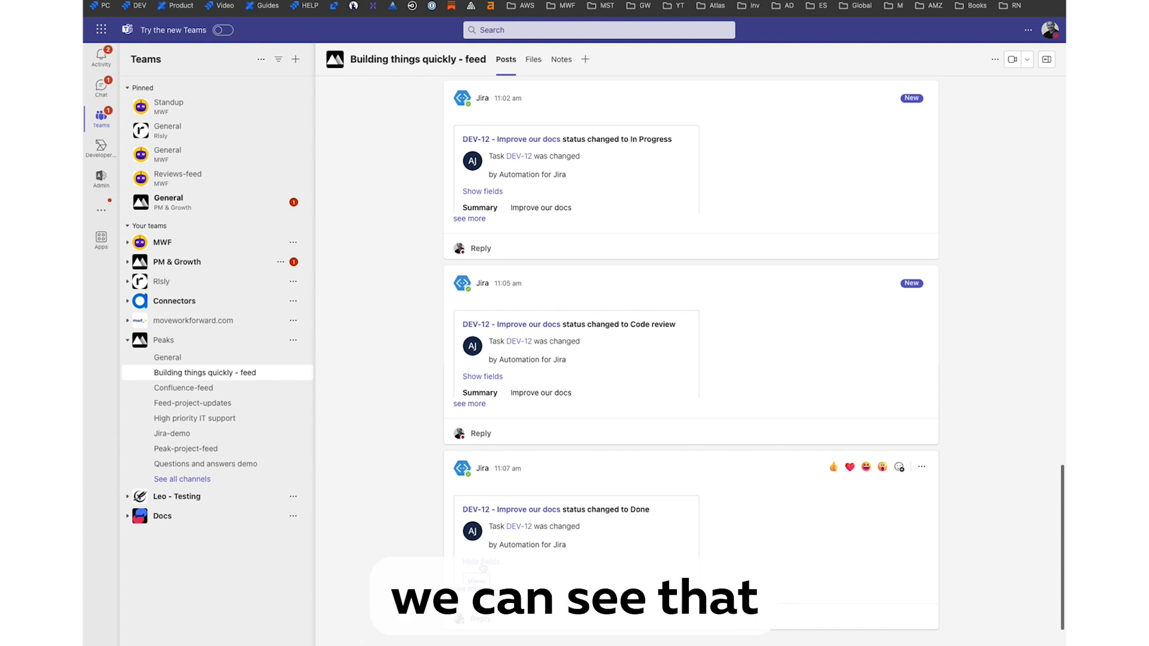
scroll("down", 3)
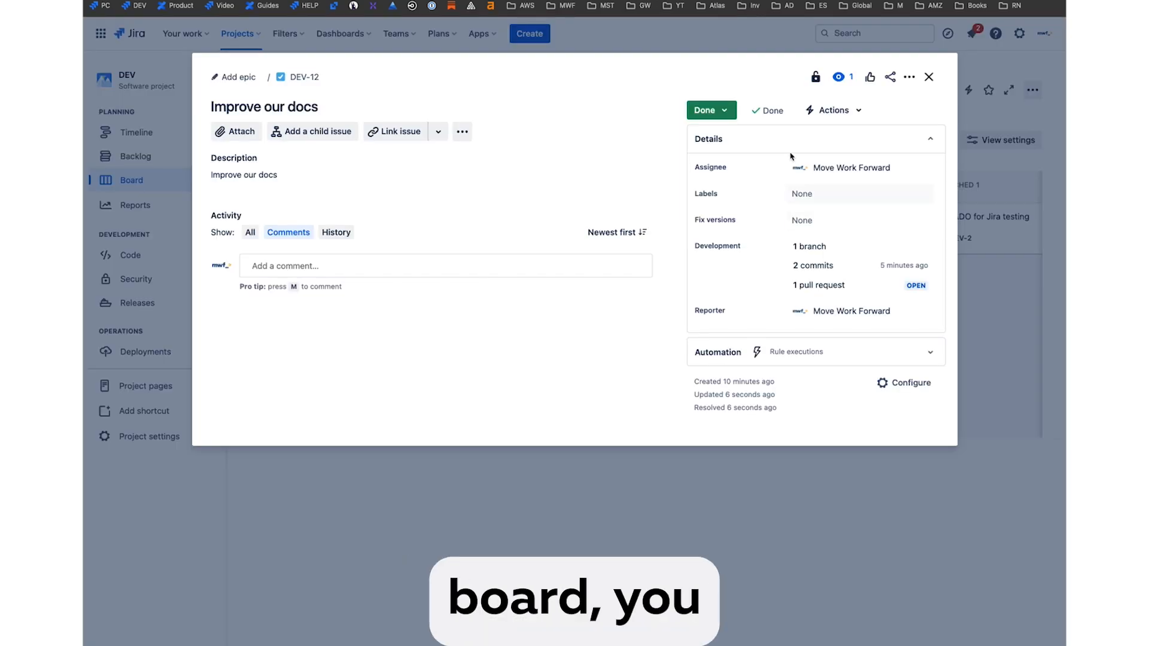
mouse_move(818, 285)
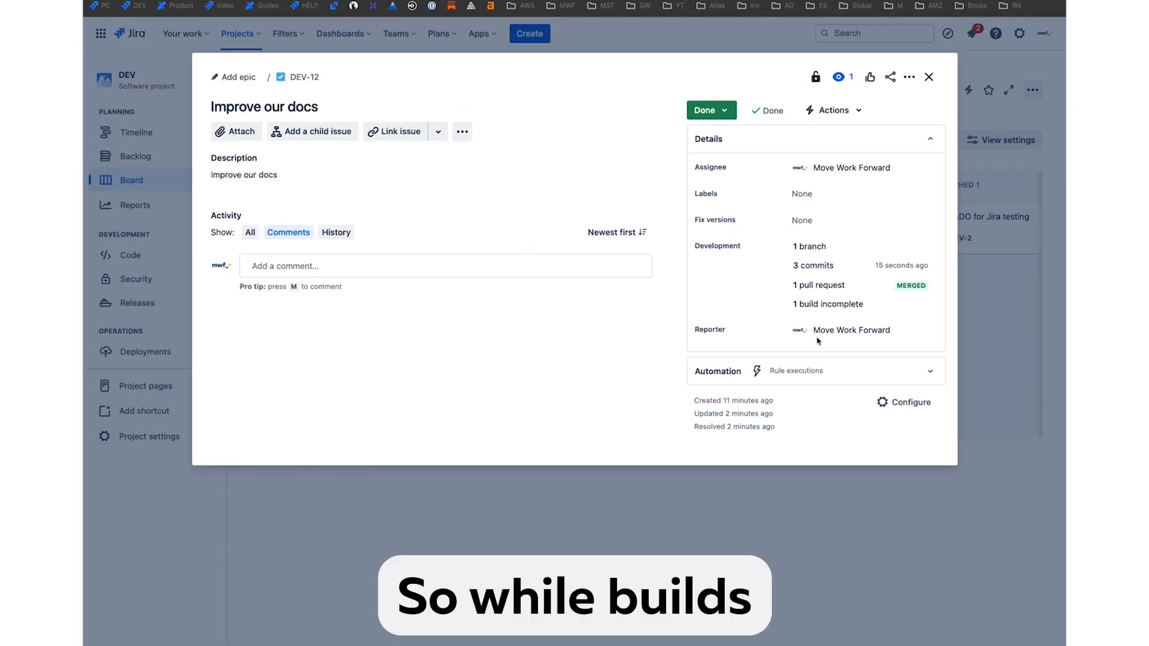
View DEV-12's linked Azure DevOps builds, refresh them, then switch to its deployments
left_click(826, 304)
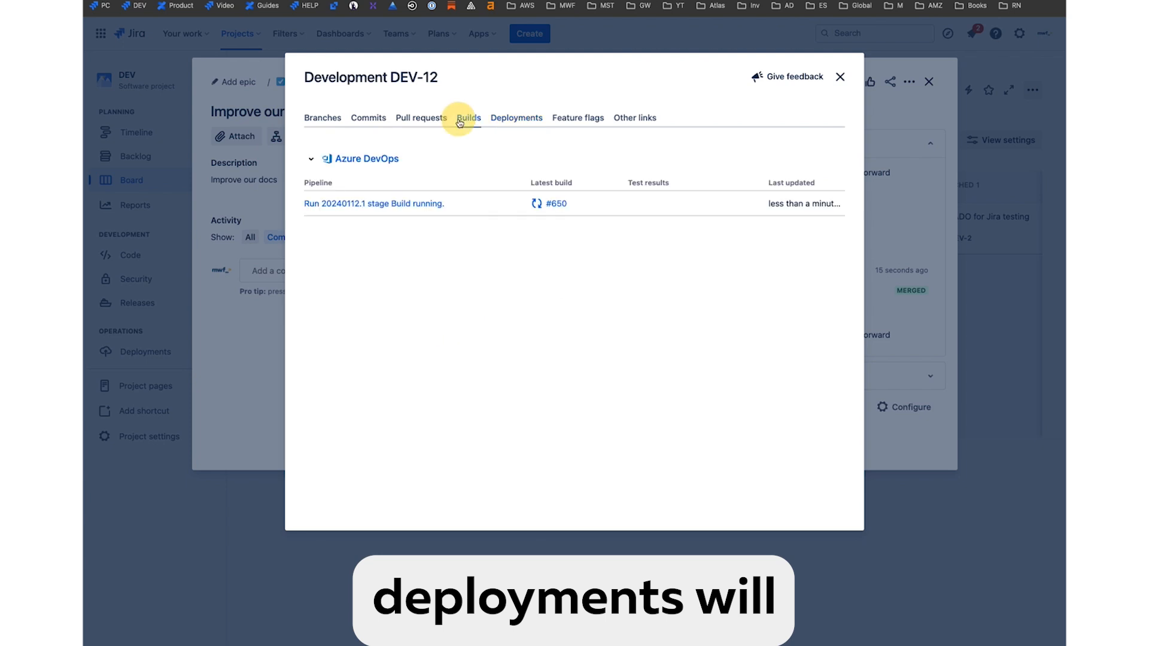
left_click(467, 119)
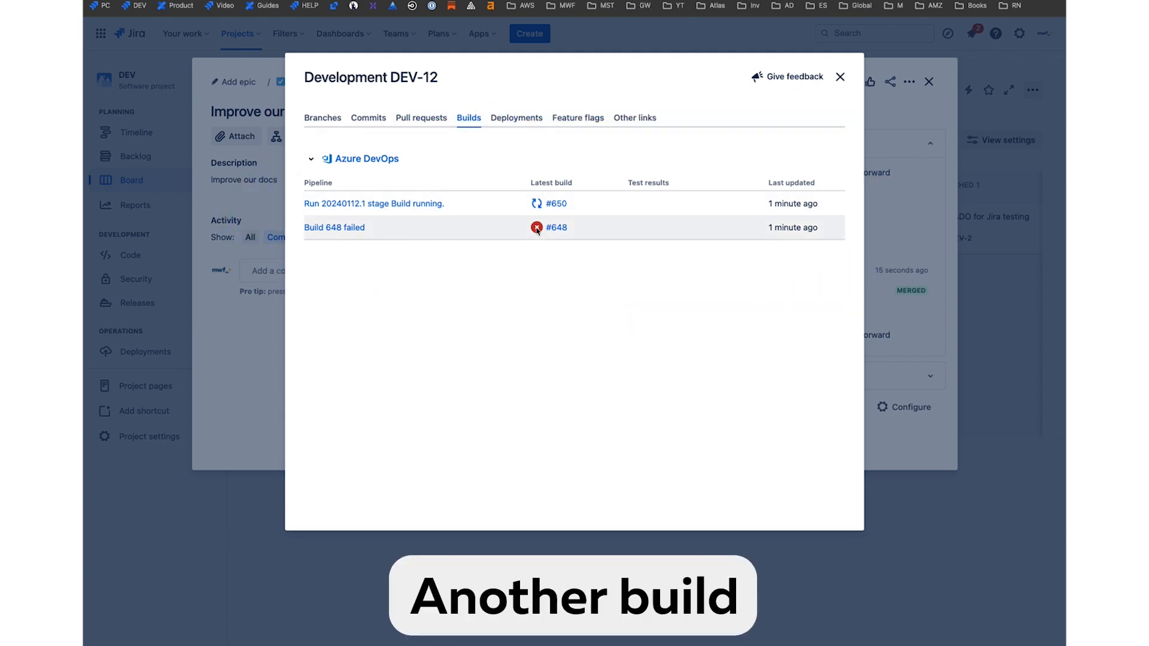
left_click(517, 119)
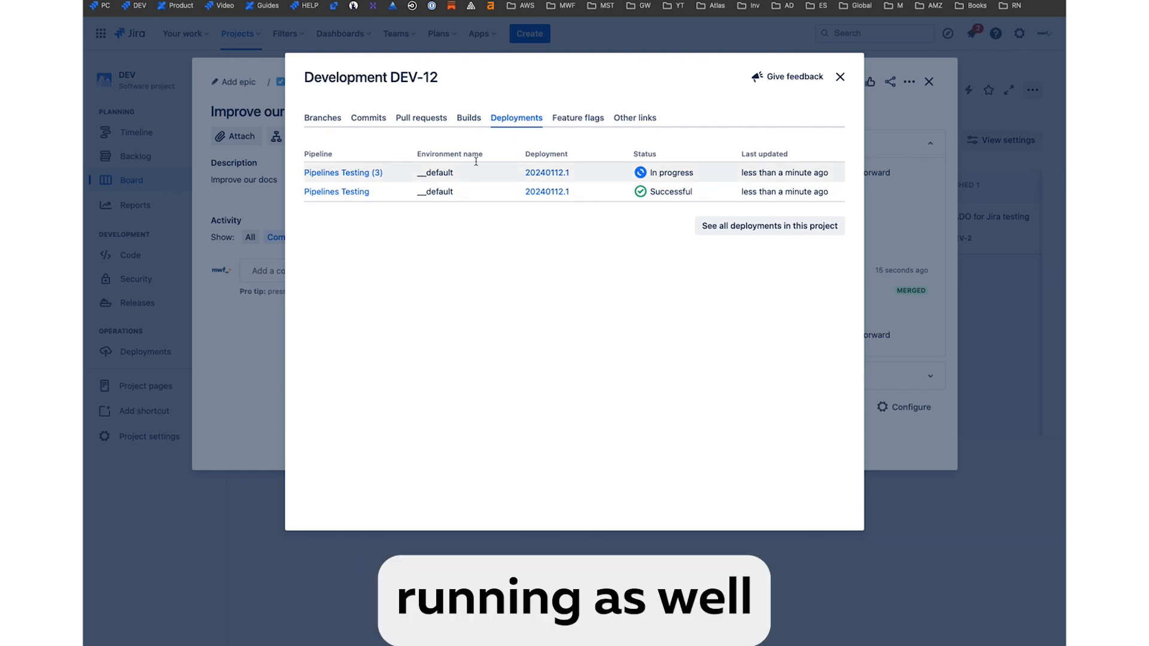
mouse_move(583, 207)
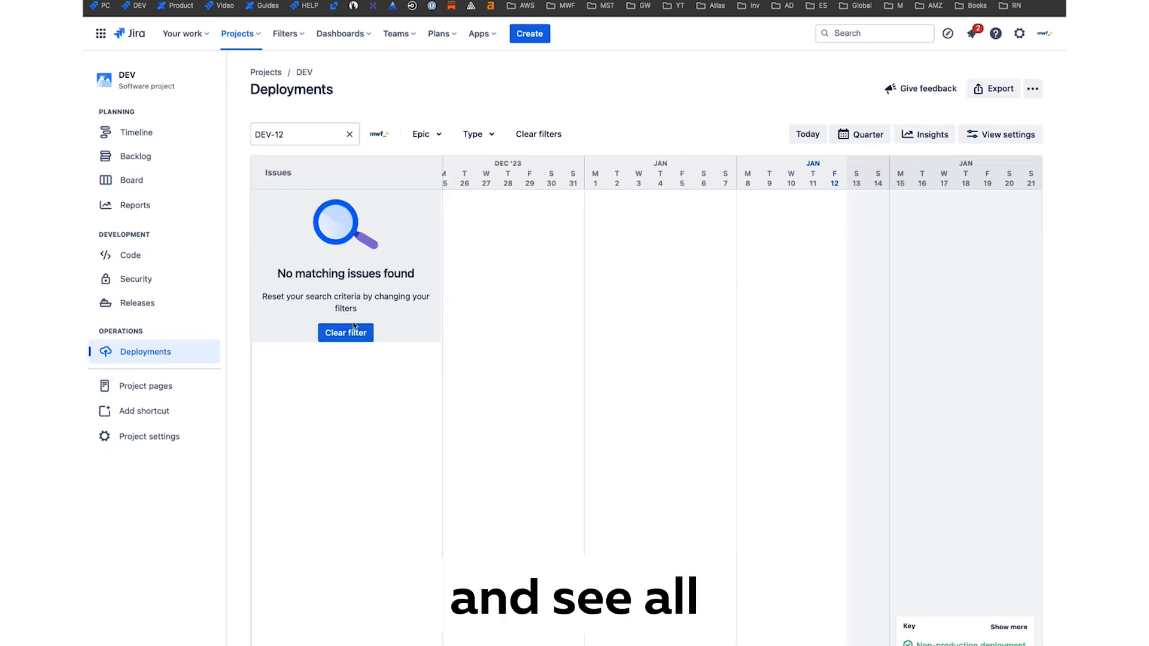
Clear the DEV-12 filter on the Deployments timeline, then return to the DEV board
left_click(344, 331)
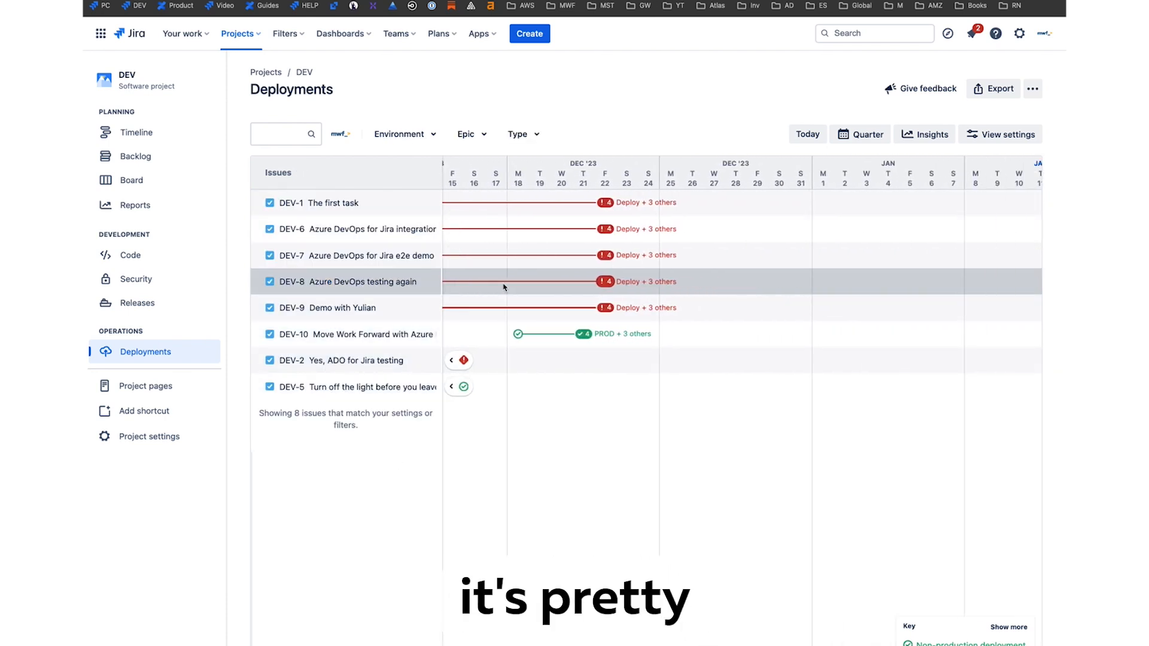
left_click(132, 181)
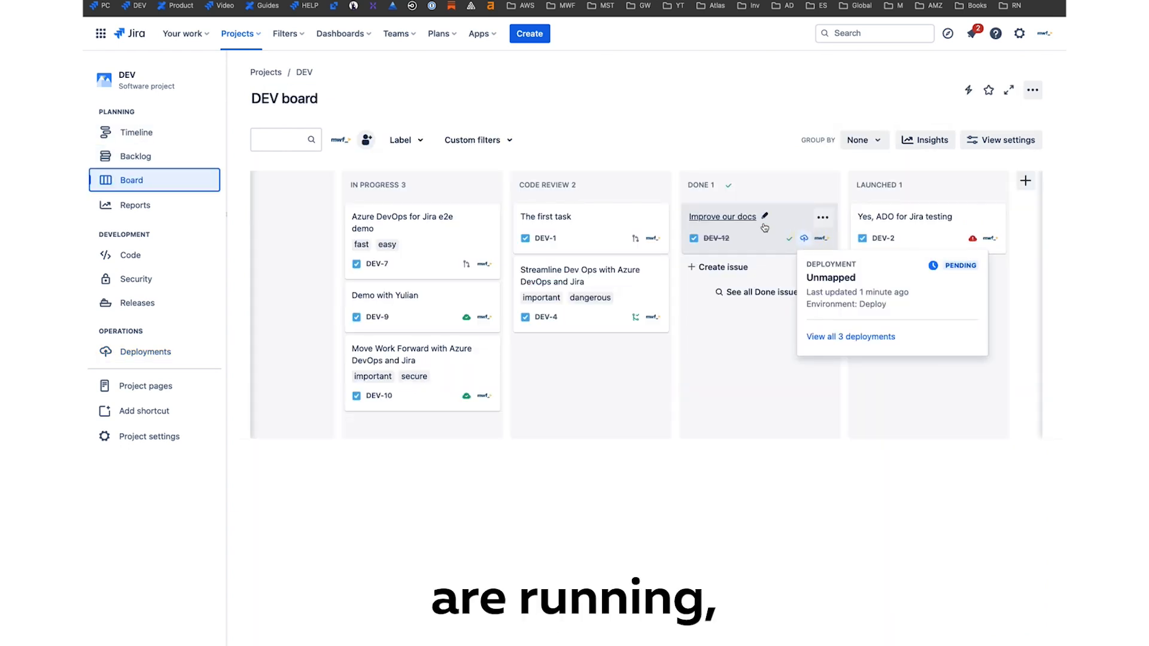
Open DEV-12's development details from its card, then close them to review the Launched issue
left_click(721, 217)
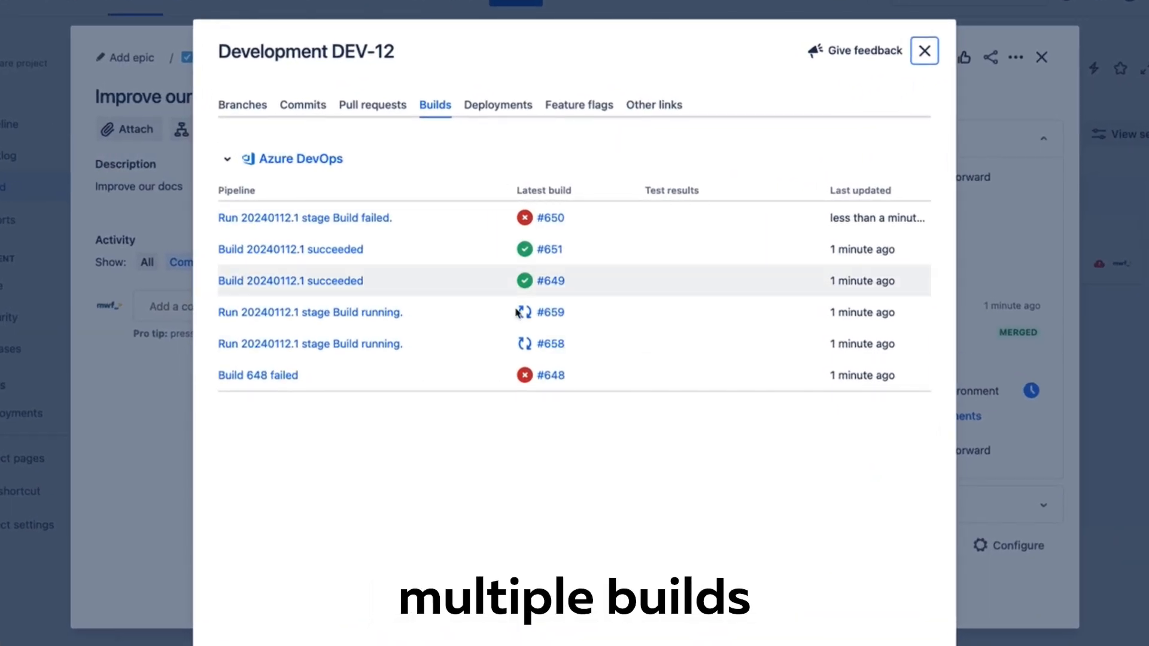
left_click(497, 104)
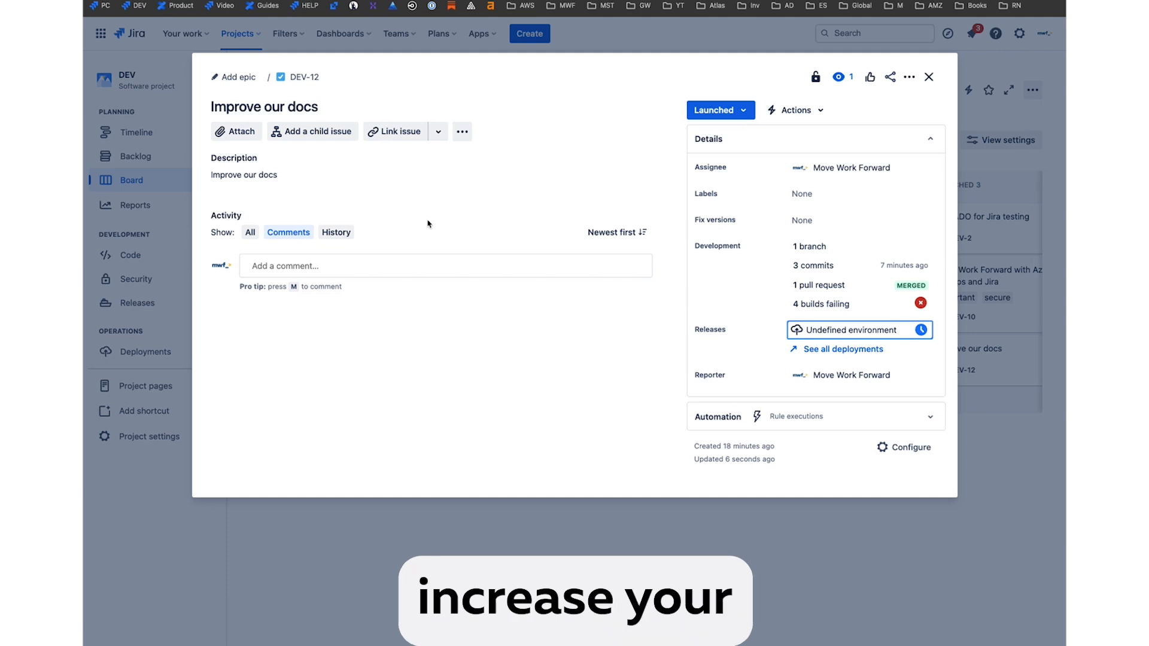
mouse_move(541, 155)
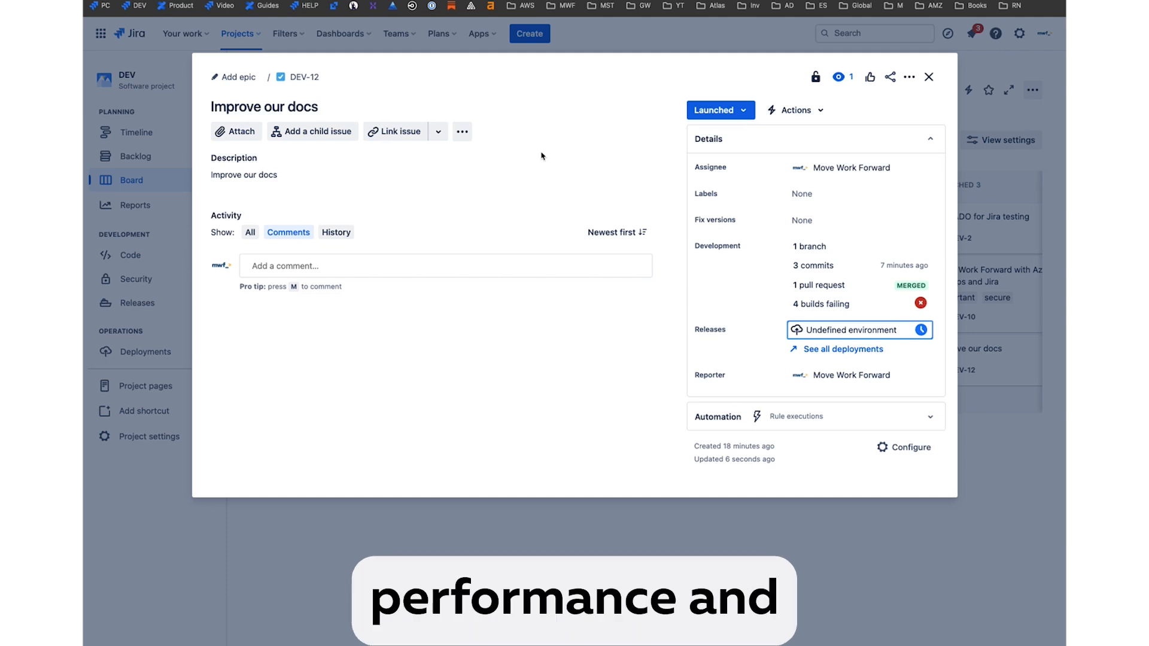